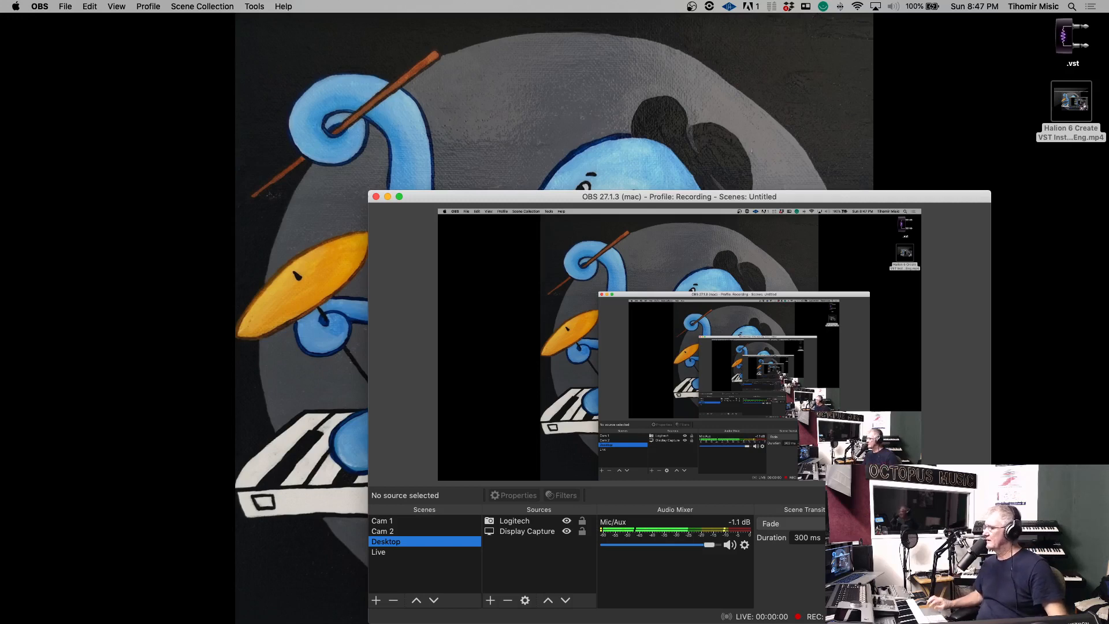
mouse_move(346, 133)
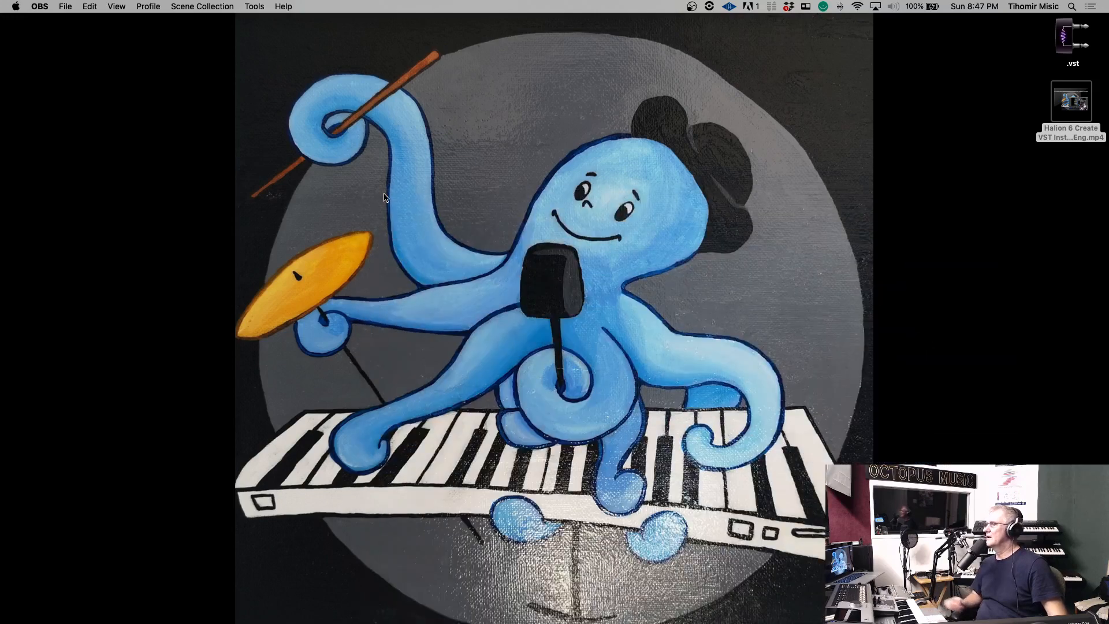
mouse_move(46, 603)
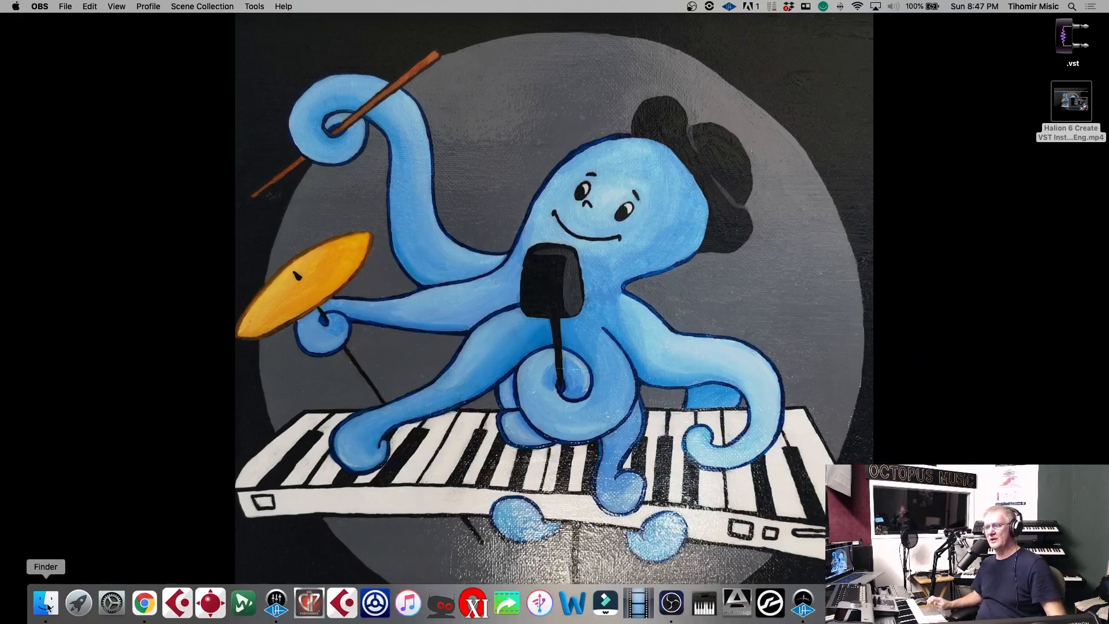
- Browse StudioSSD > 1_Studio > Sampling > FrenchMusetSD90-TMexp in Finder and switch to List view
left_click(45, 603)
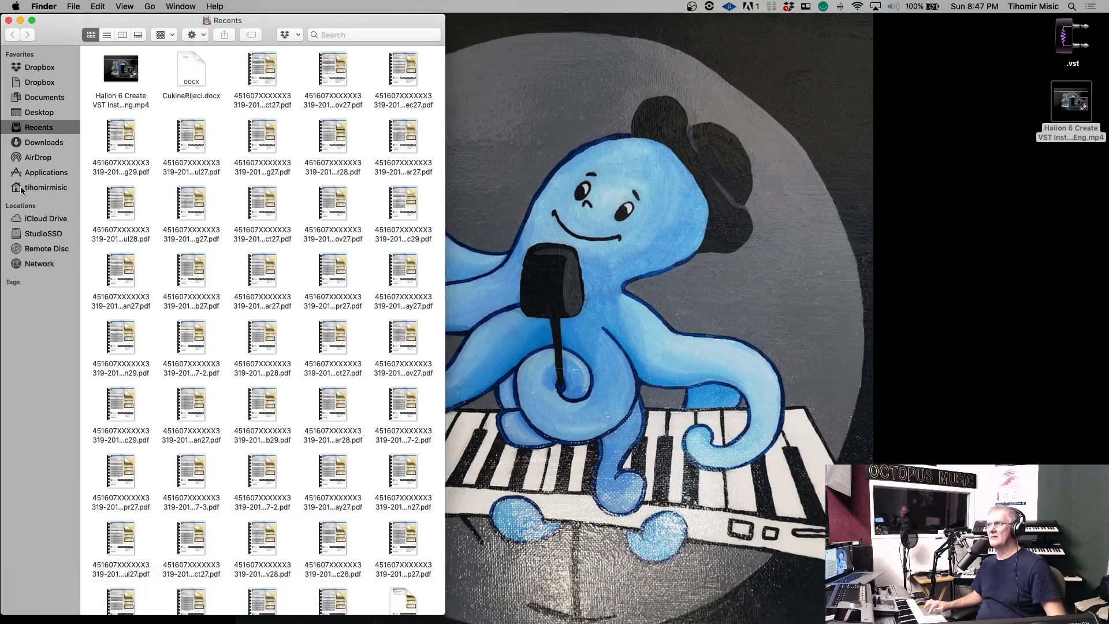
left_click(43, 234)
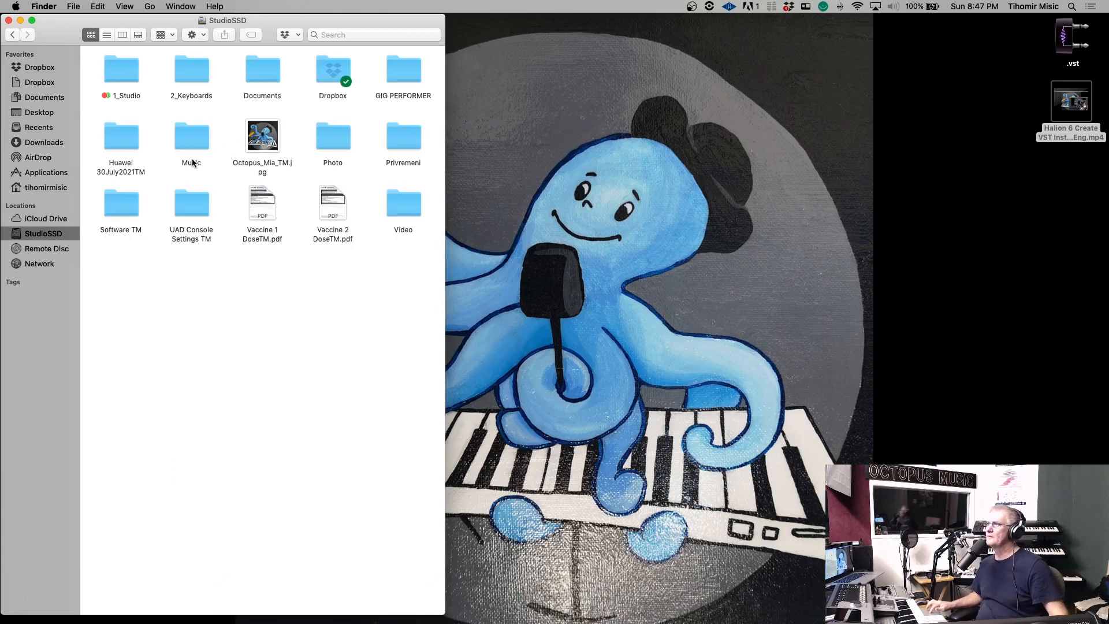
double_click(121, 69)
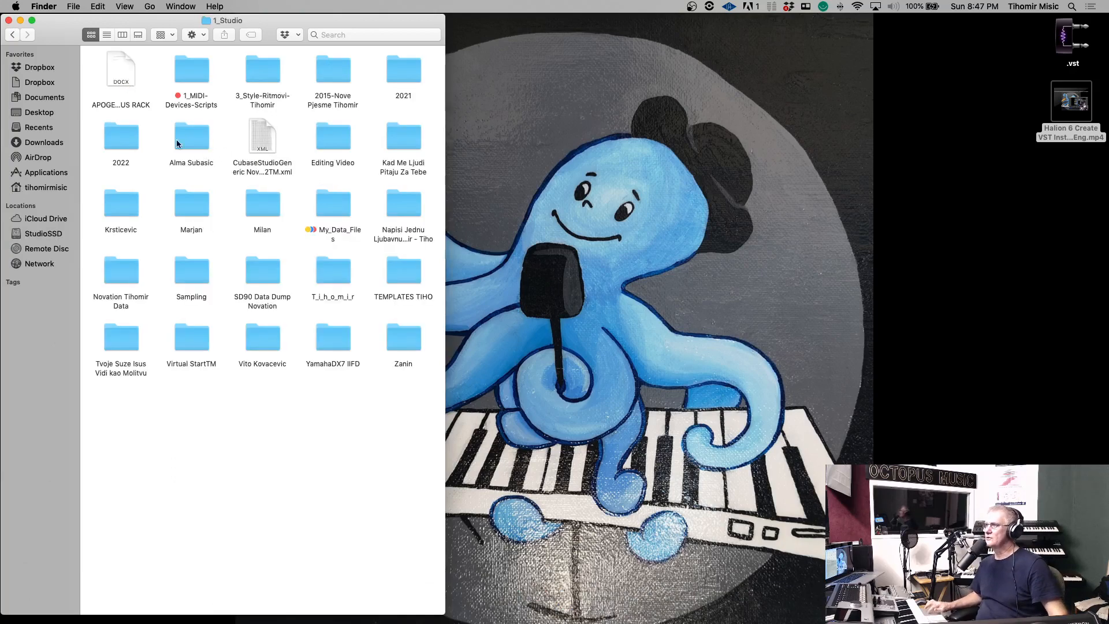
double_click(191, 270)
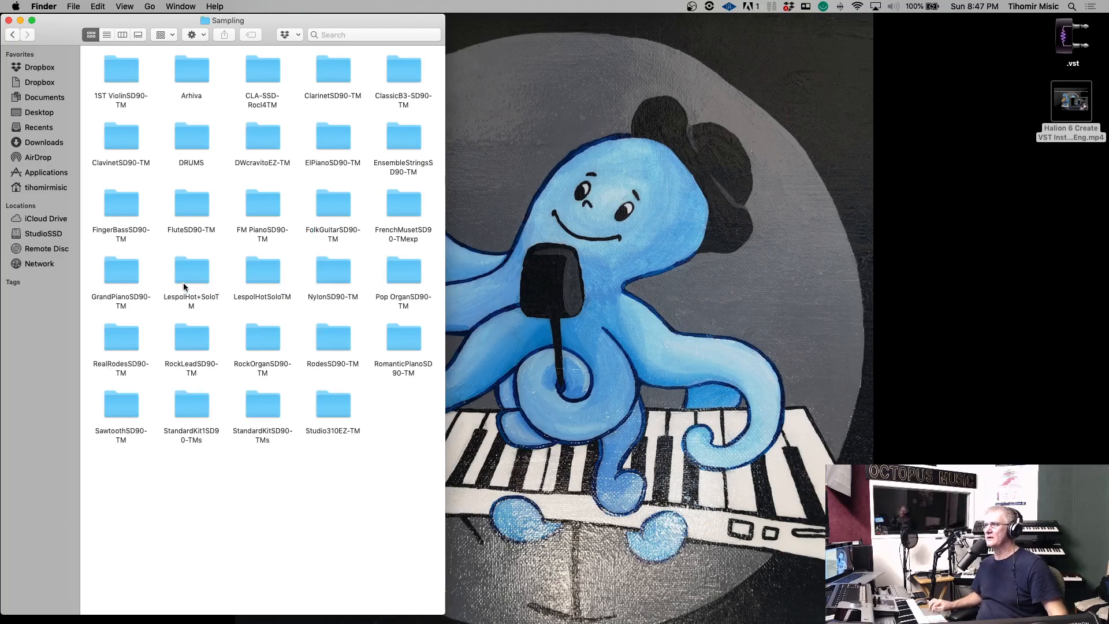
mouse_move(407, 214)
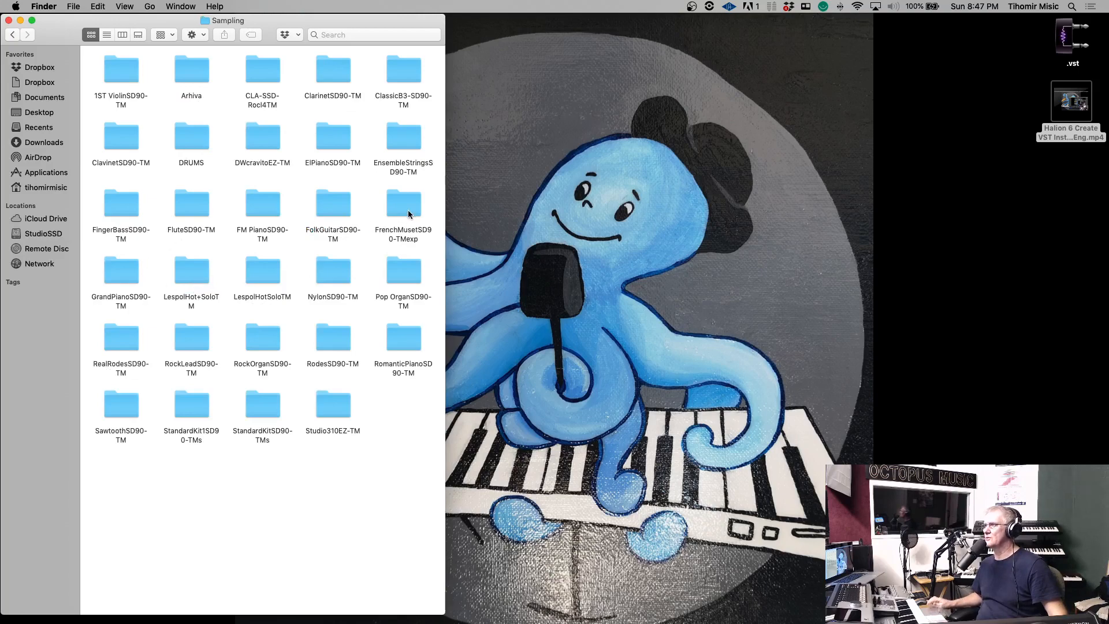
double_click(404, 205)
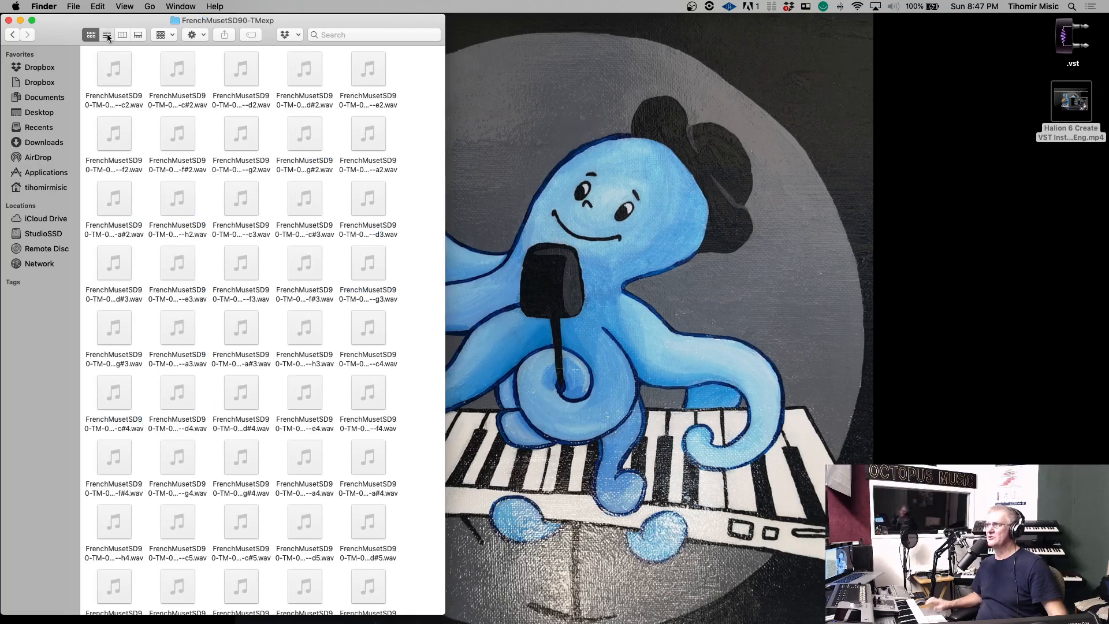
left_click(106, 34)
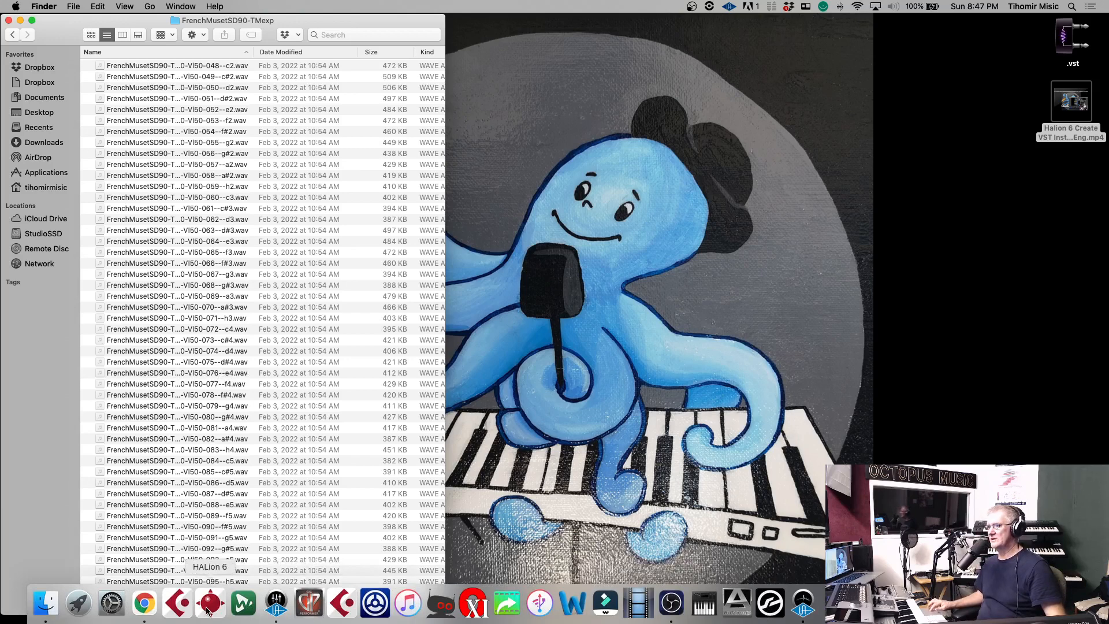
- Launch HALion 6 Standalone from the Dock
left_click(209, 602)
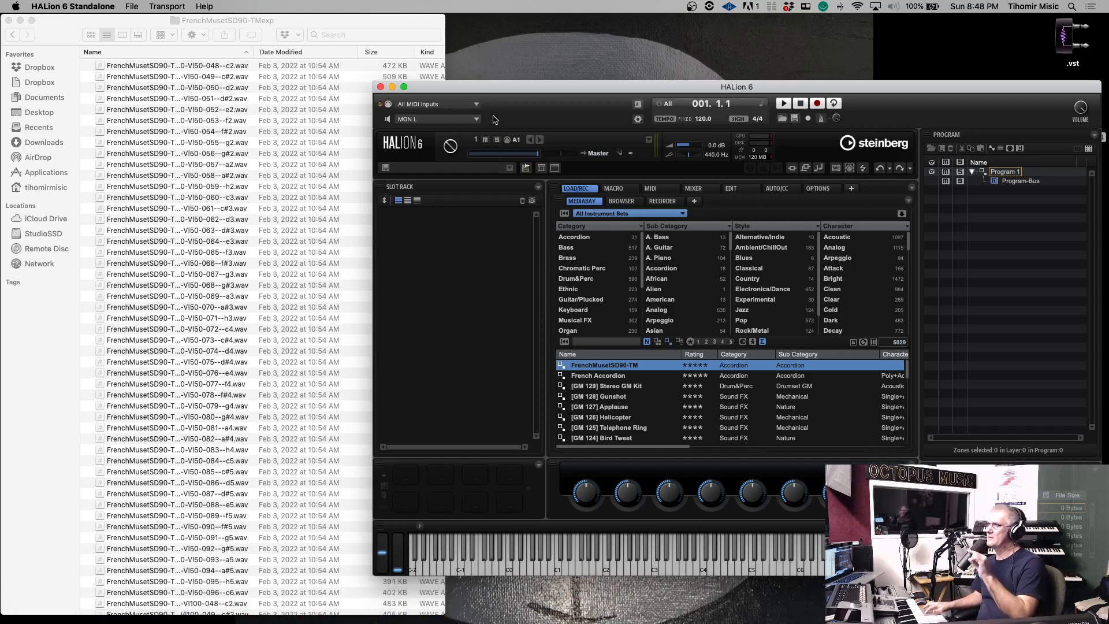
mouse_move(507, 94)
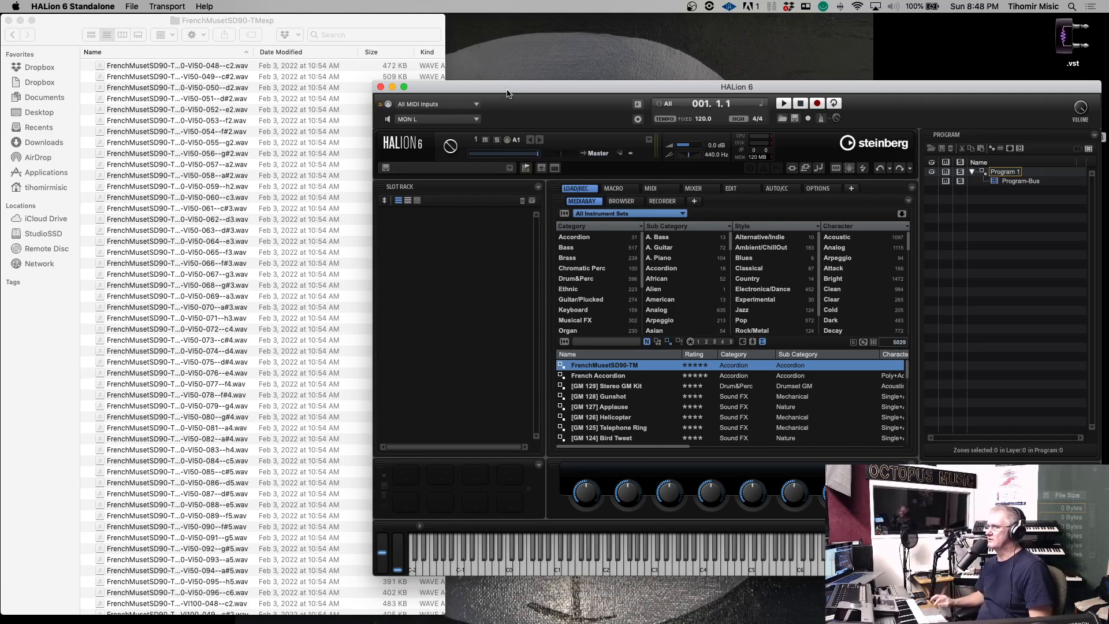
mouse_move(995, 195)
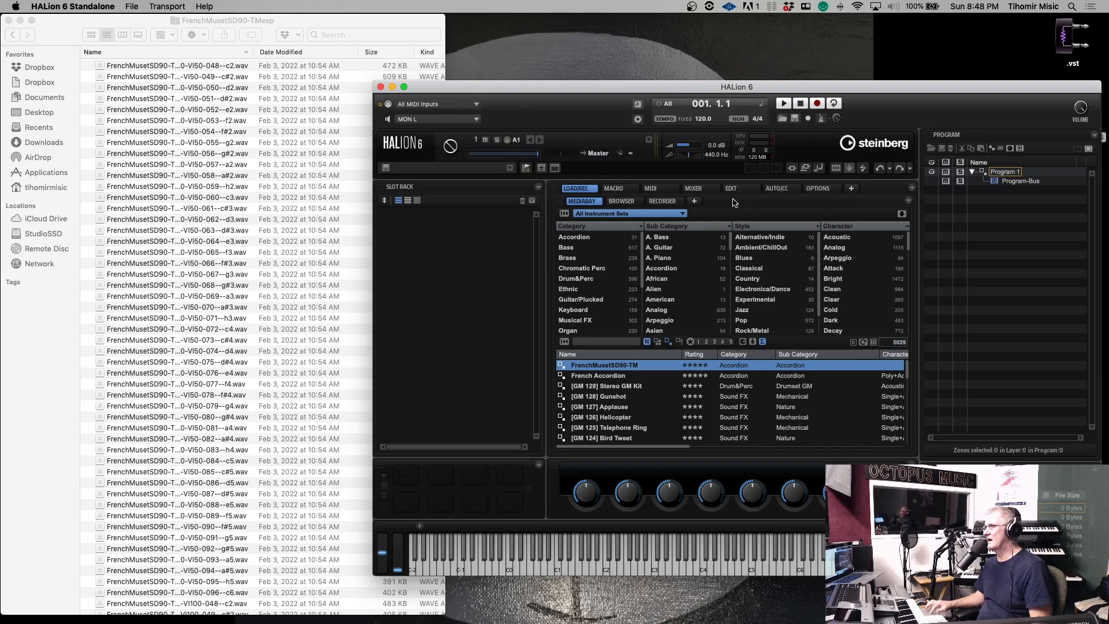
- Show Program 1's Mapping editor and select all accordion WAV files in Finder
left_click(731, 188)
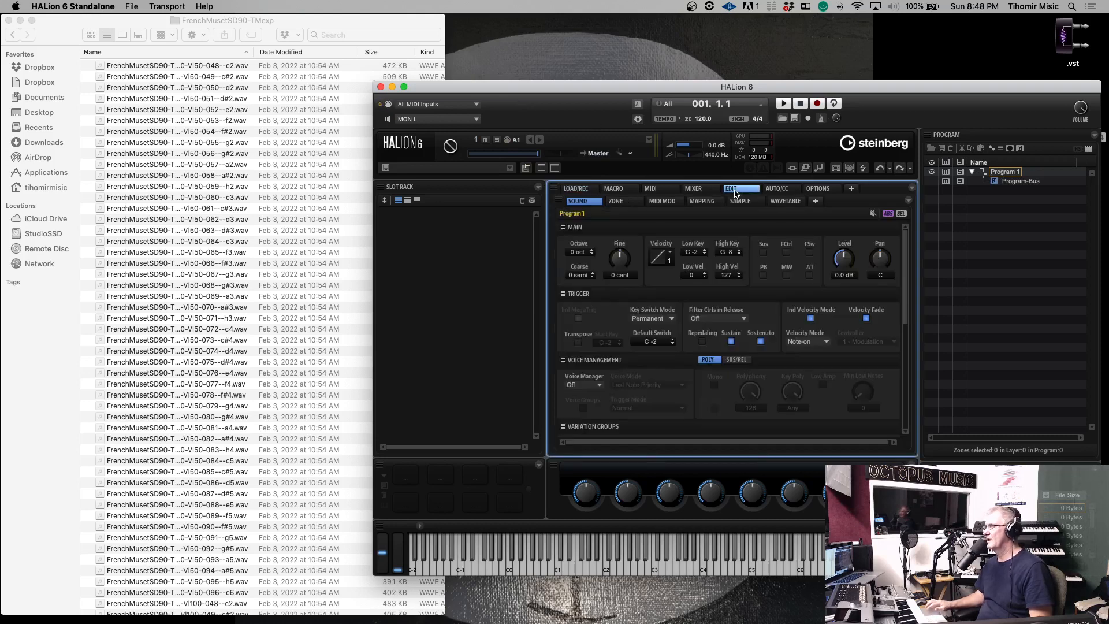
left_click(703, 201)
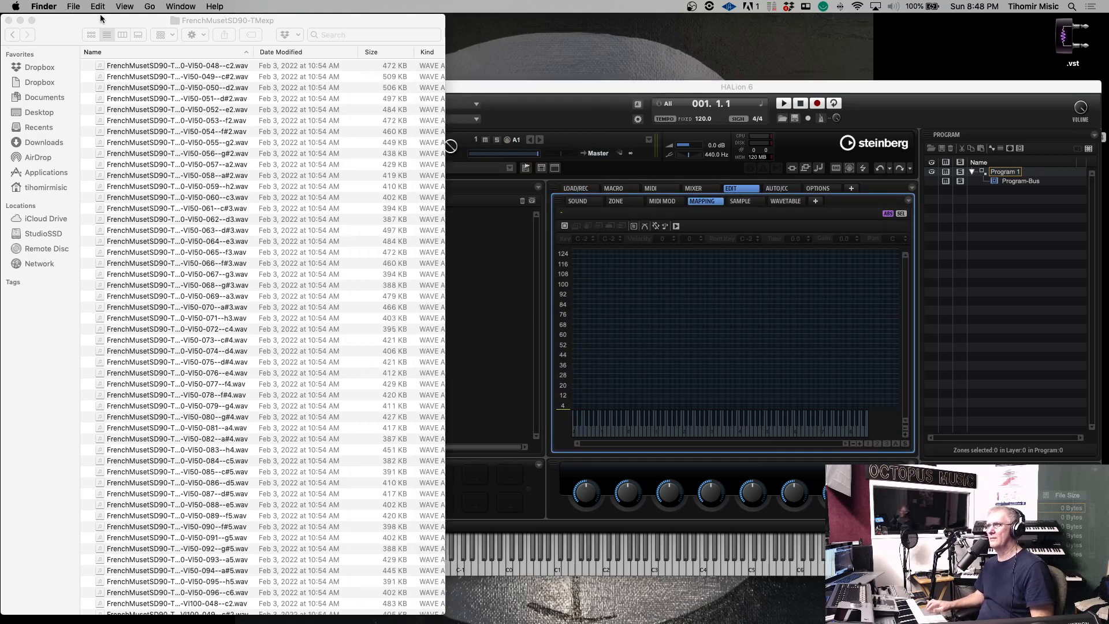
left_click(177, 65)
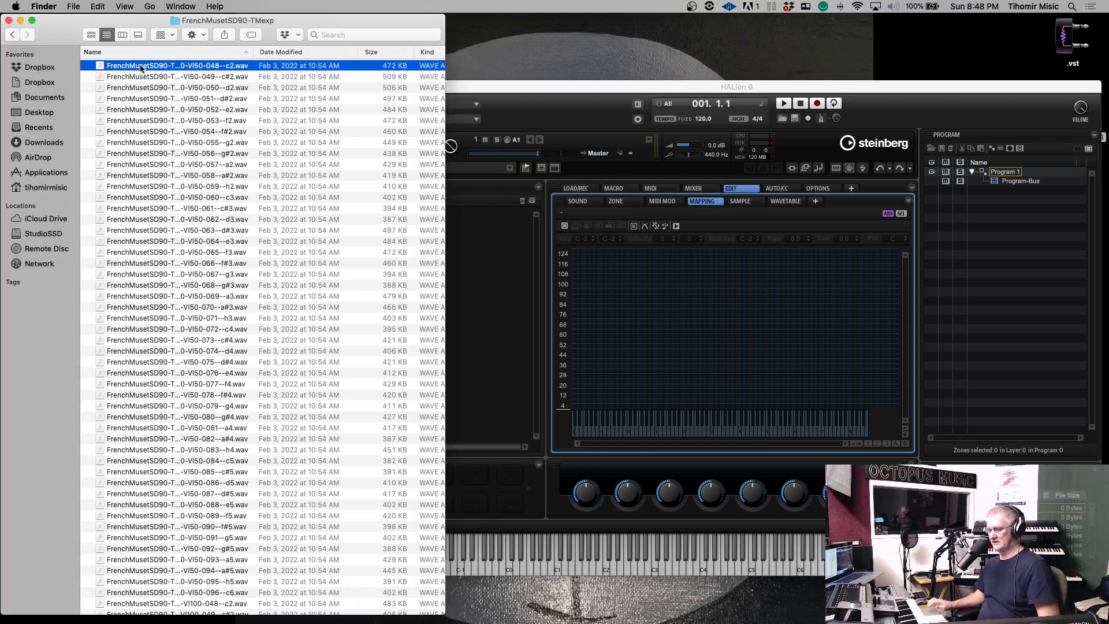
mouse_move(180, 173)
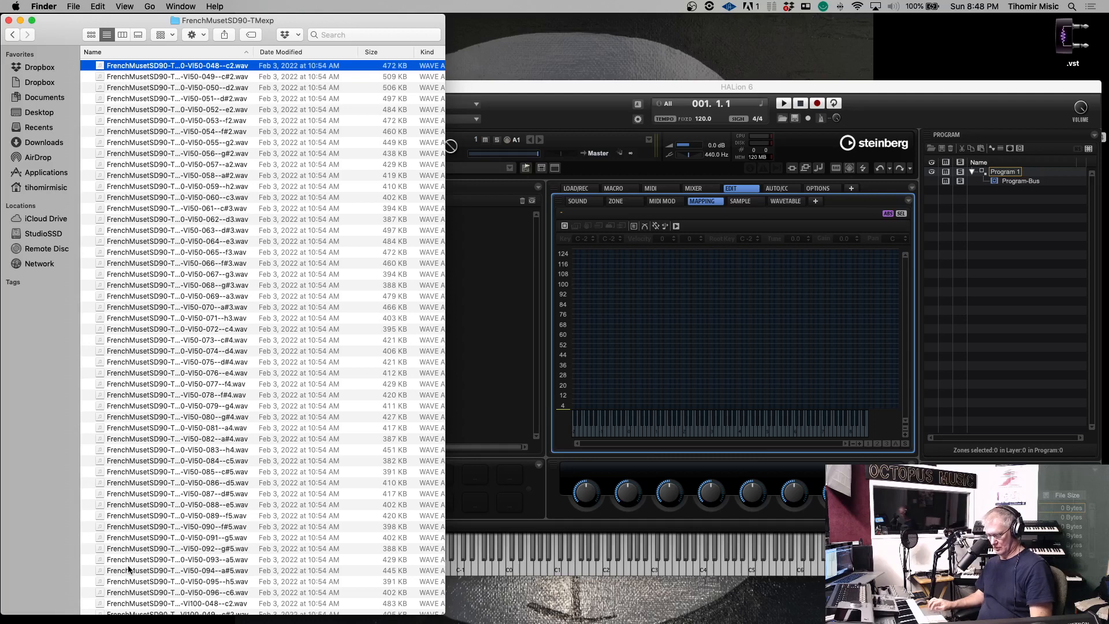
mouse_move(191, 592)
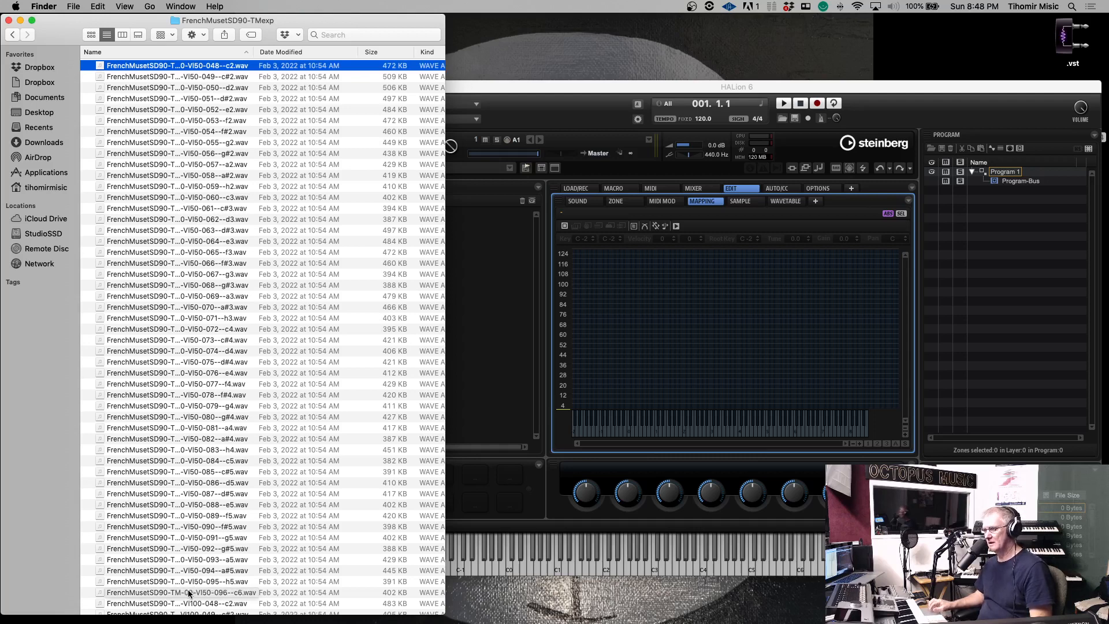
key("cmd+a")
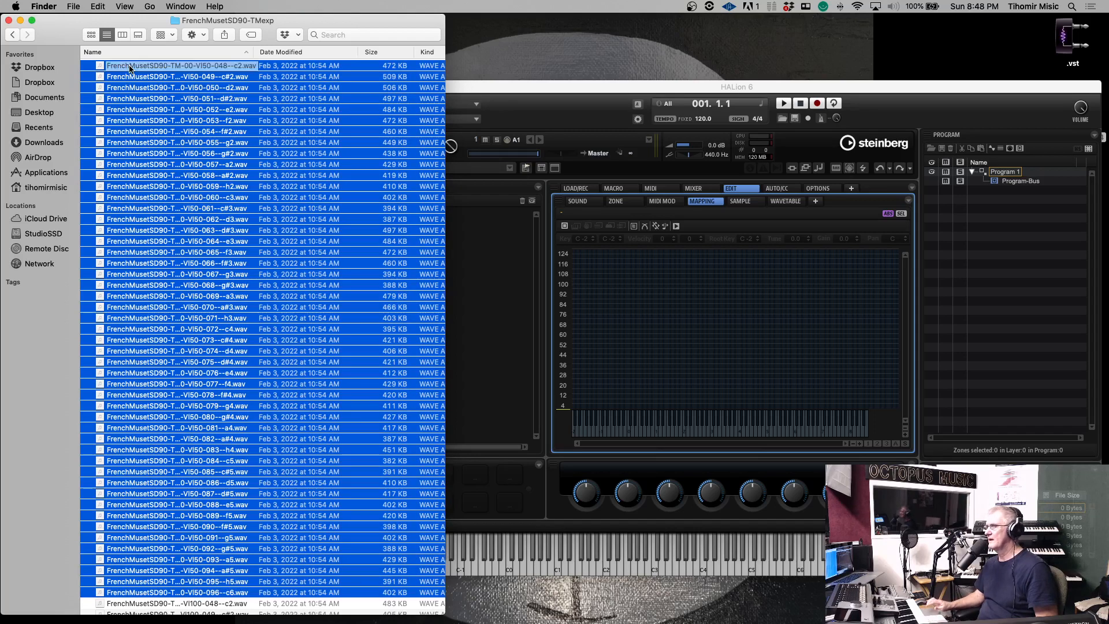
left_click(737, 87)
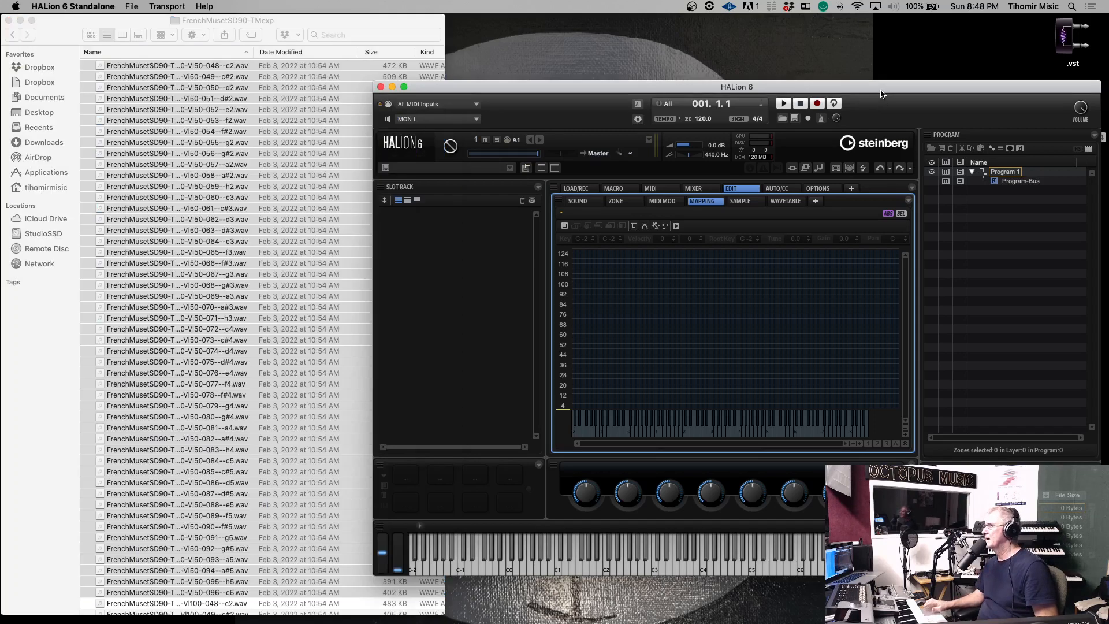
mouse_move(817, 368)
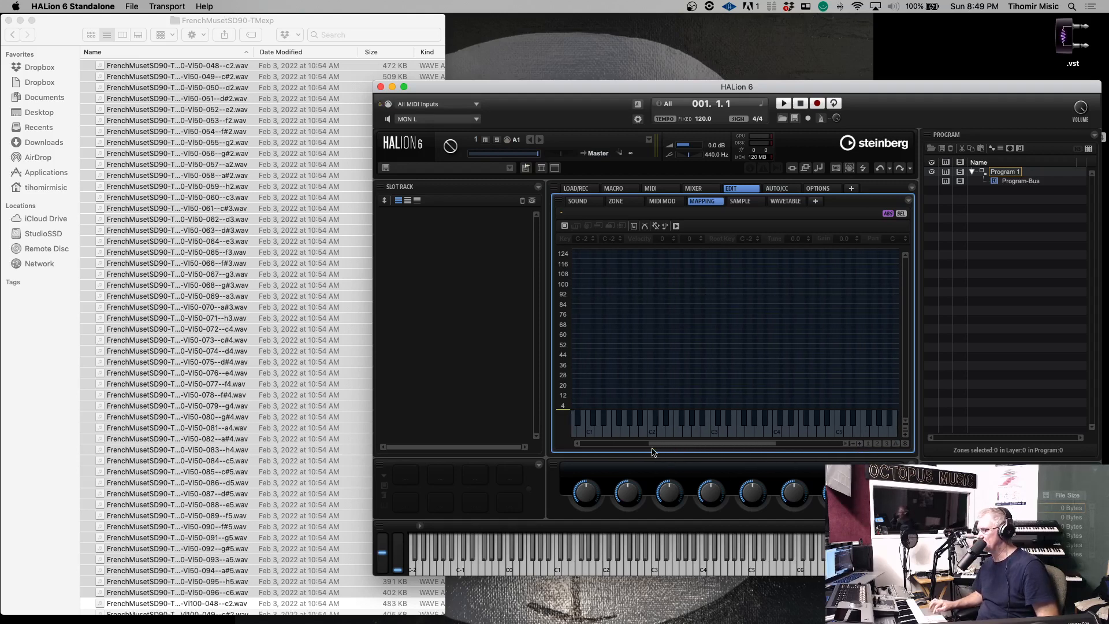
mouse_move(651, 429)
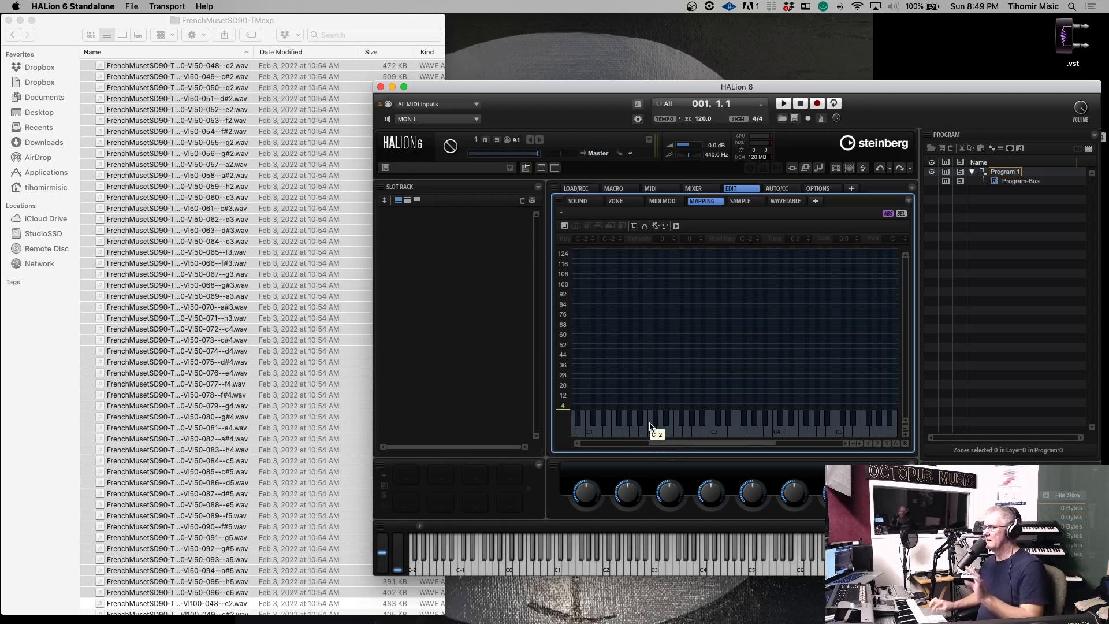
mouse_move(718, 325)
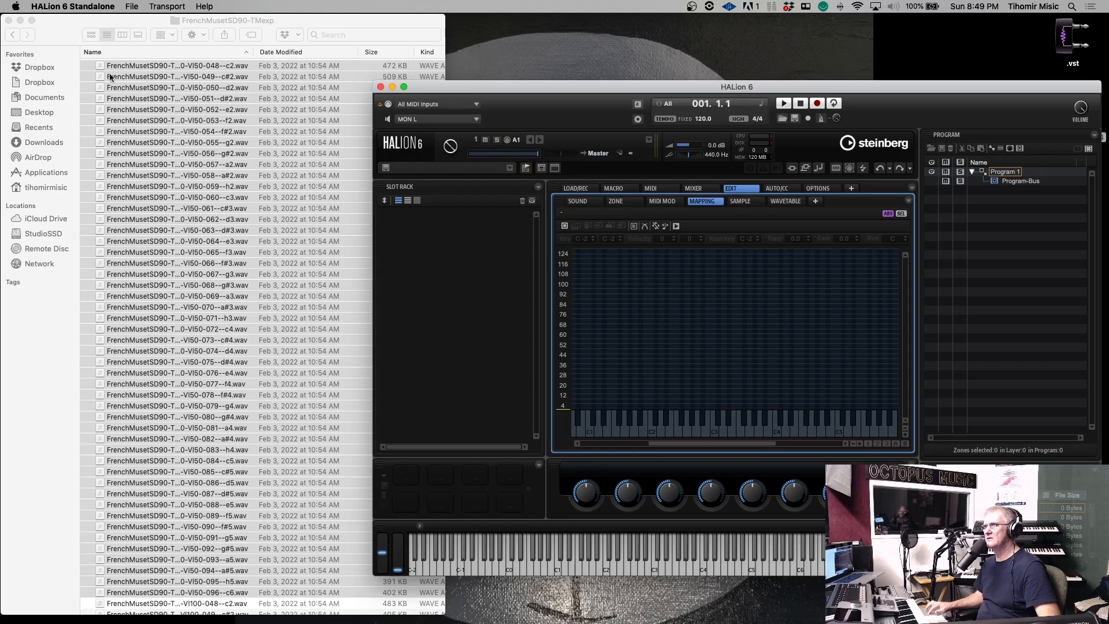
- Drop all 49 selected WAV samples onto the Mapping editor keyboard from C2 upward
key("cmd+a")
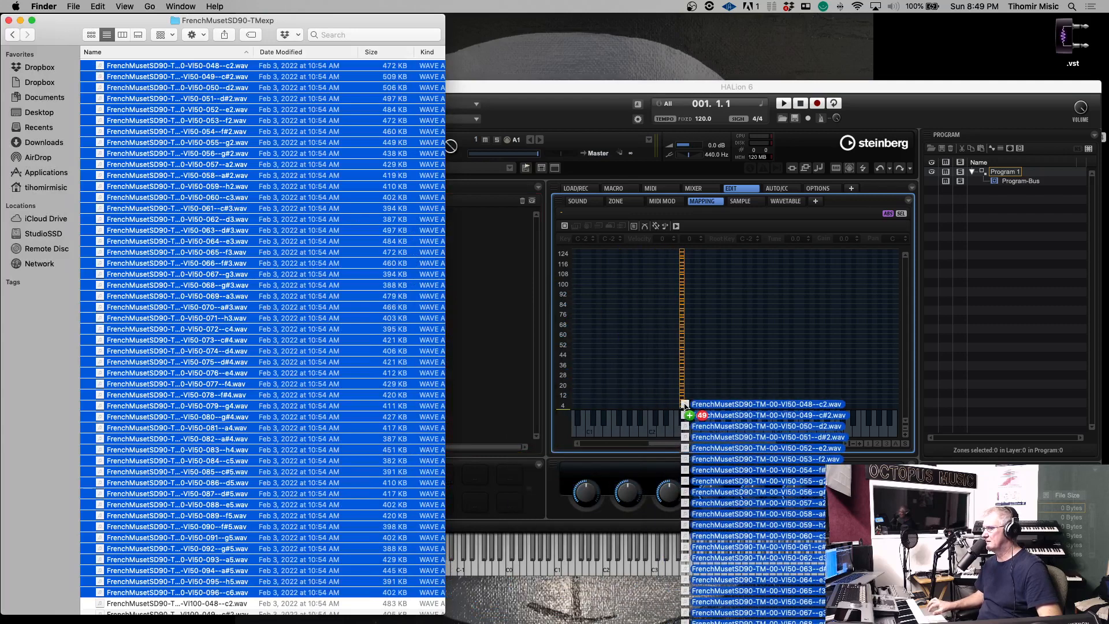
left_click(735, 86)
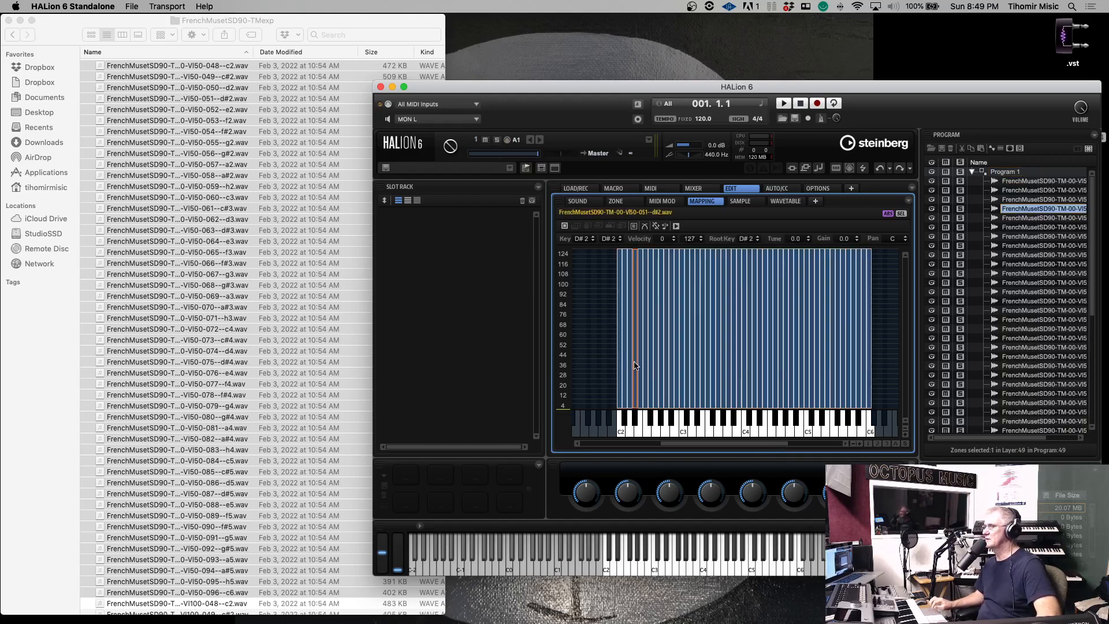
mouse_move(589, 356)
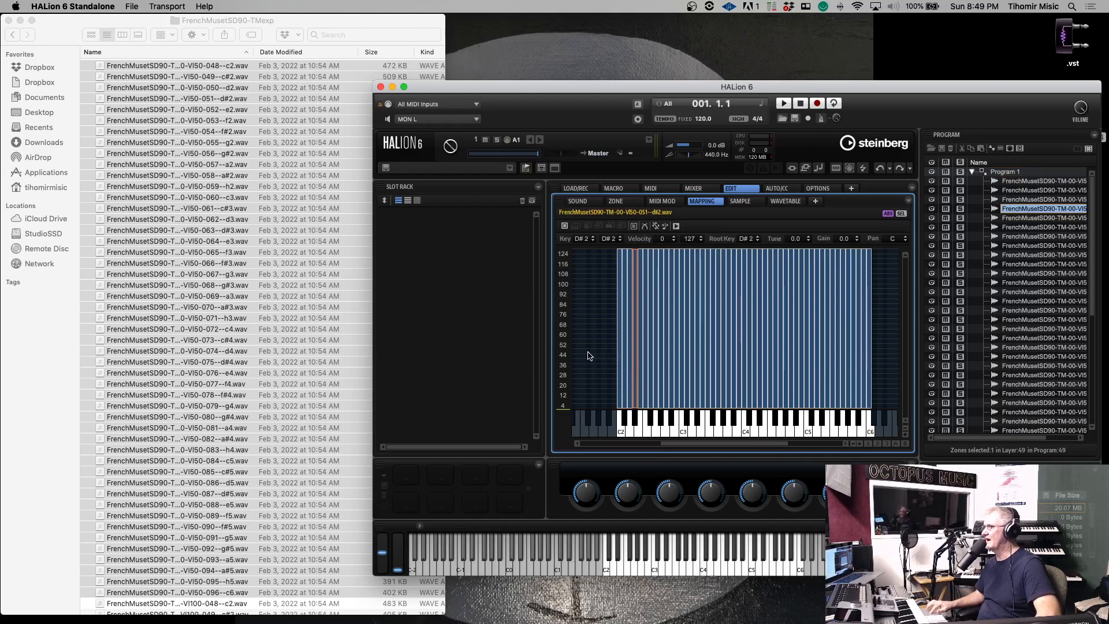
mouse_move(652, 244)
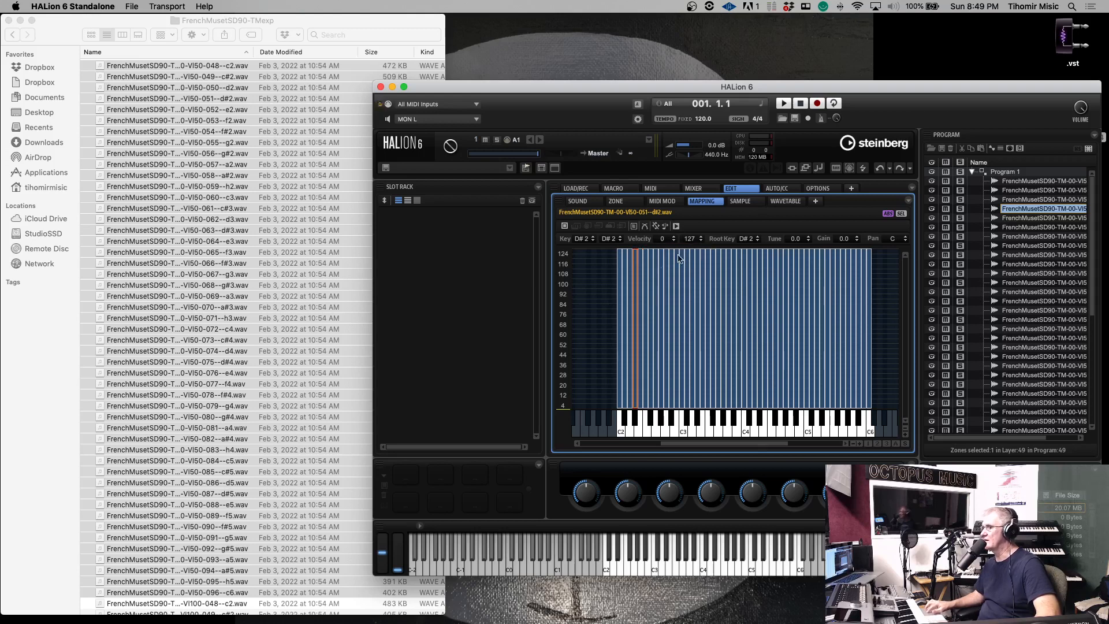
left_click(606, 308)
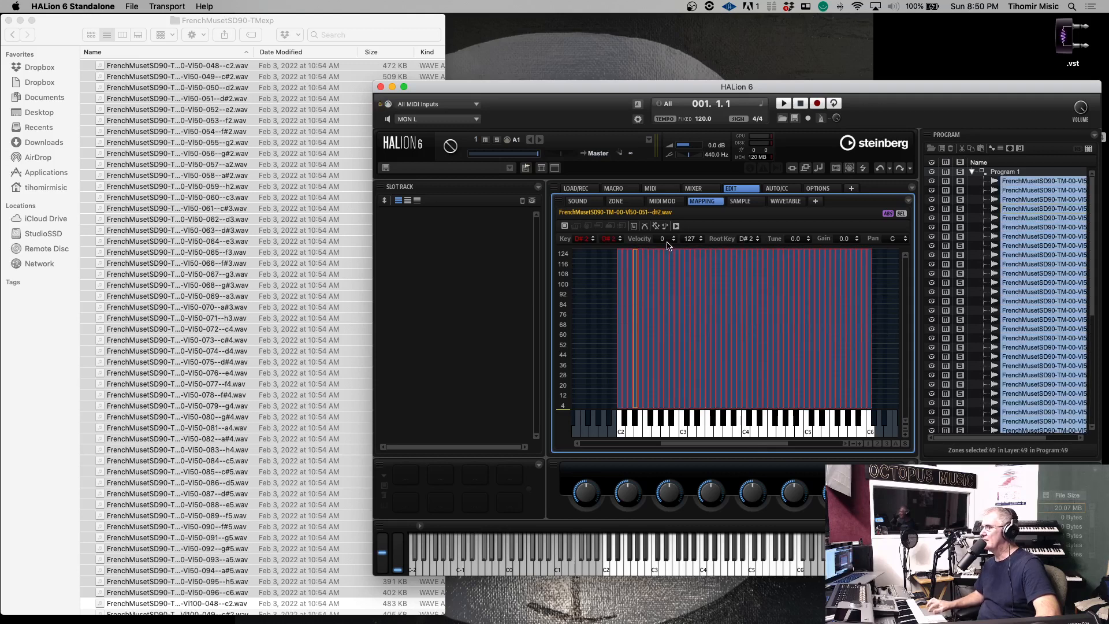
mouse_move(692, 244)
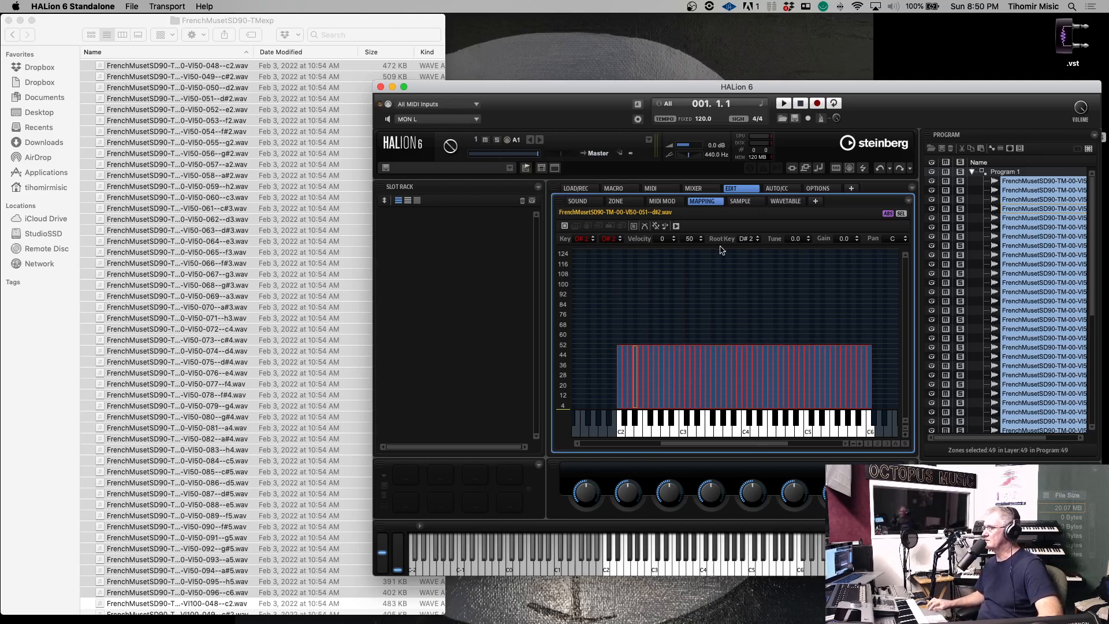
mouse_move(647, 257)
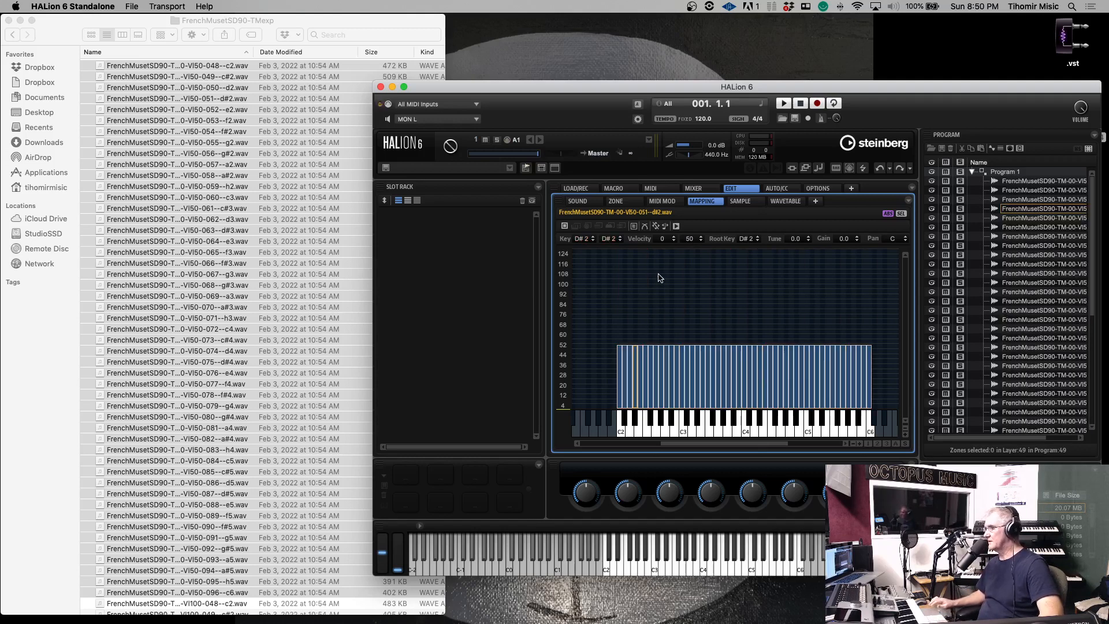
left_click(784, 103)
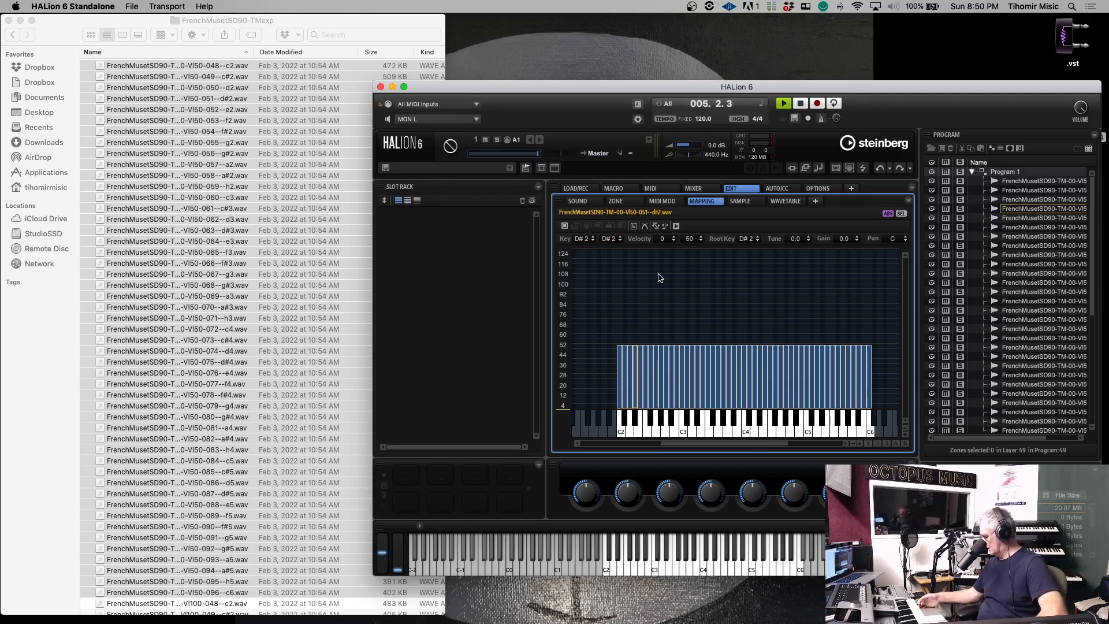
mouse_move(848, 379)
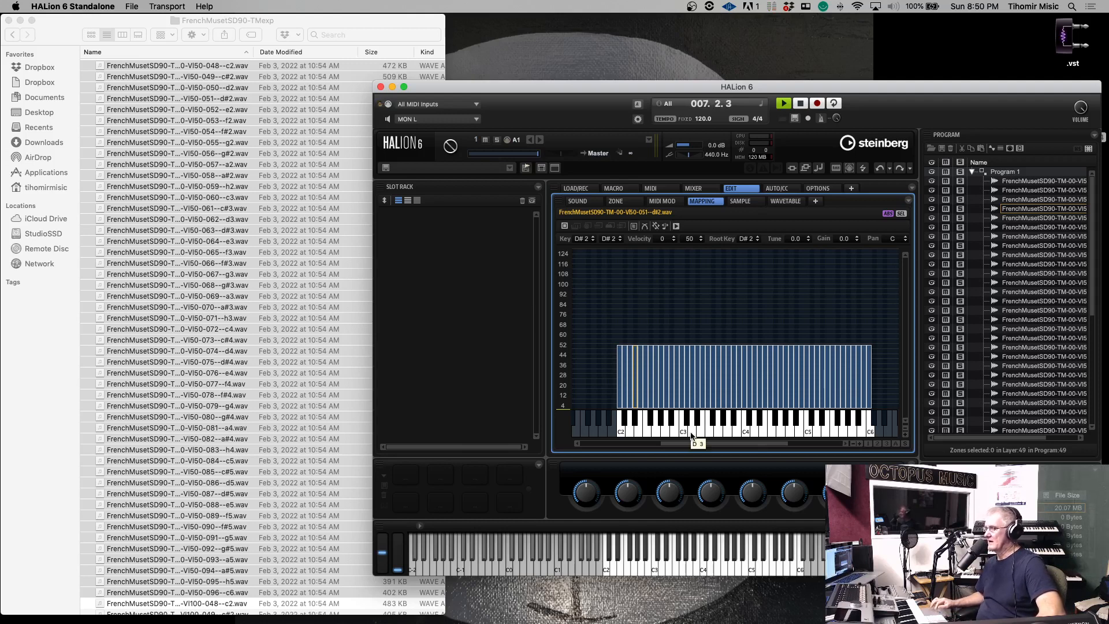
mouse_move(667, 573)
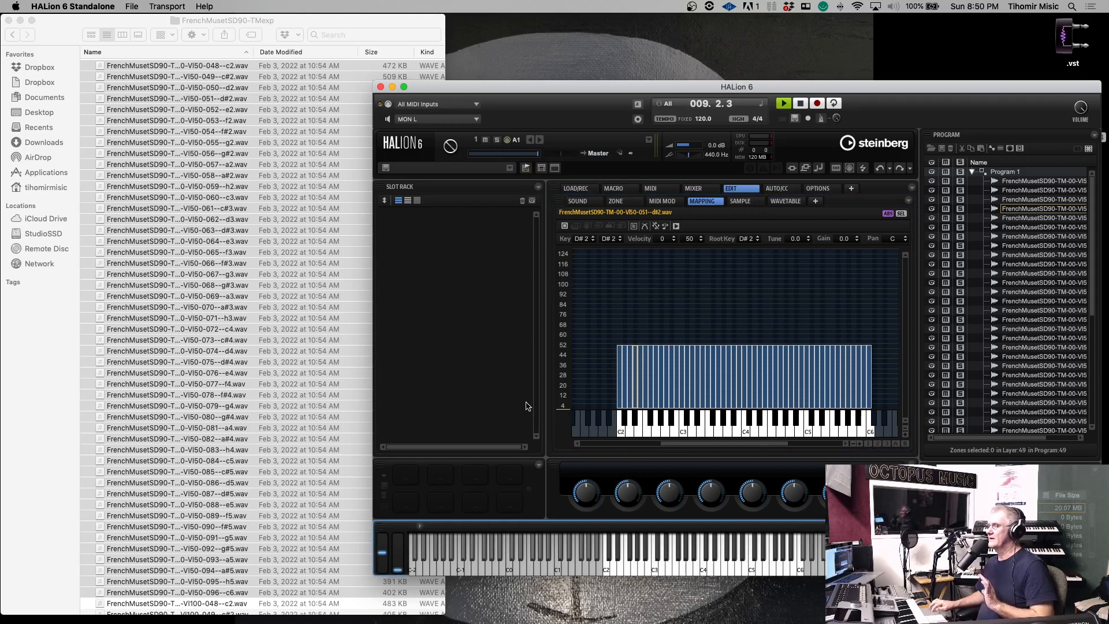
- Select the louder V1100 WAV files further down the Finder list
scroll("down", 3)
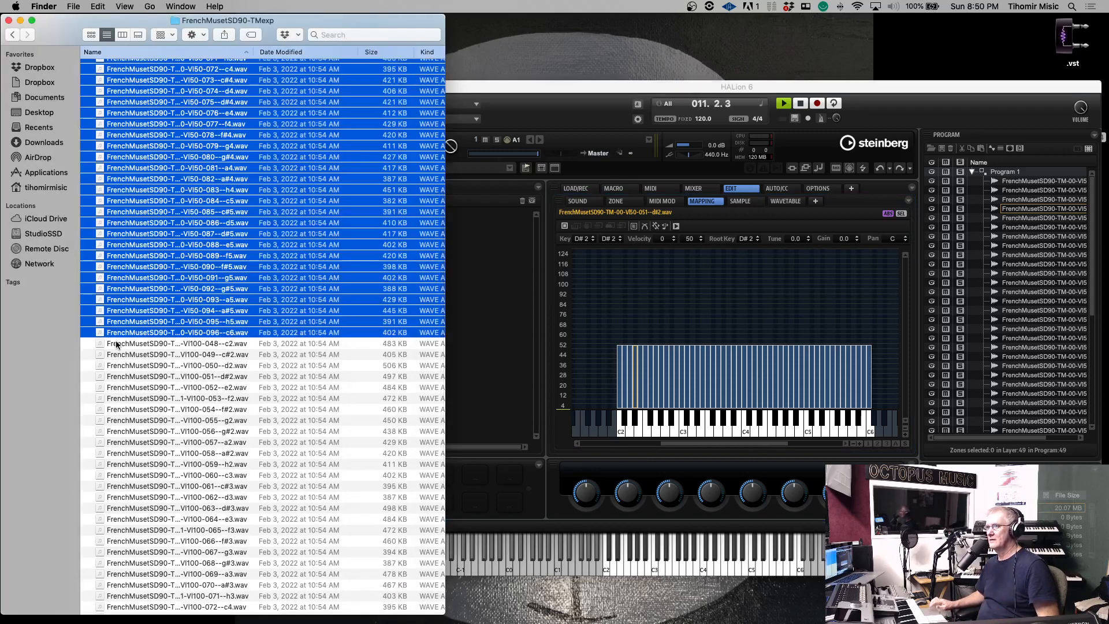
left_click(176, 343)
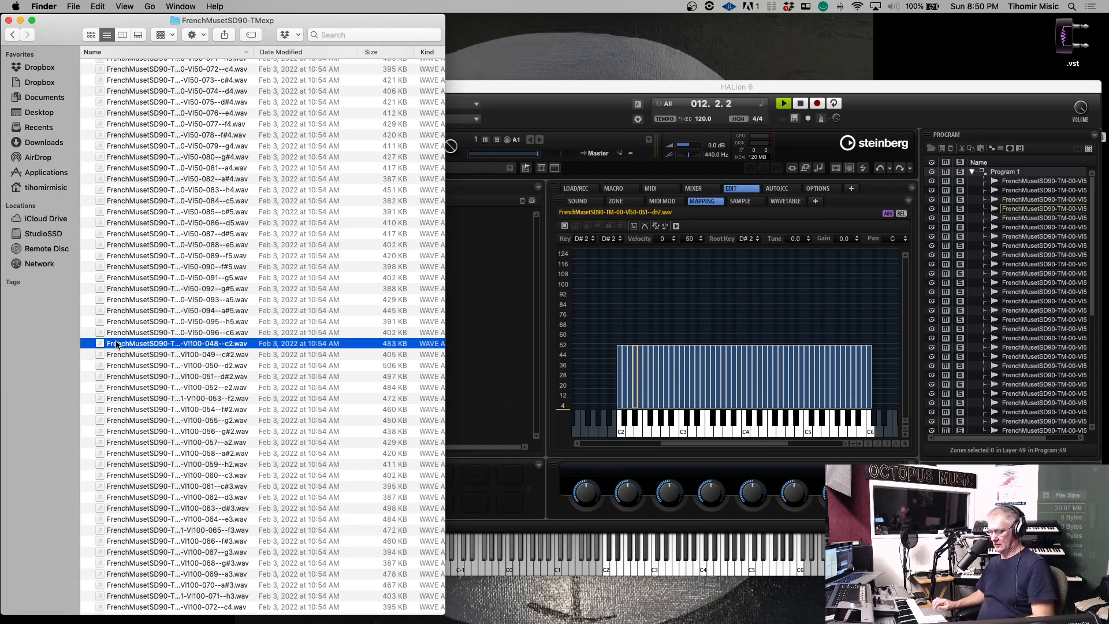
scroll("down", 3)
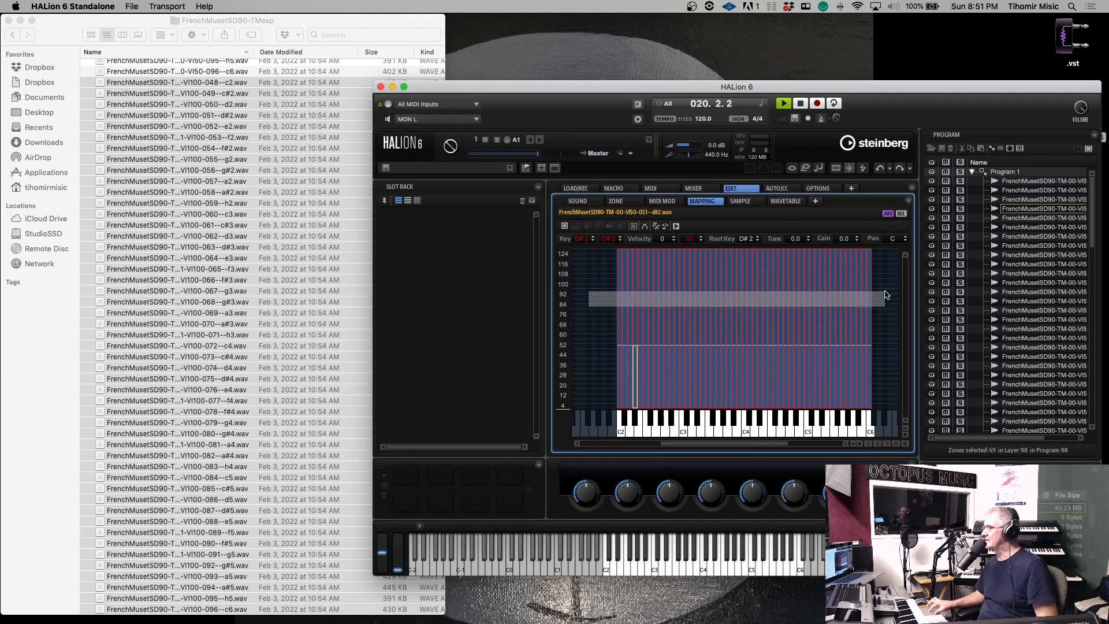
- Drop the louder samples in the upper area so they cover velocity 51–127
left_click(598, 294)
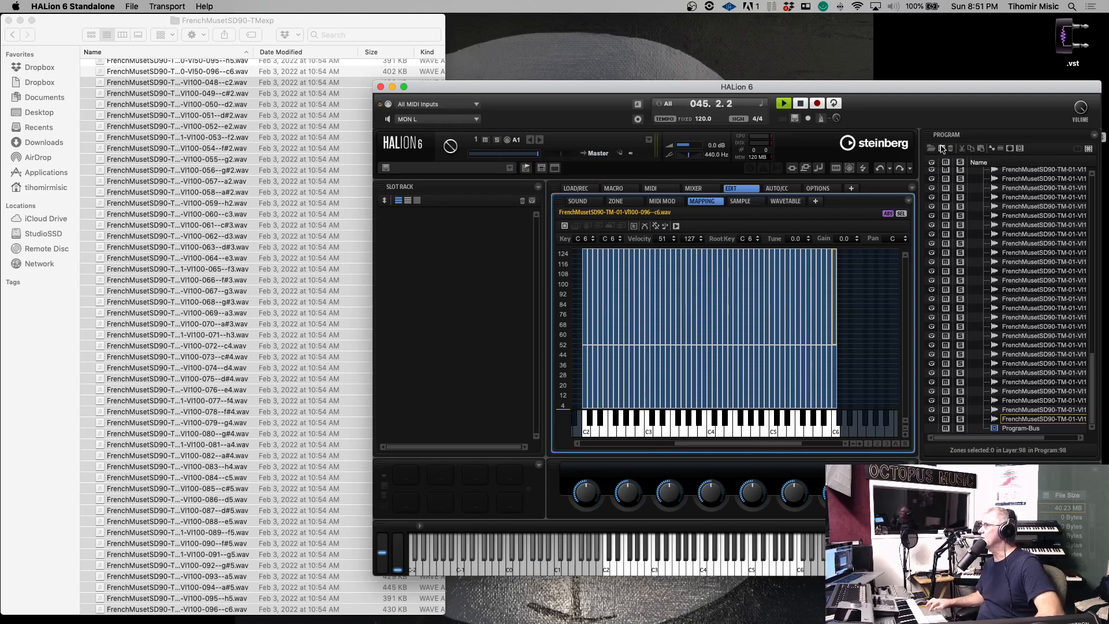
mouse_move(941, 148)
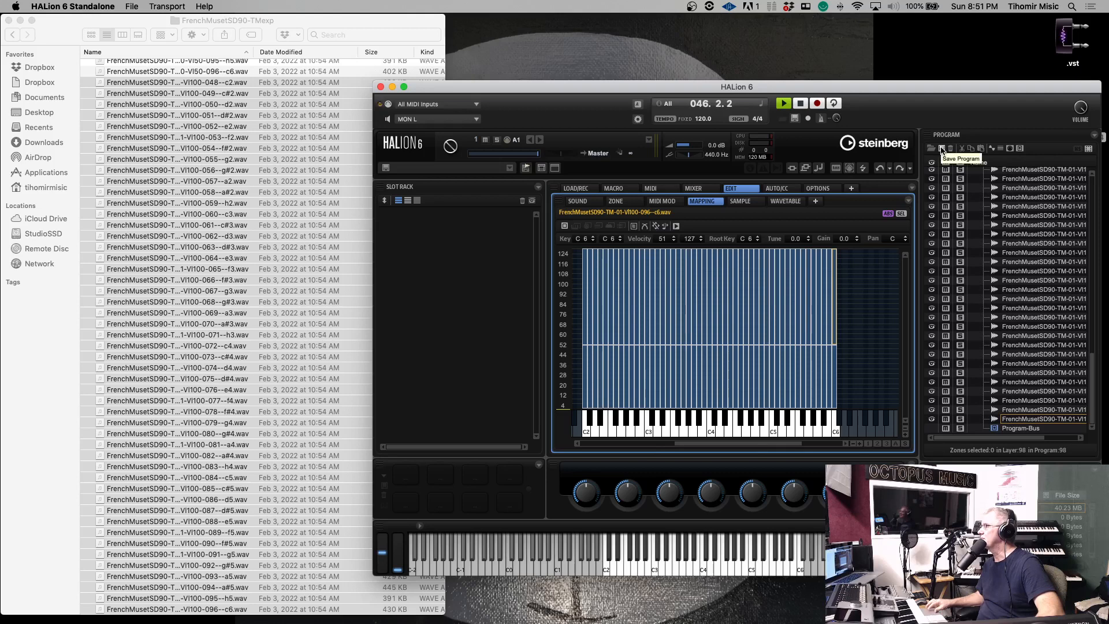
- Start saving the program and fill in the author and family name
left_click(941, 148)
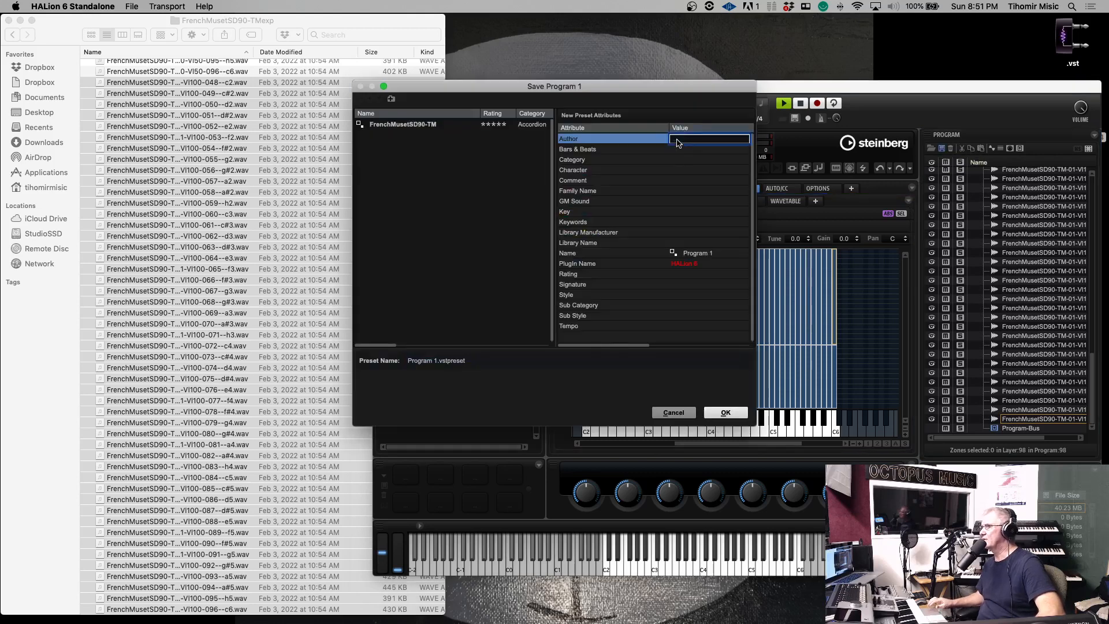
type("TM")
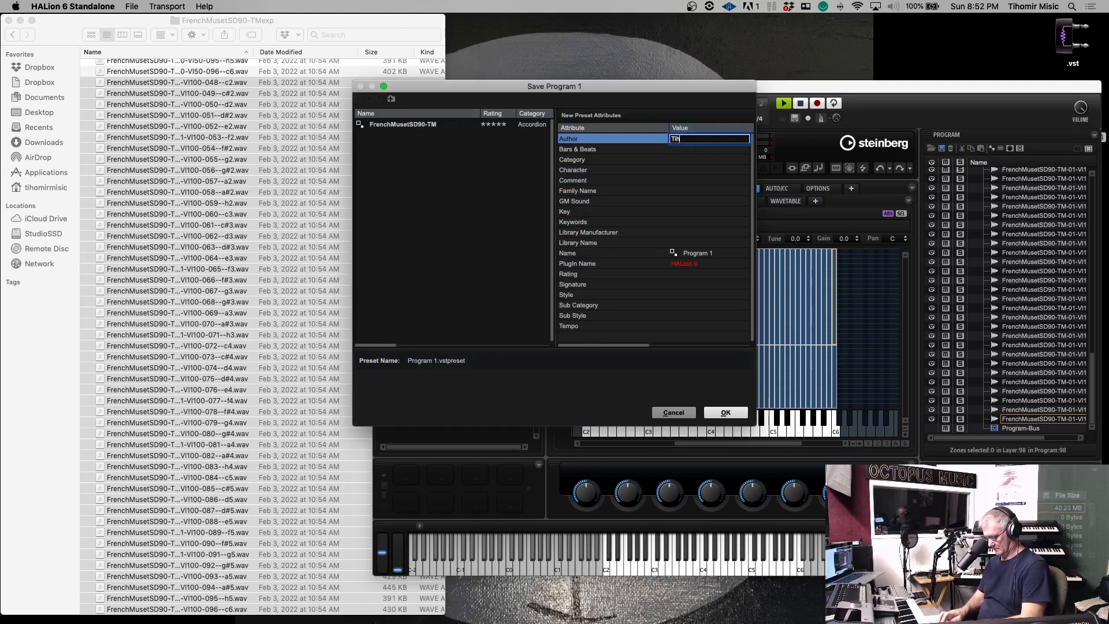
type("ihomir")
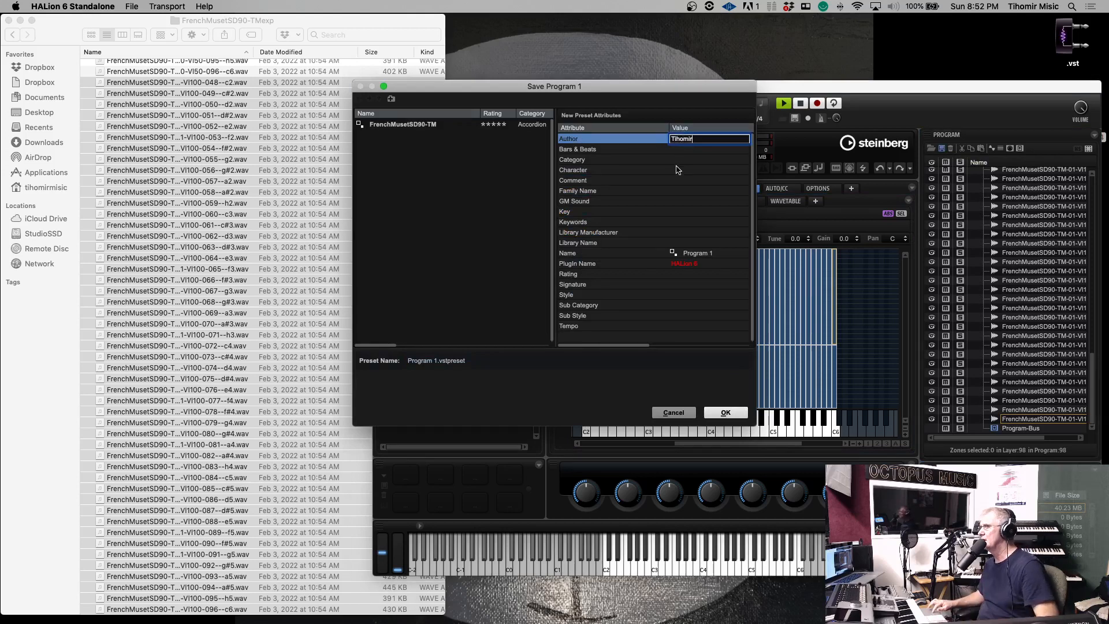
left_click(608, 190)
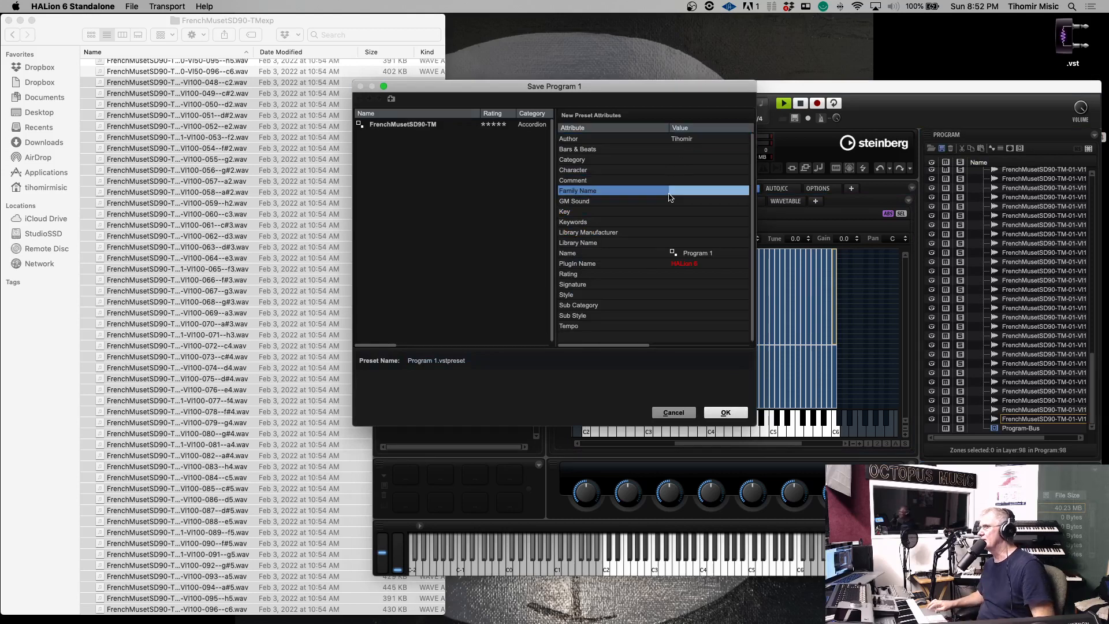
left_click(700, 190)
type("Tihomir")
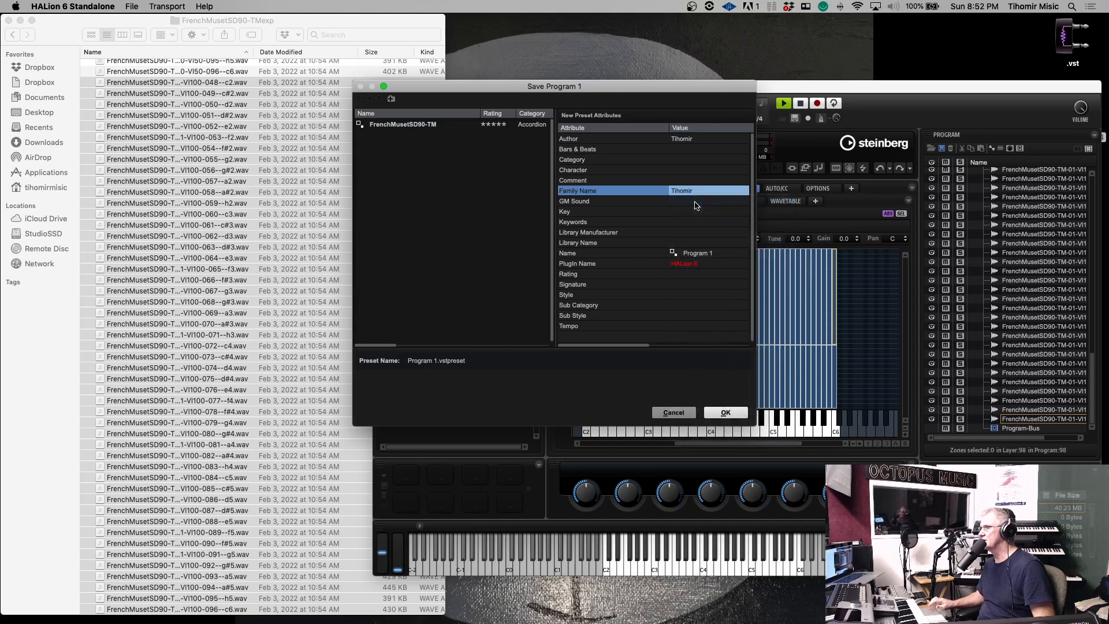
mouse_move(662, 210)
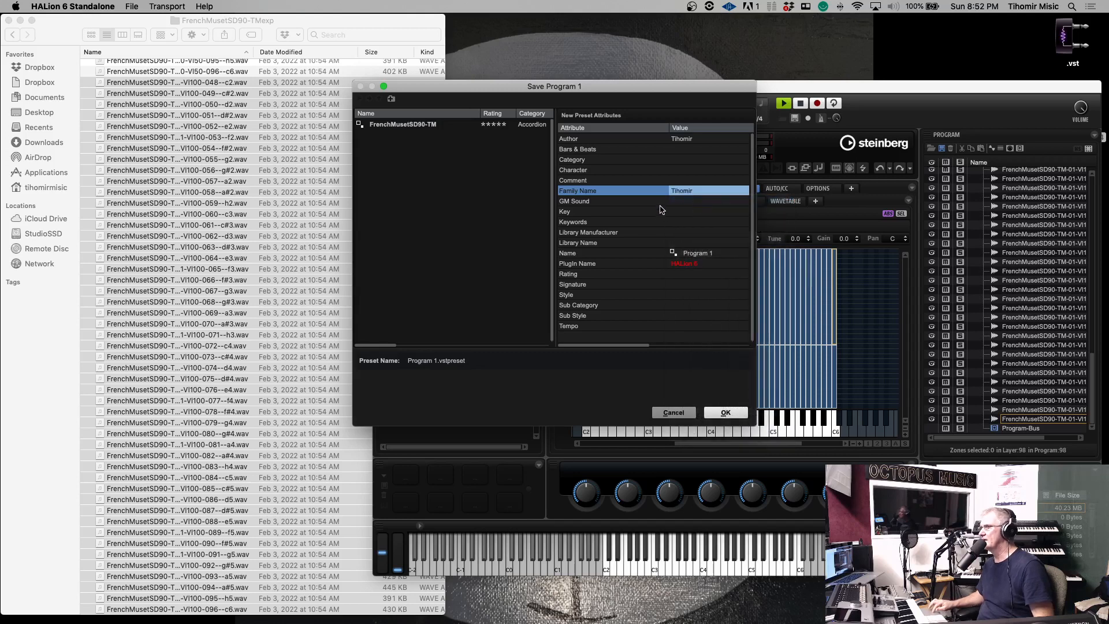
mouse_move(653, 174)
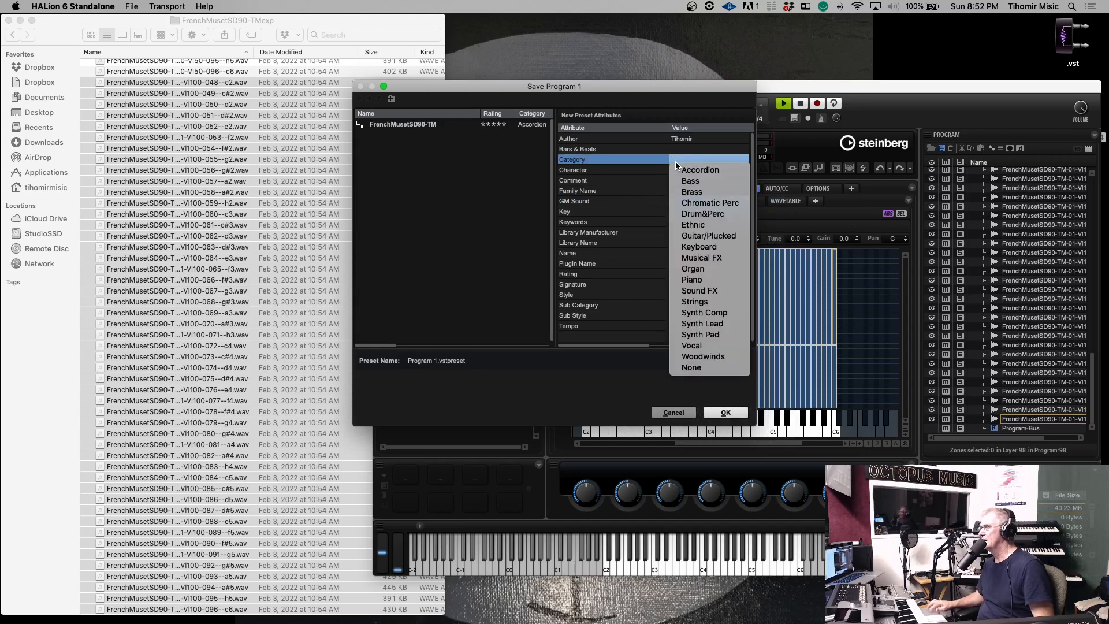
- Set Category and Sub Category to Accordion and give a five-star rating
left_click(699, 169)
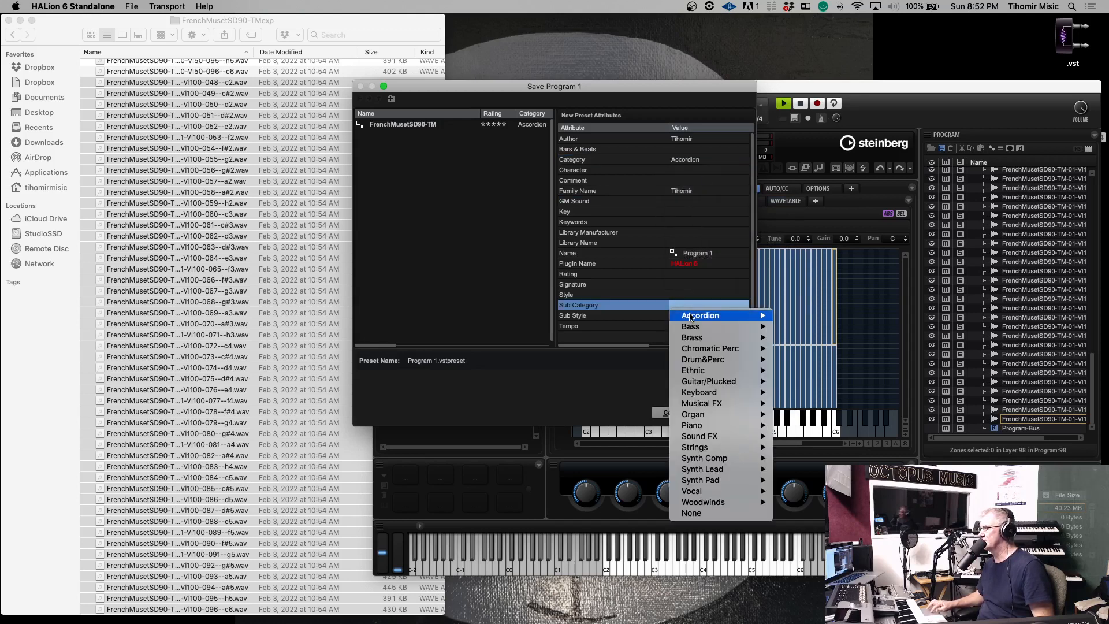
left_click(699, 316)
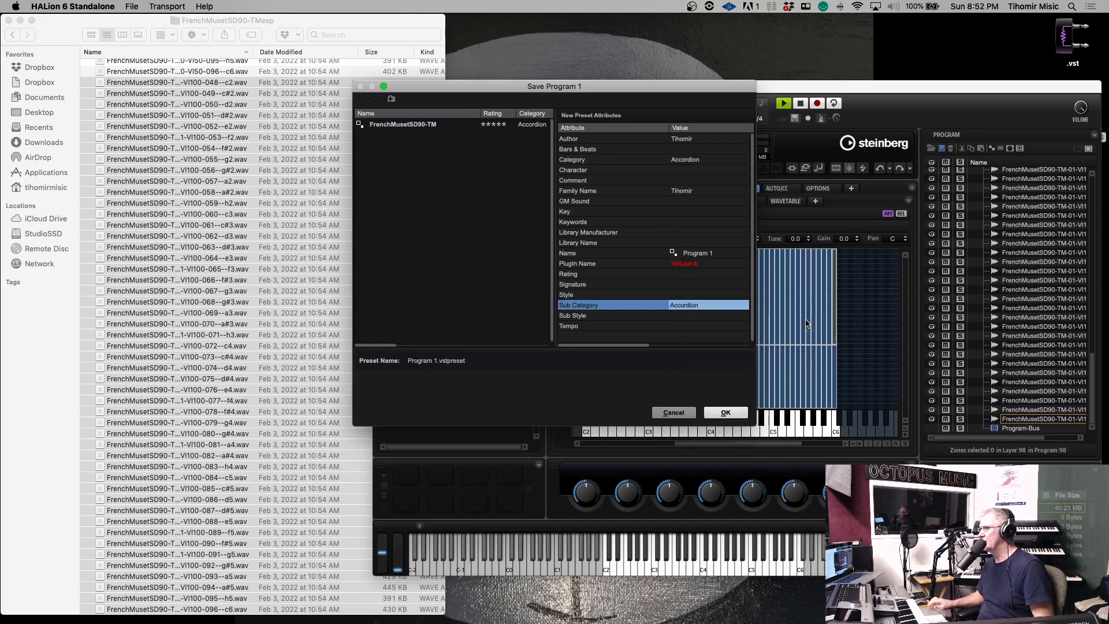
left_click(651, 284)
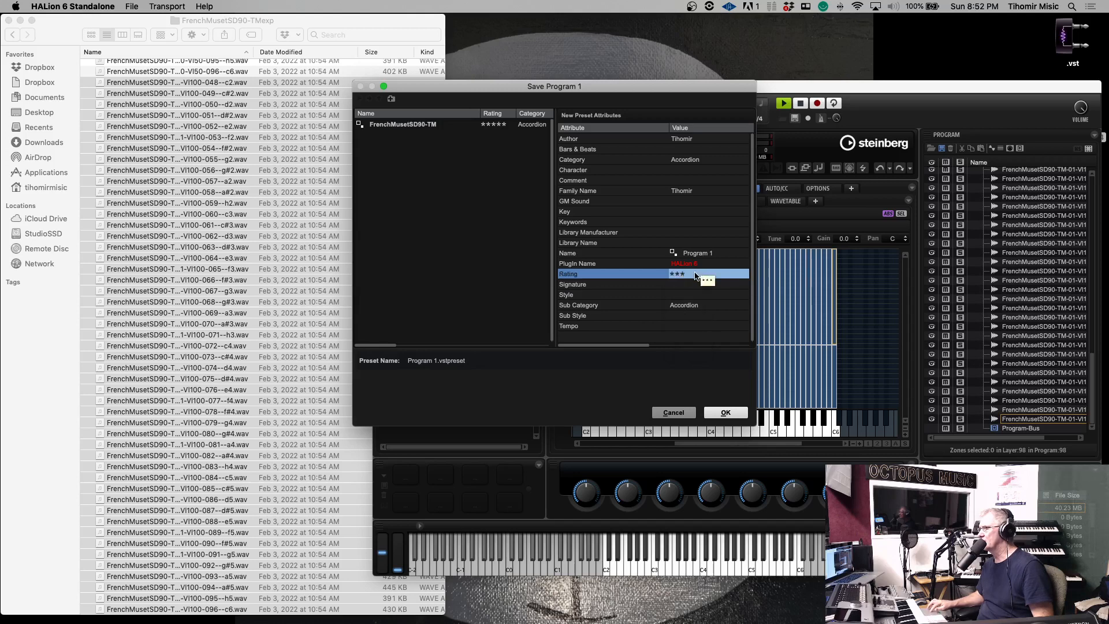
left_click(693, 274)
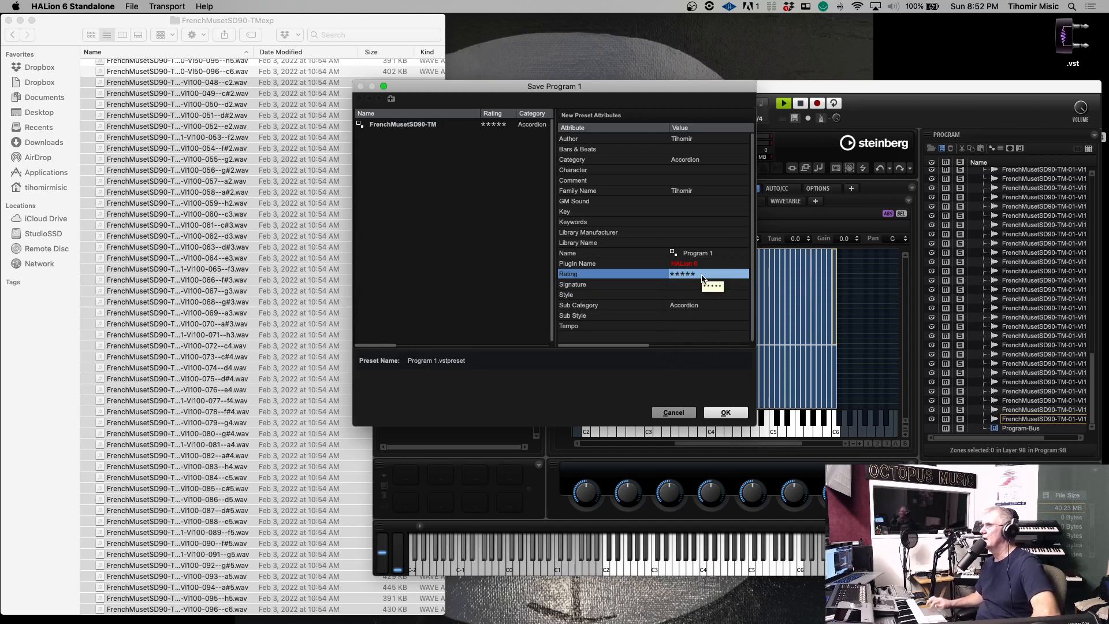
mouse_move(473, 368)
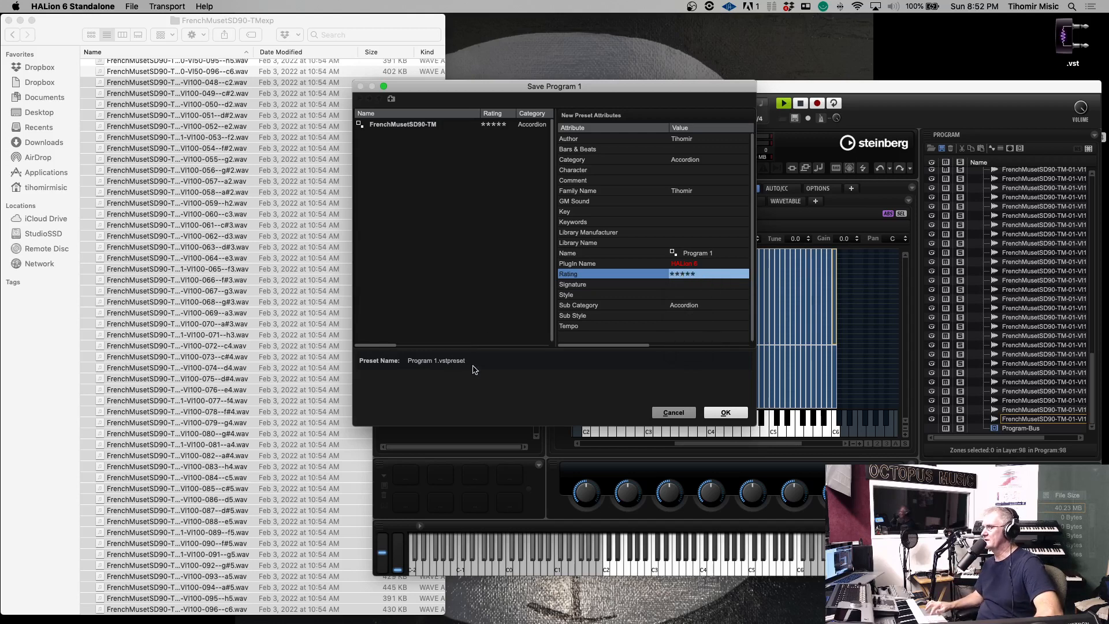
mouse_move(420, 361)
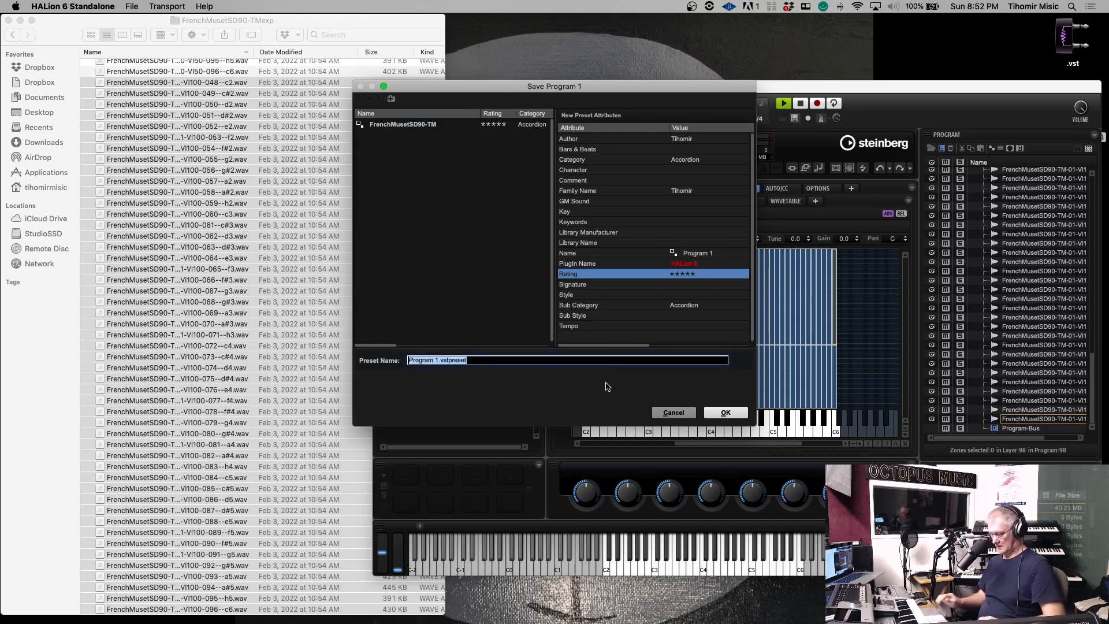
- Enter the preset name FrenchMusetSD90-TM
type("FrenchMuset")
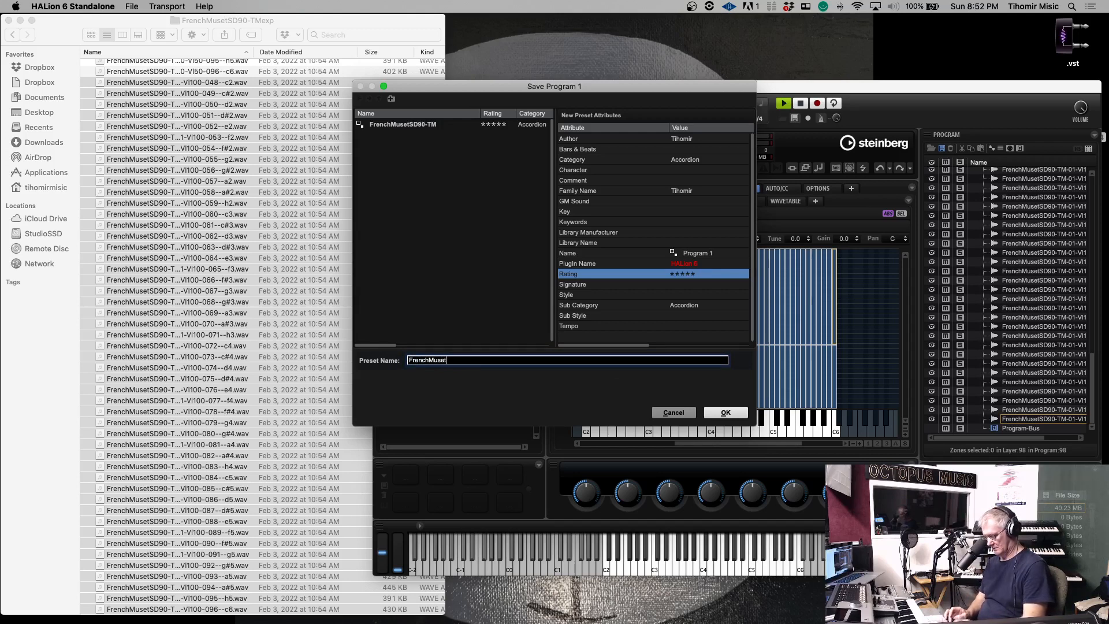
type("SD90")
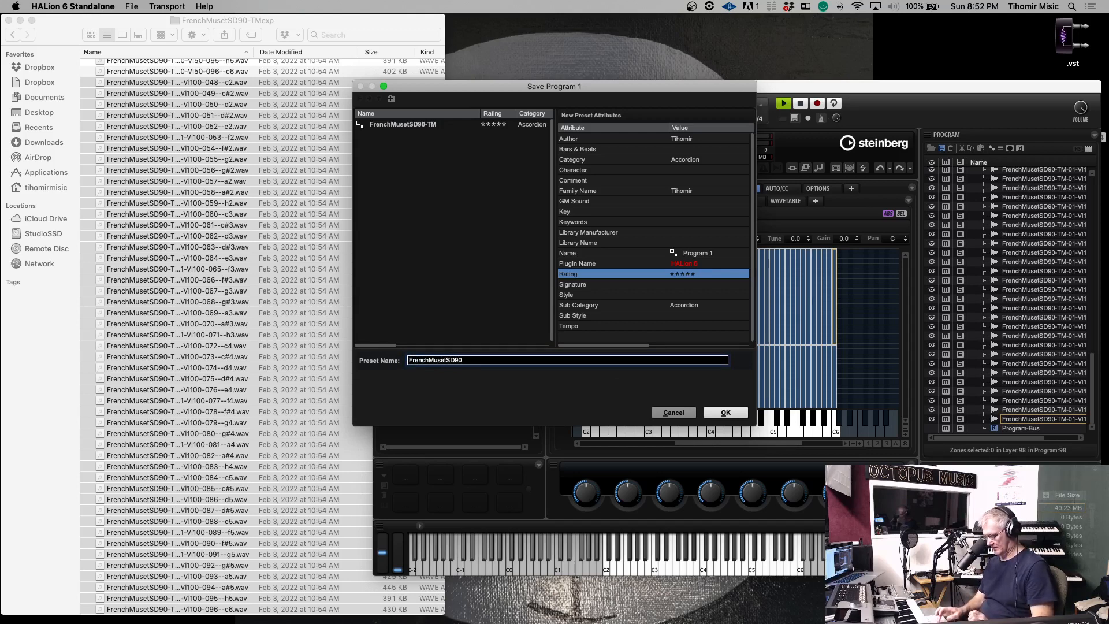
type("-TM")
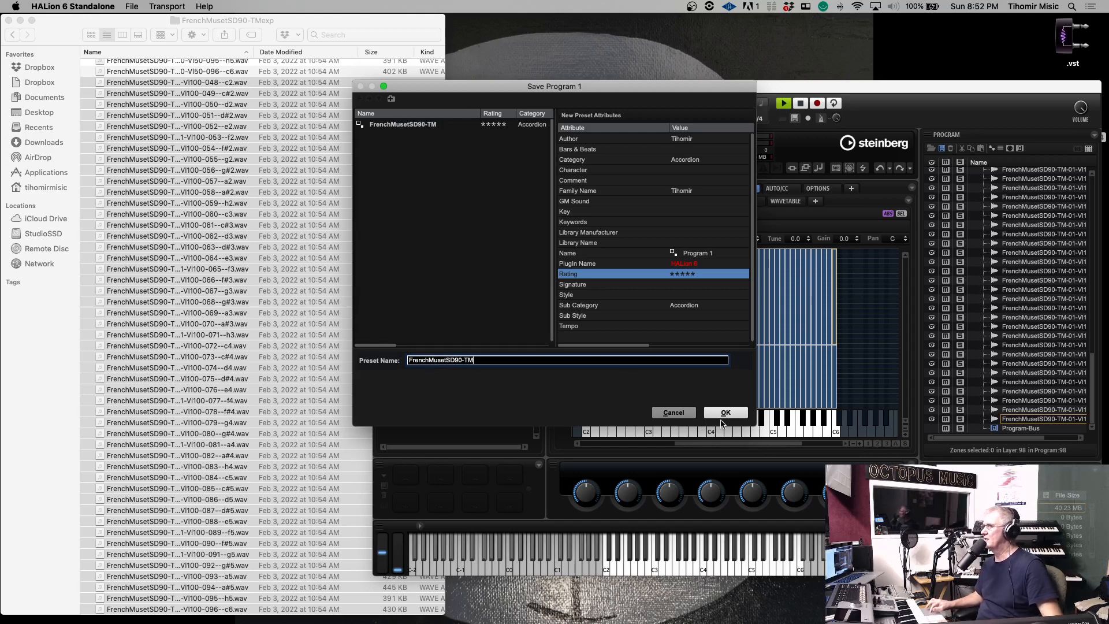
- Confirm the save and overwrite the existing FrenchMusetSD90-TM preset file
left_click(724, 412)
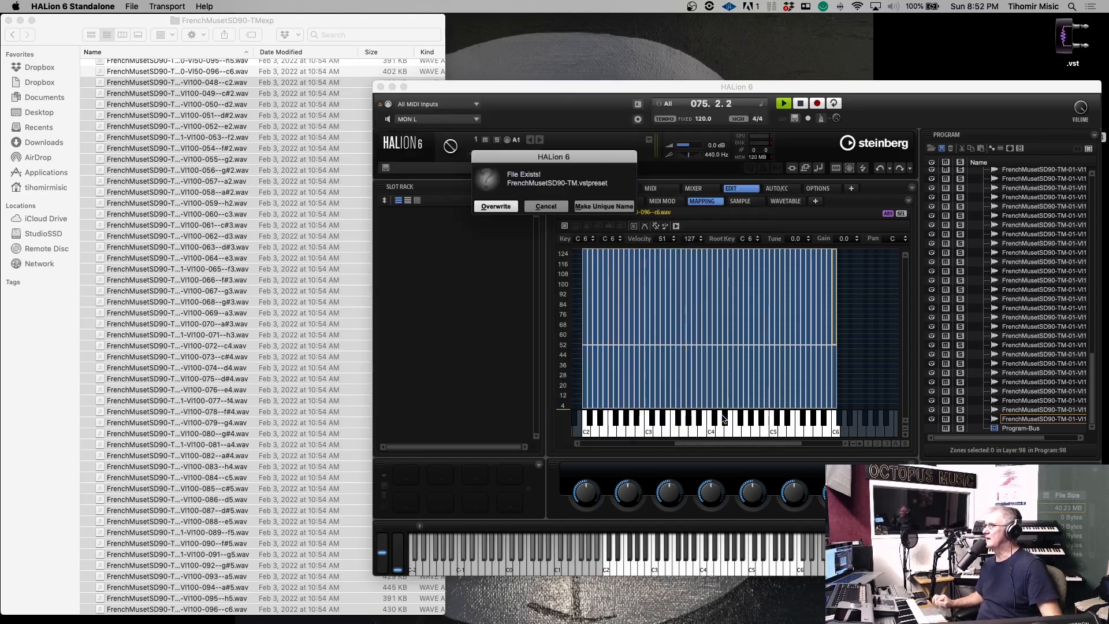
mouse_move(495, 205)
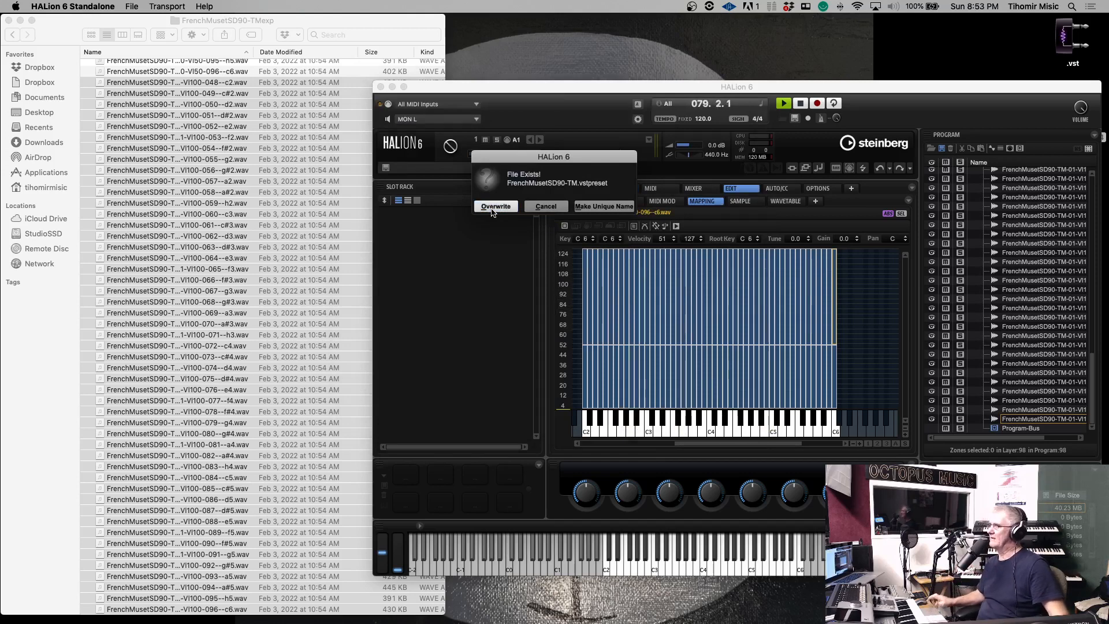
left_click(495, 205)
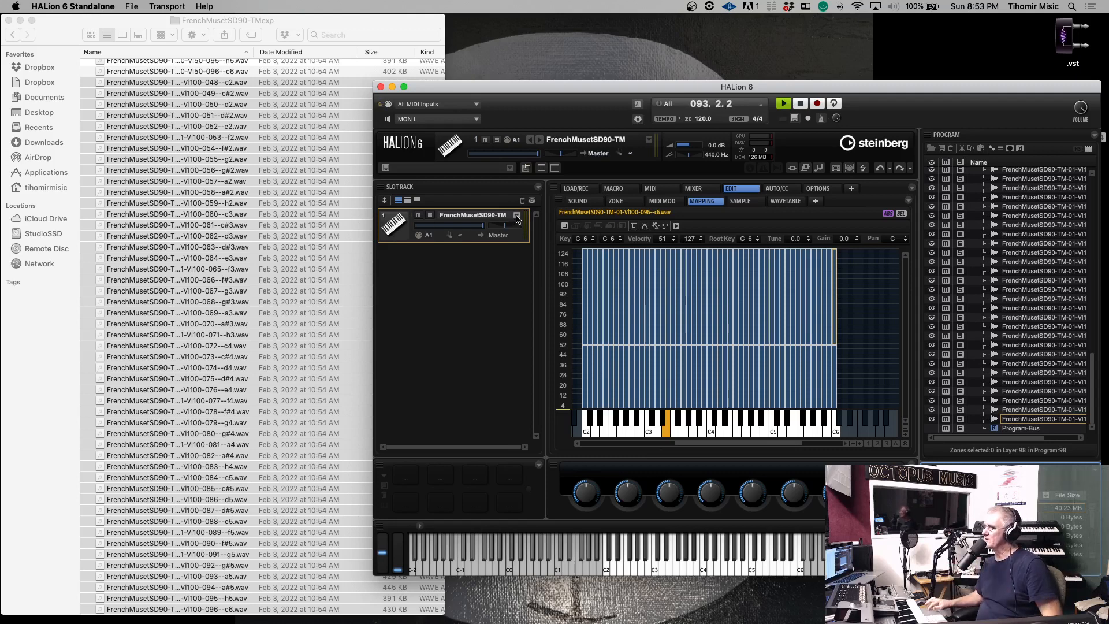
- Filter the slot's program browser to Accordion category and subcategory, sorted by rating
left_click(517, 215)
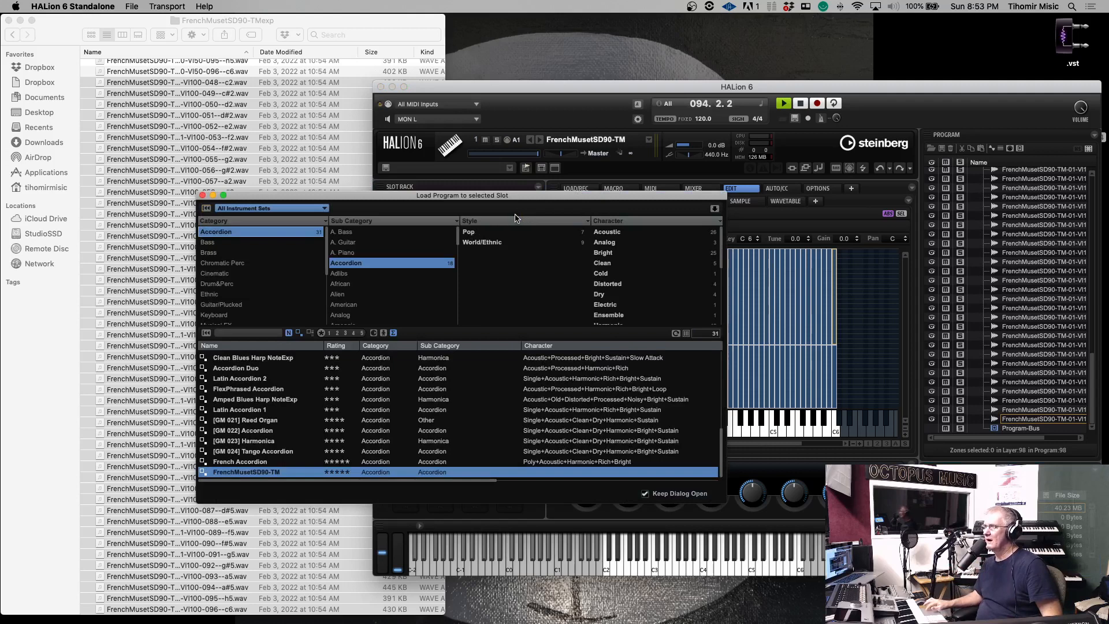
left_click(346, 263)
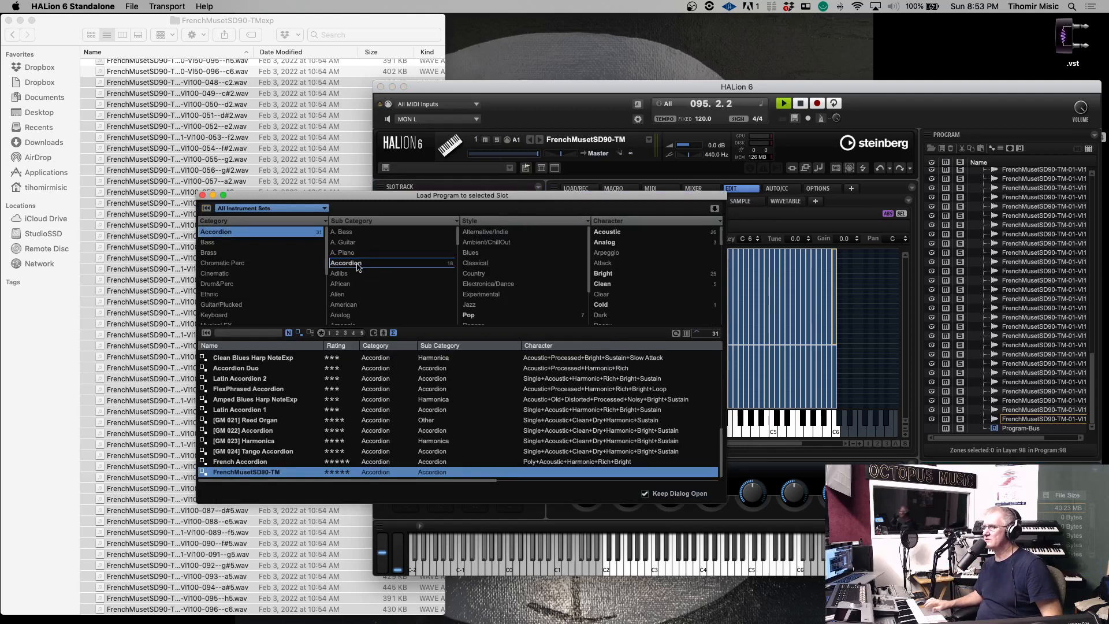
left_click(346, 231)
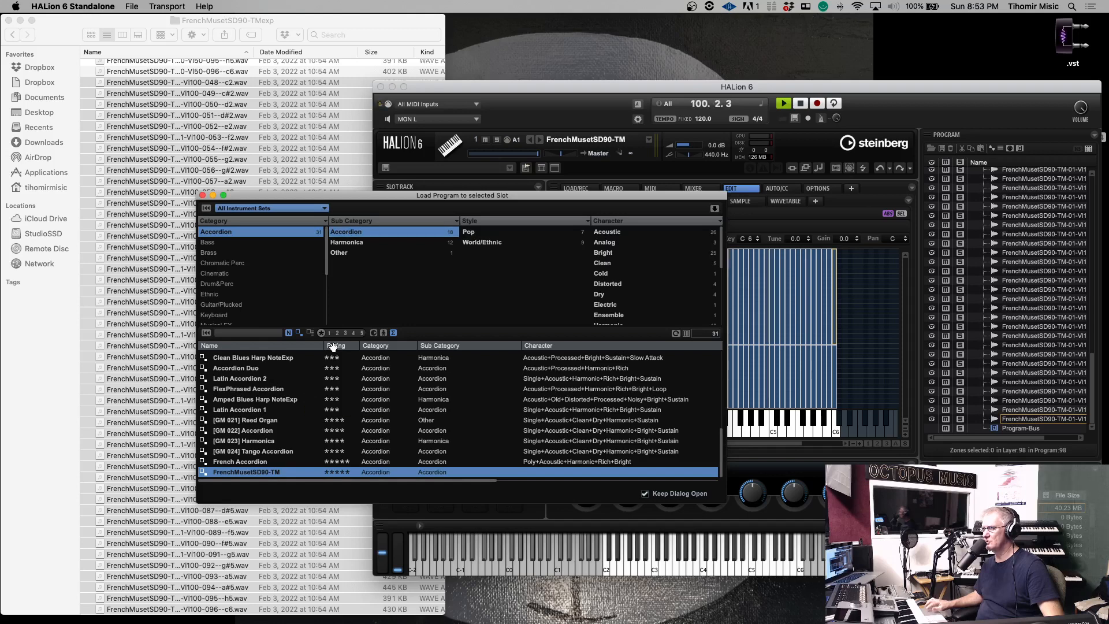
left_click(342, 345)
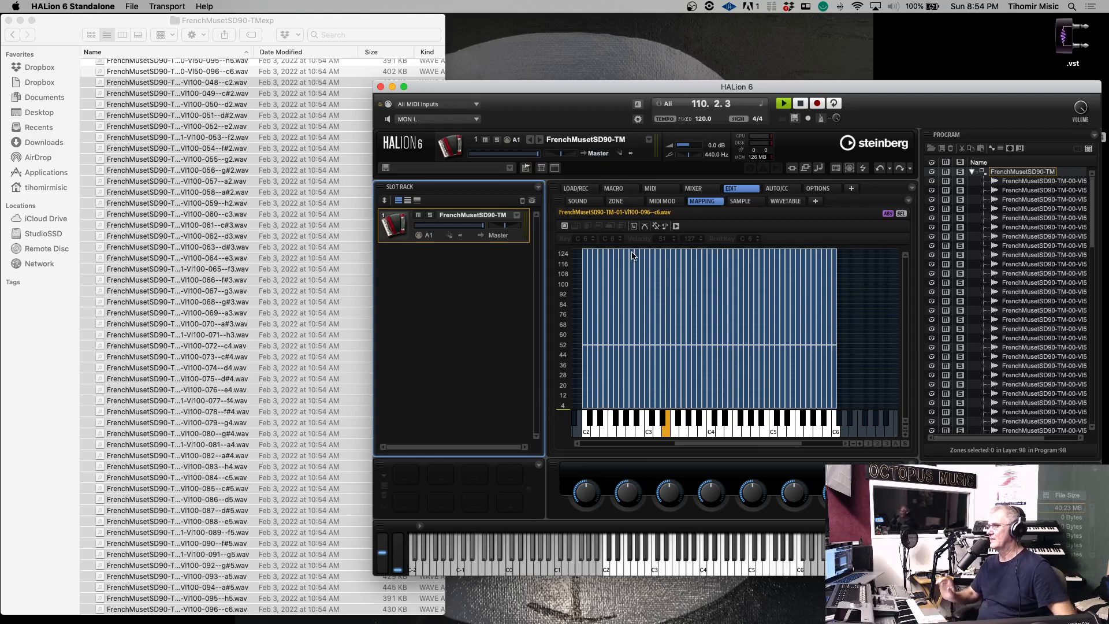
mouse_move(592, 337)
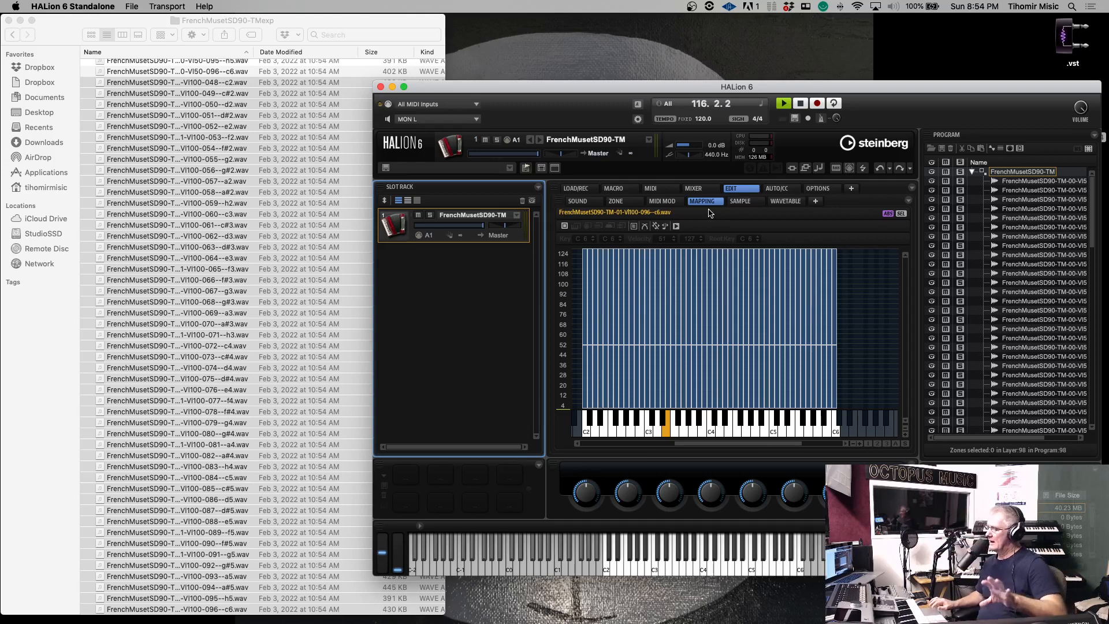
mouse_move(553, 216)
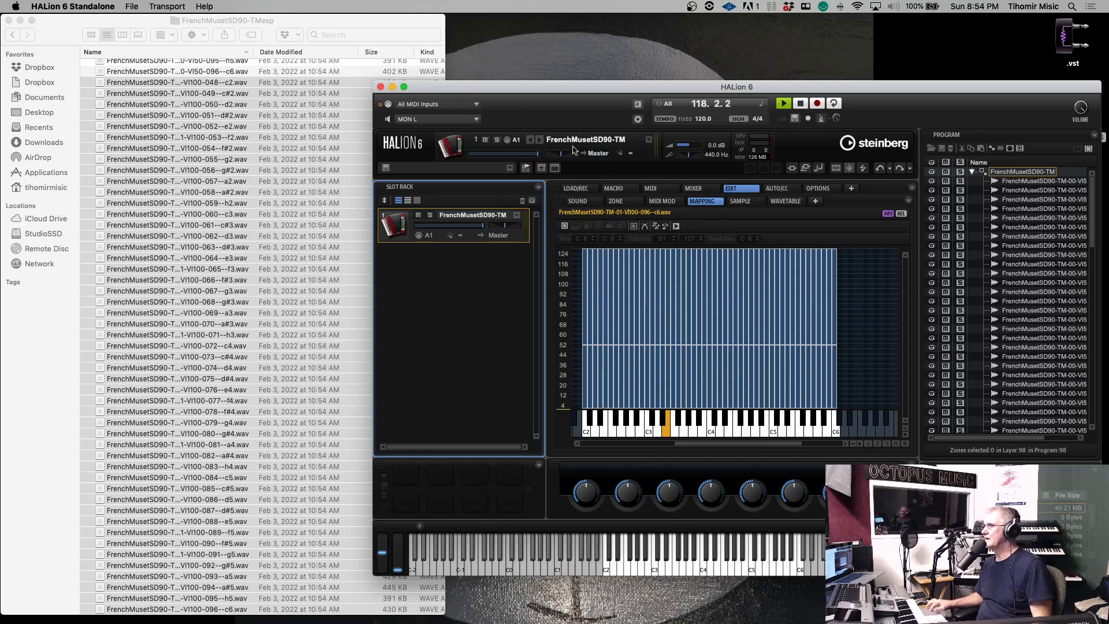
mouse_move(520, 230)
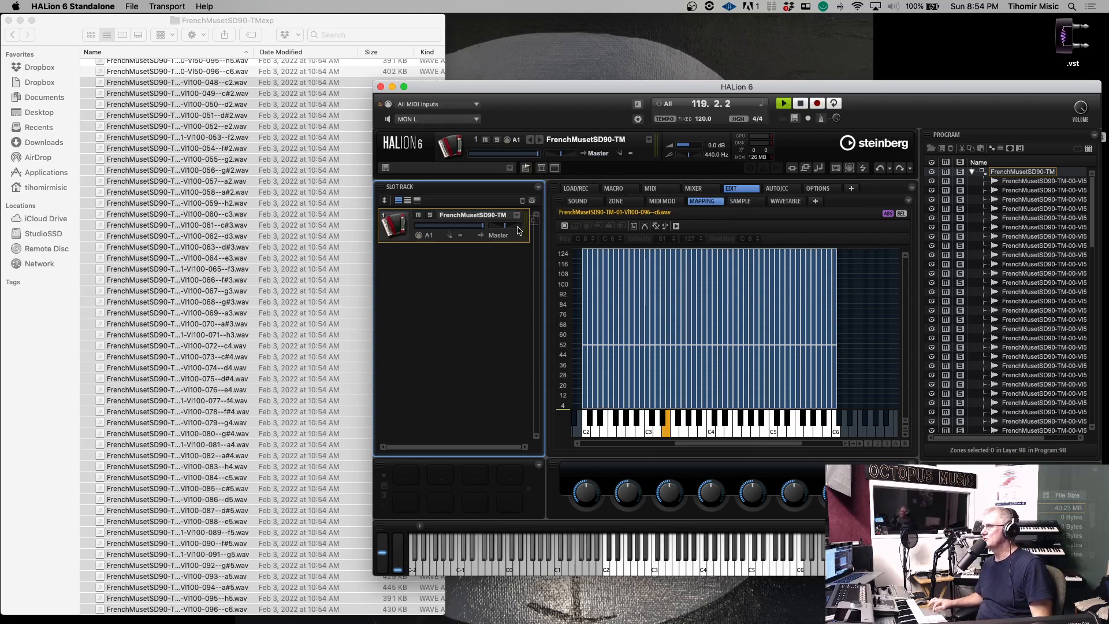
mouse_move(421, 241)
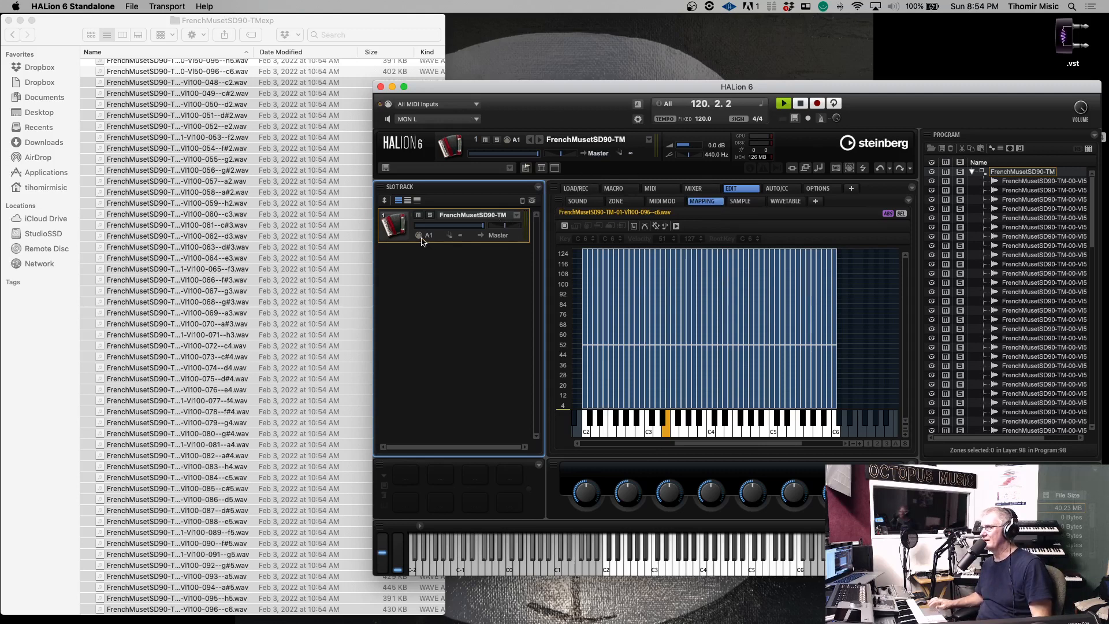
- Change the slot's MIDI input from A1 to port A, channel 2
left_click(429, 235)
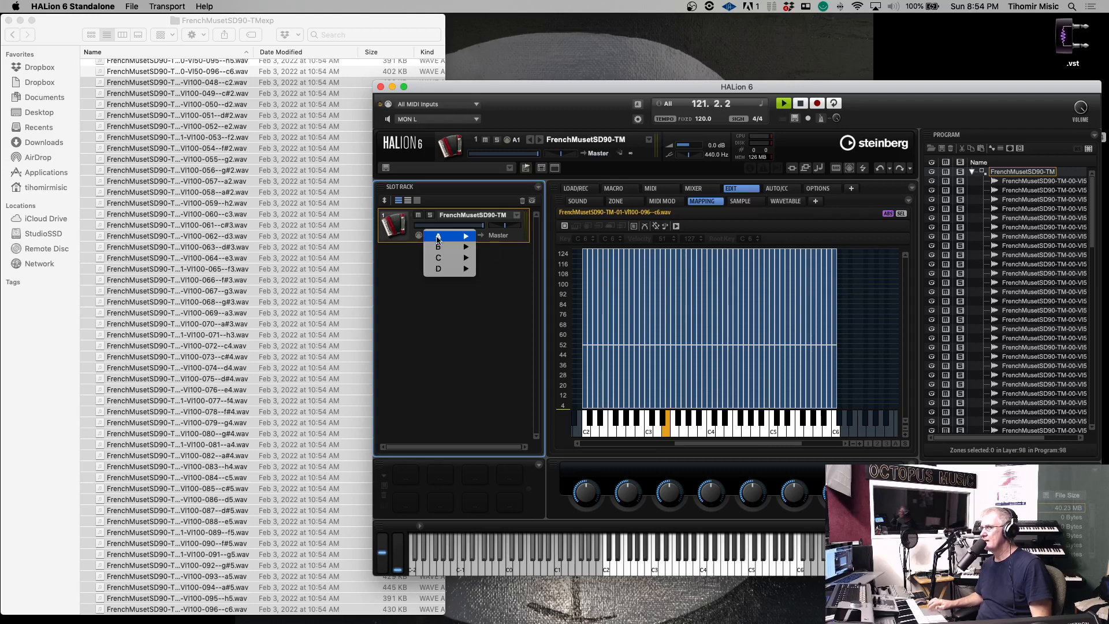
left_click(437, 237)
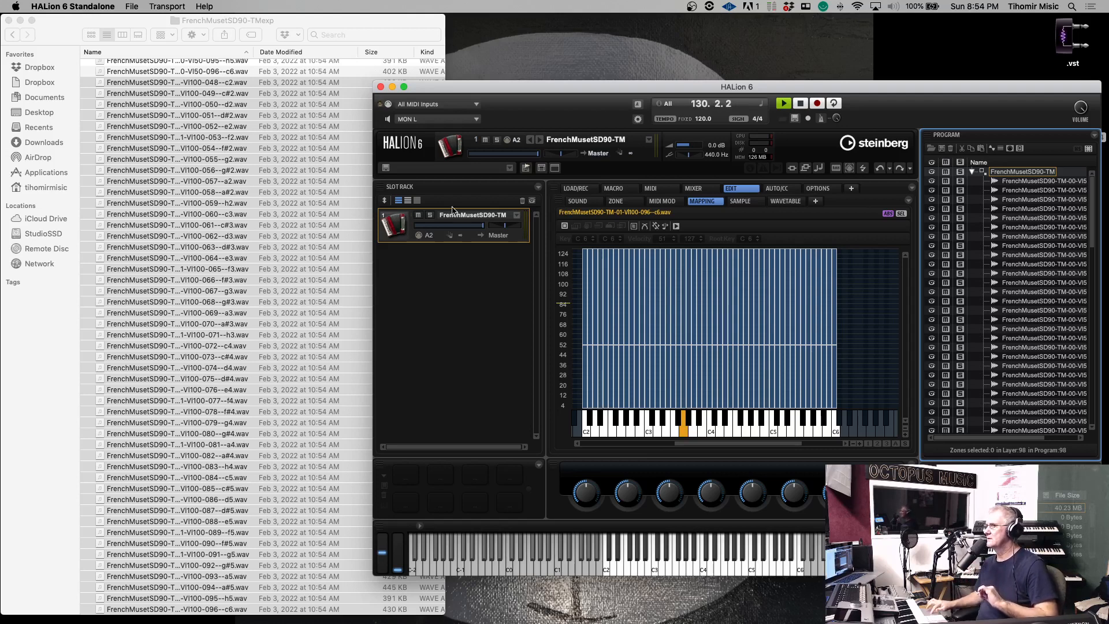
- Load factory French Accordion into slot A2, then reload FrenchMusetSD90-TM from MediaBay
left_click(576, 189)
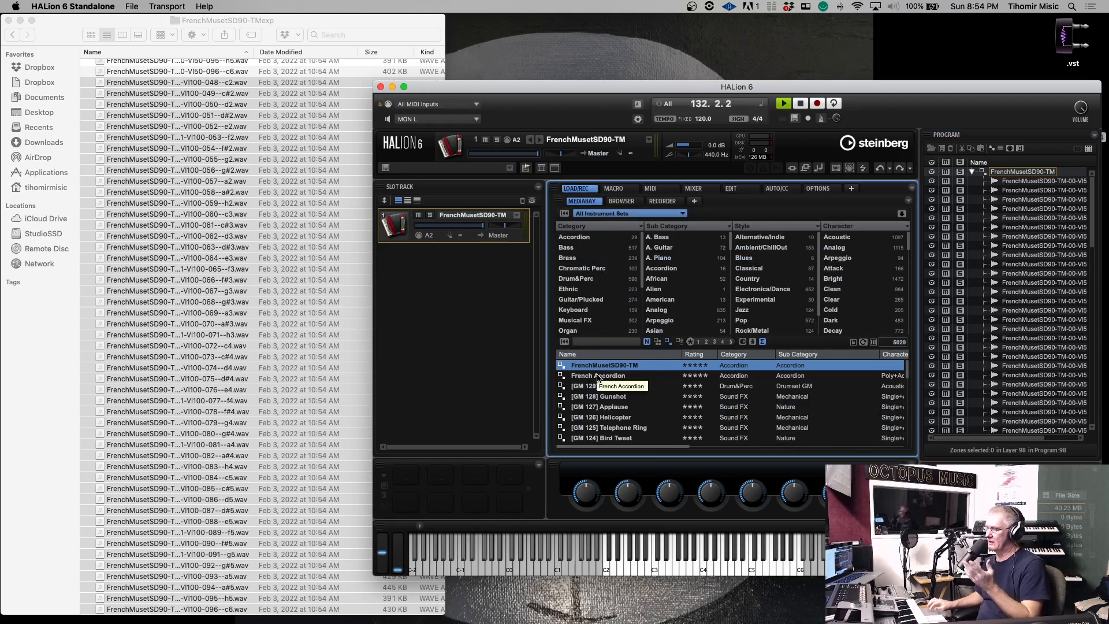
left_click(598, 375)
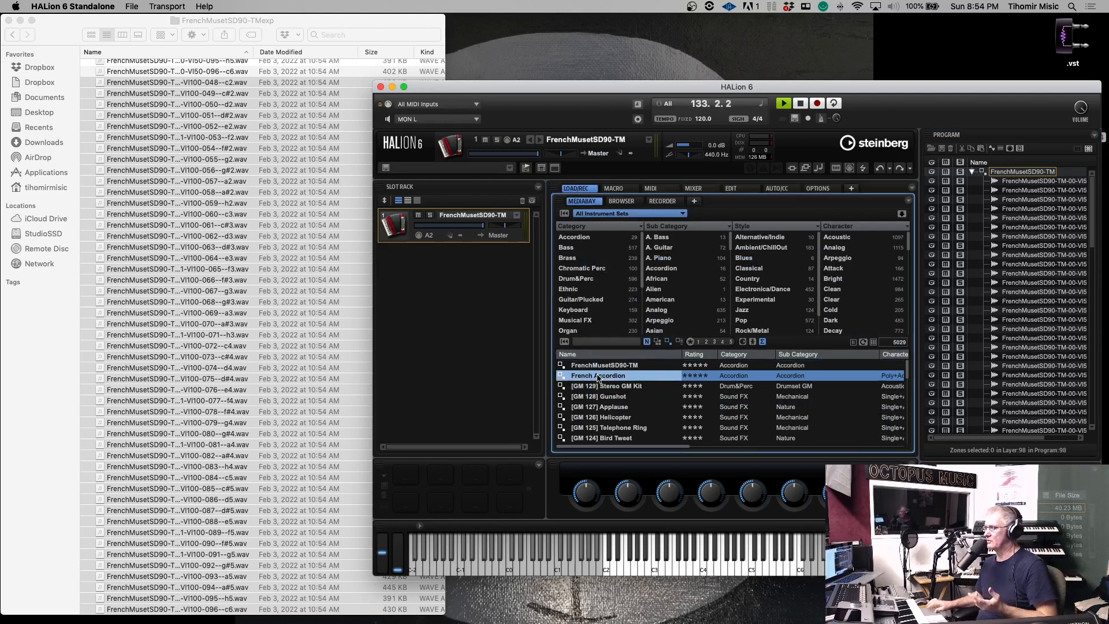
double_click(597, 375)
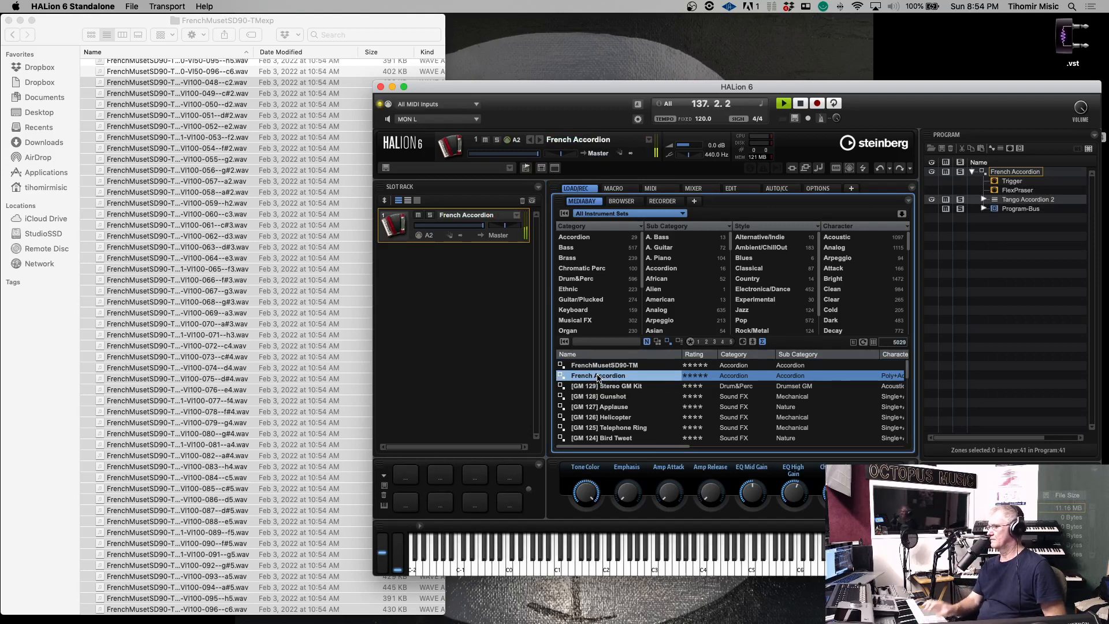
left_click(605, 365)
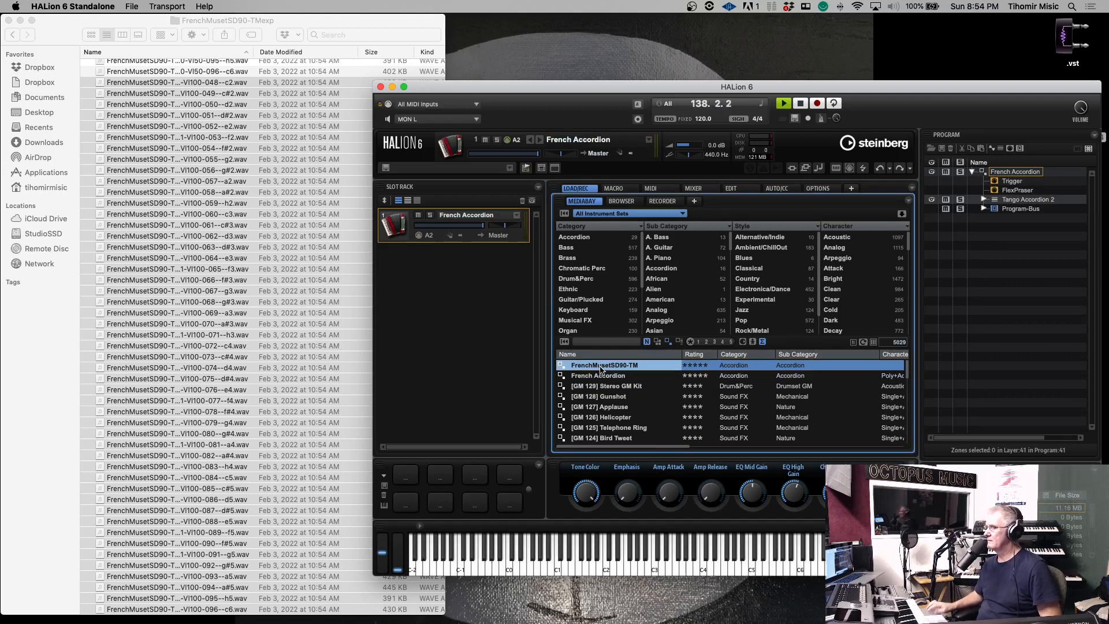
double_click(604, 364)
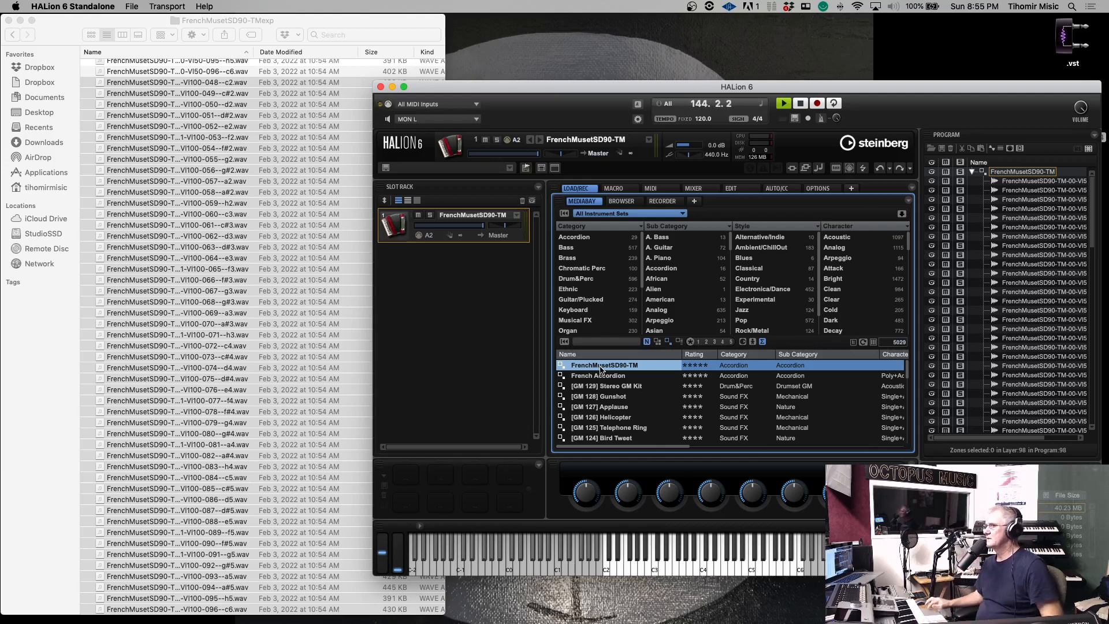
mouse_move(679, 237)
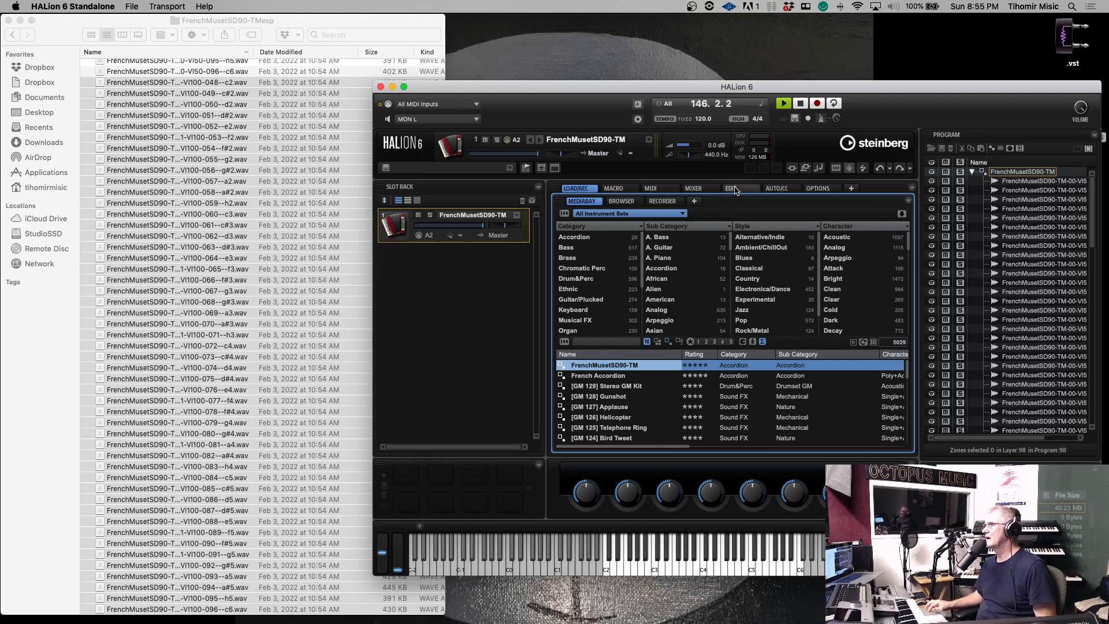
- Switch to the Edit page and show FrenchMusetSD90-TM's Sound parameters
left_click(737, 189)
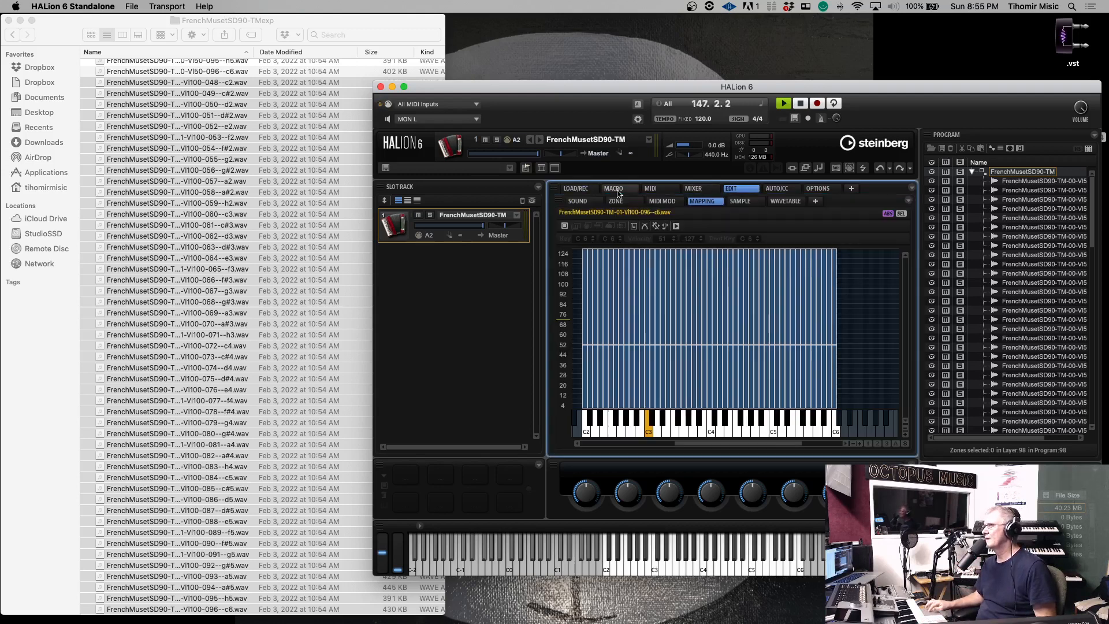
left_click(578, 201)
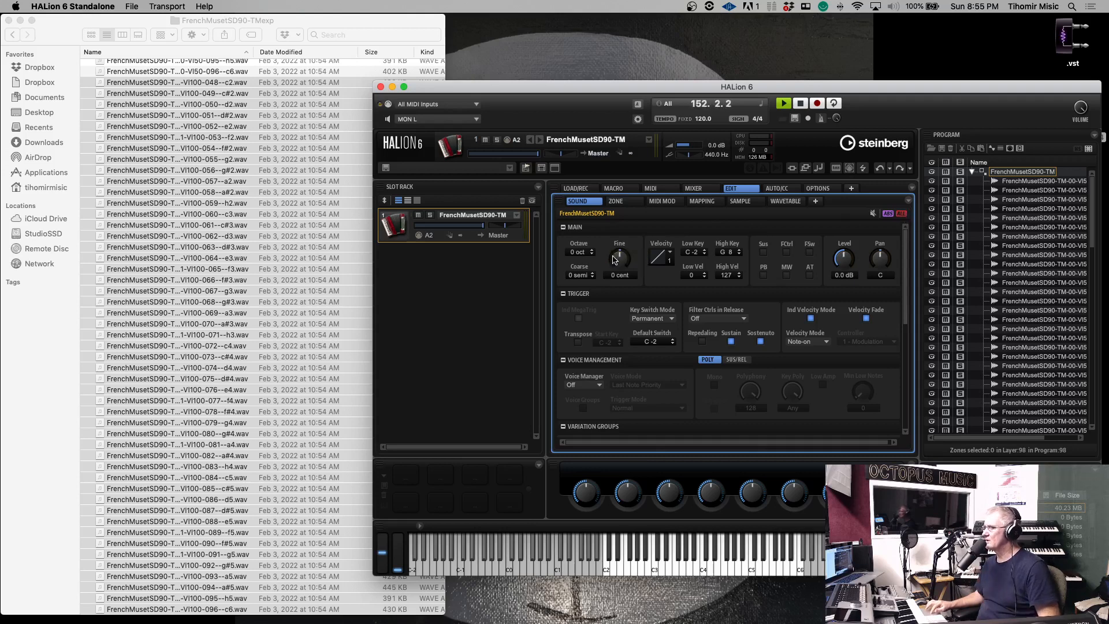
mouse_move(612, 256)
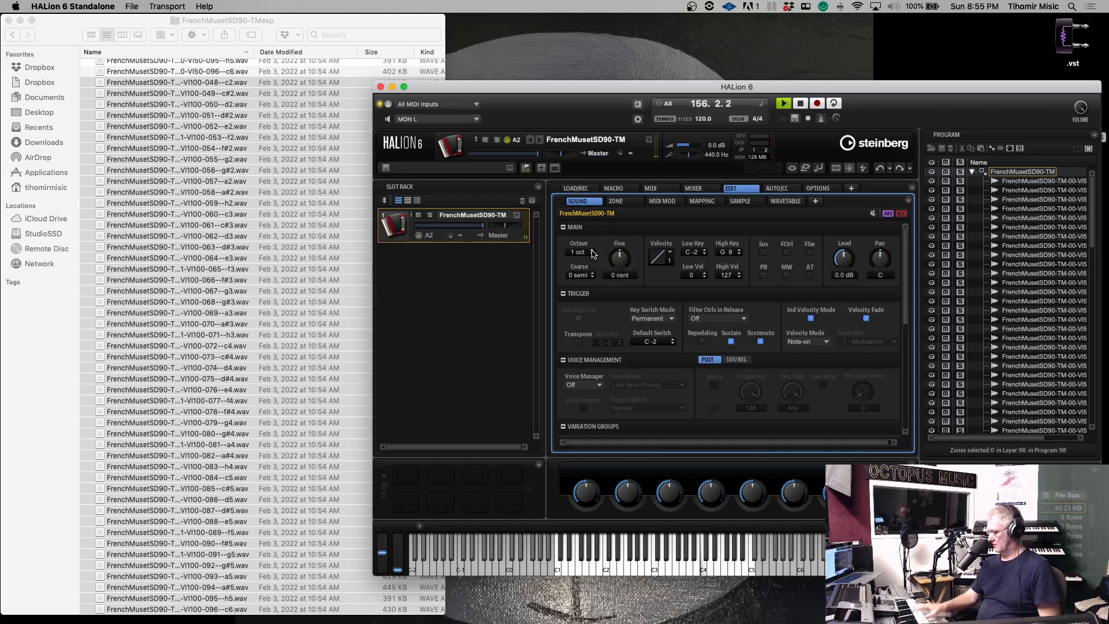
mouse_move(598, 256)
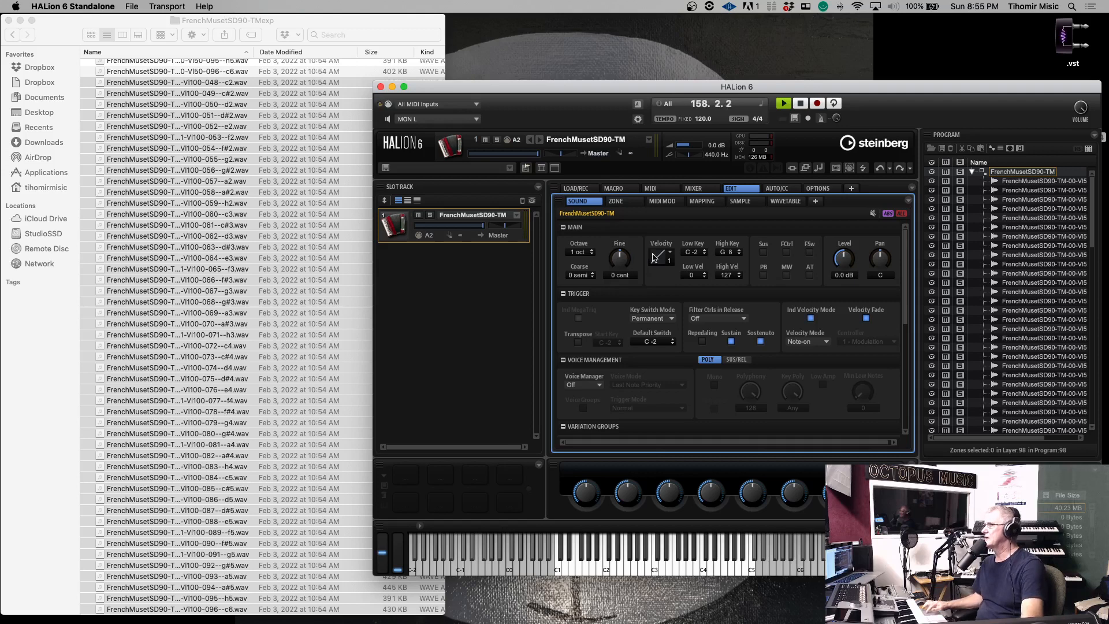
mouse_move(844, 259)
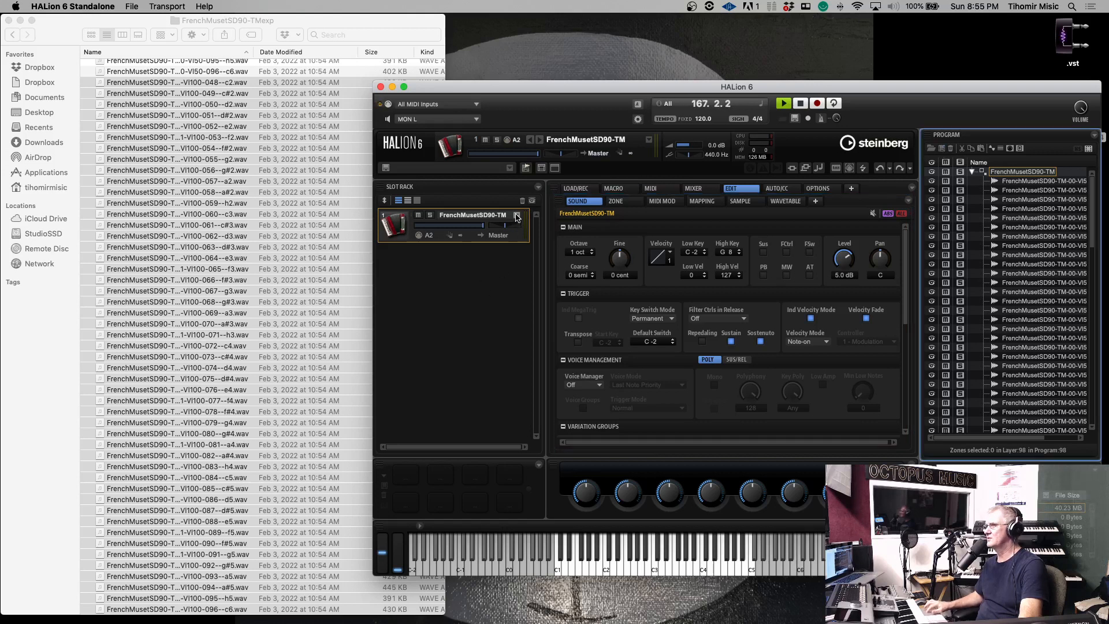
- From the Load Program dialog, load French Accordion, then reload FrenchMusetSD90-TM
left_click(516, 215)
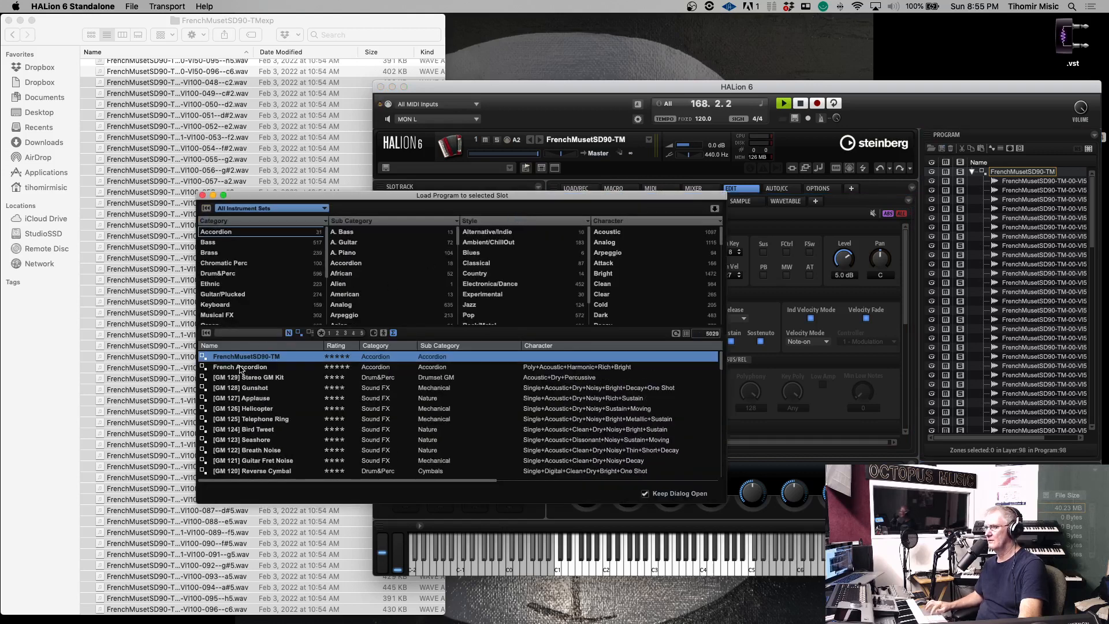
double_click(240, 366)
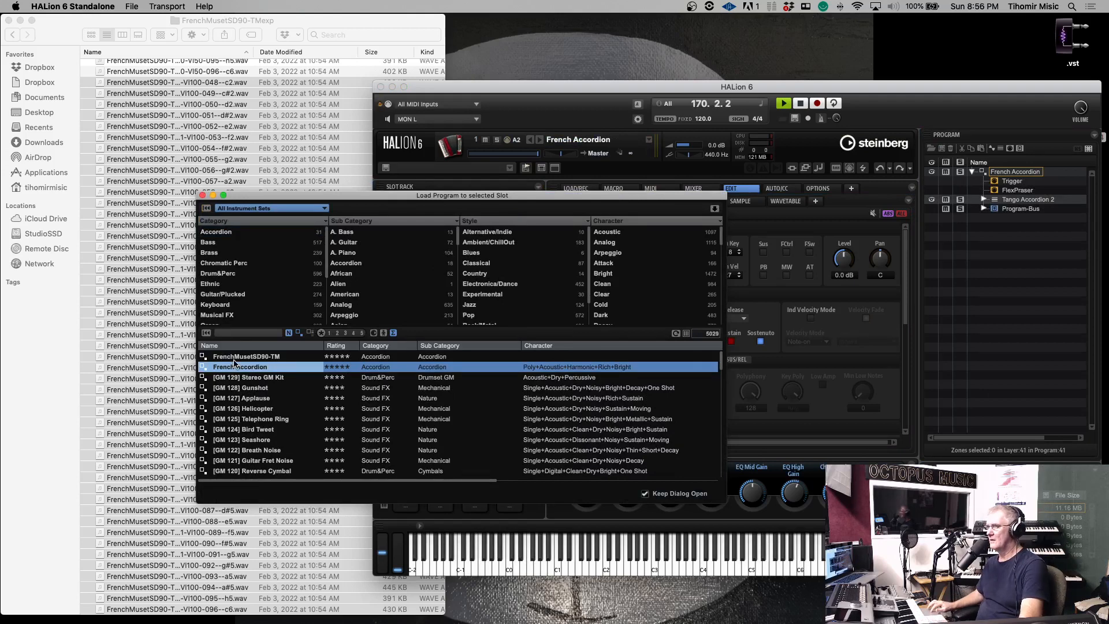
double_click(246, 356)
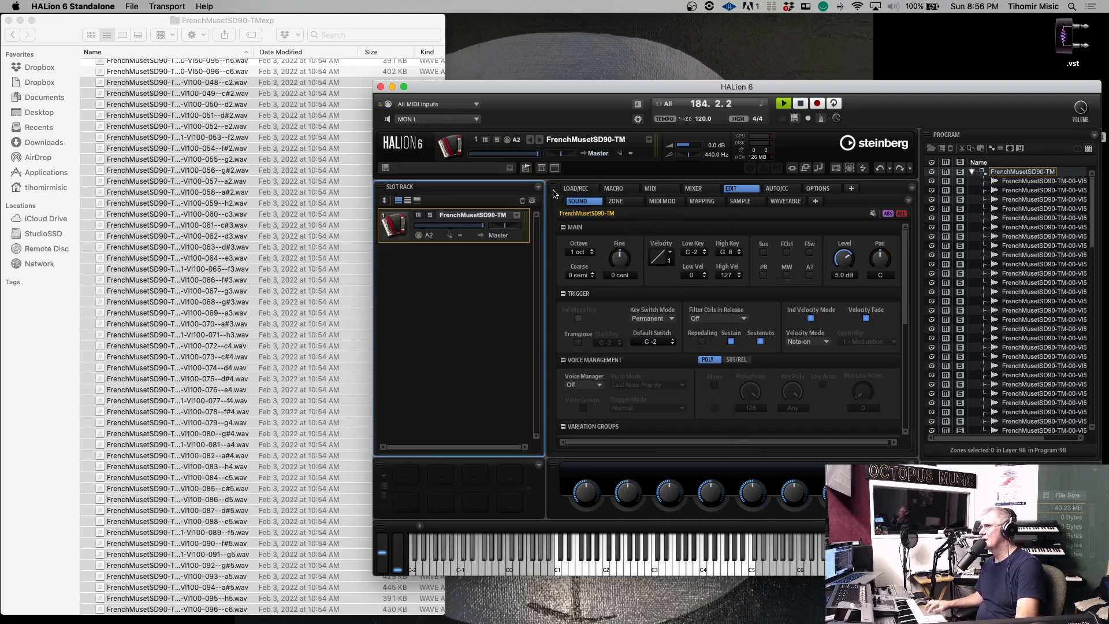
- Open the zone editor for FrenchMusetSD90-TM and hide Pitch and Sample Osc sections
left_click(614, 201)
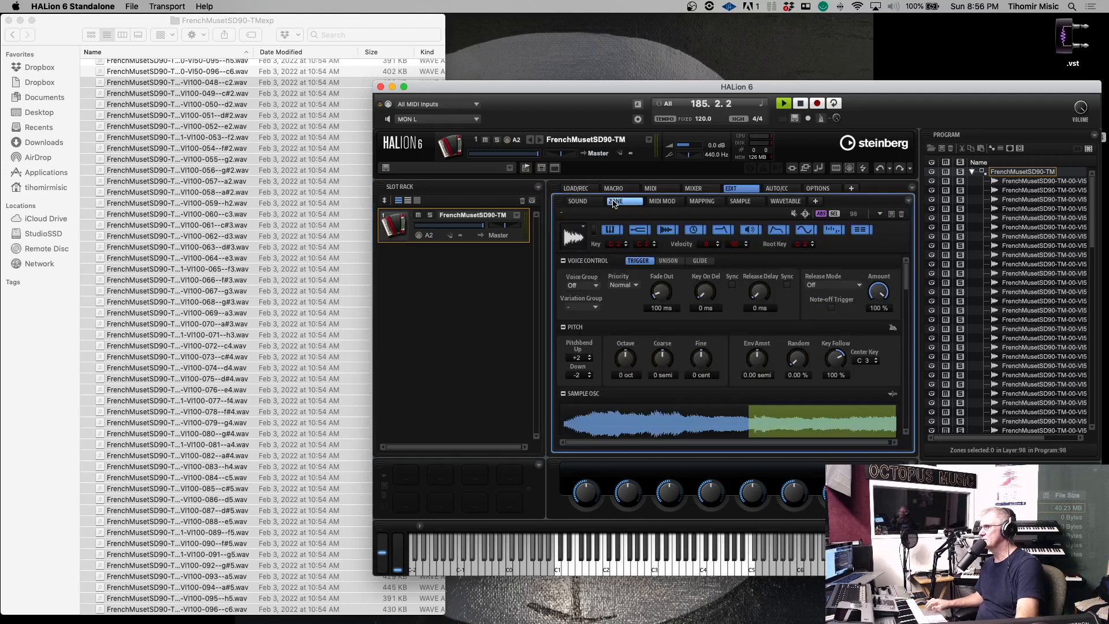
left_click(576, 187)
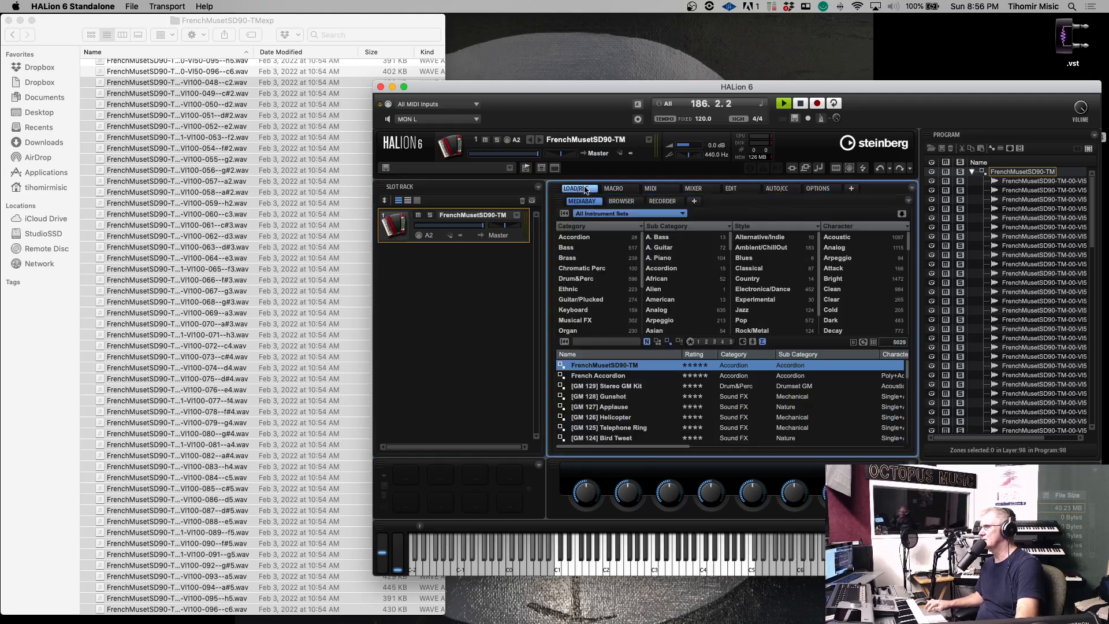
left_click(731, 188)
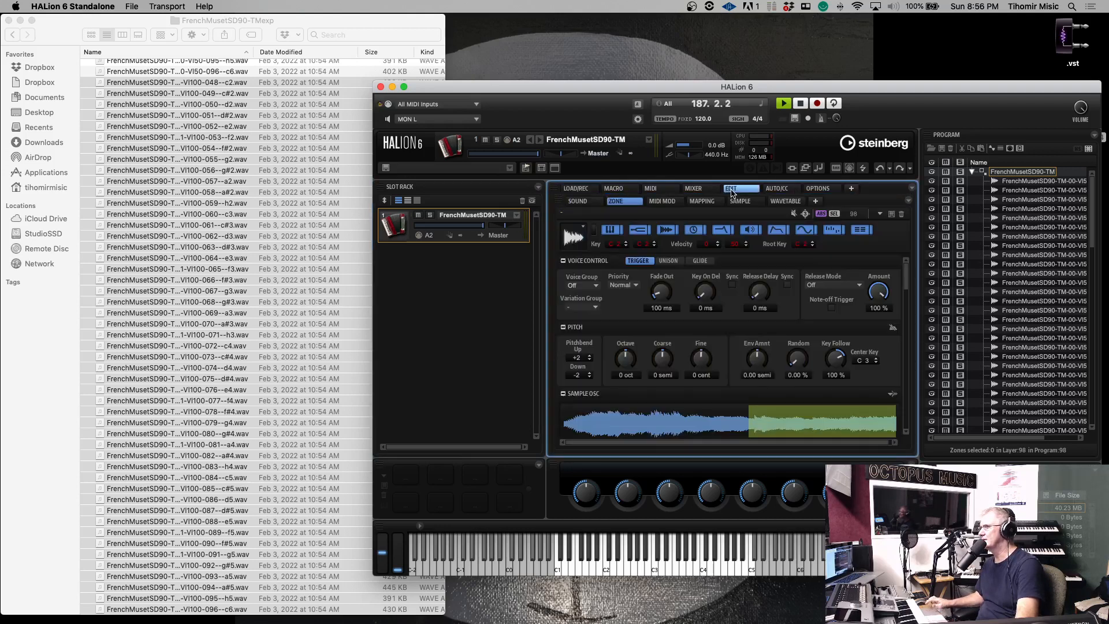
left_click(731, 188)
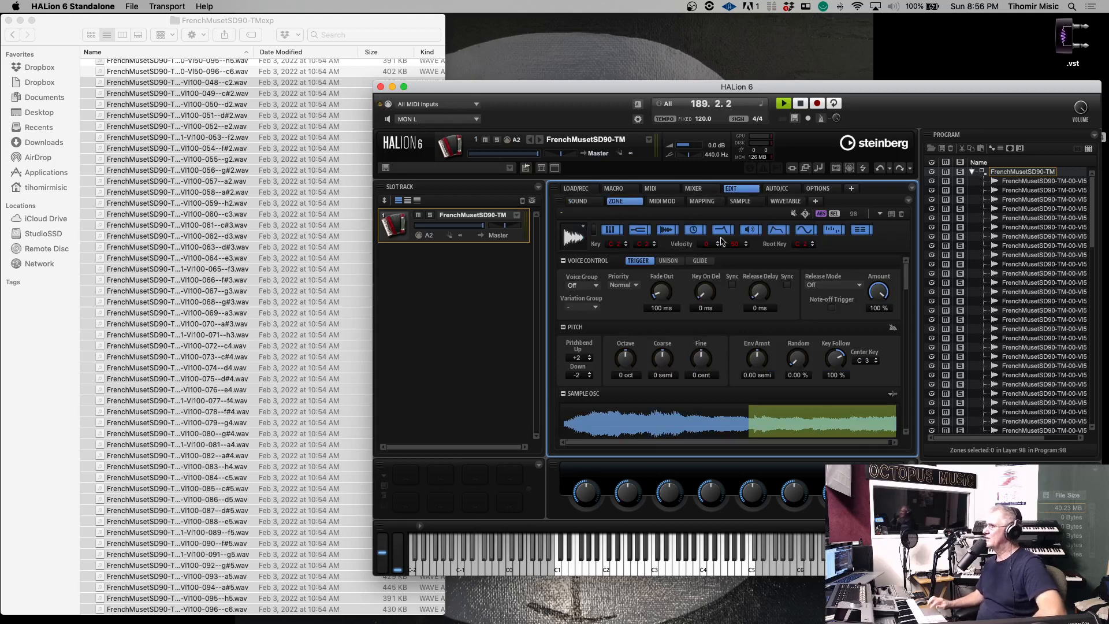
mouse_move(776, 229)
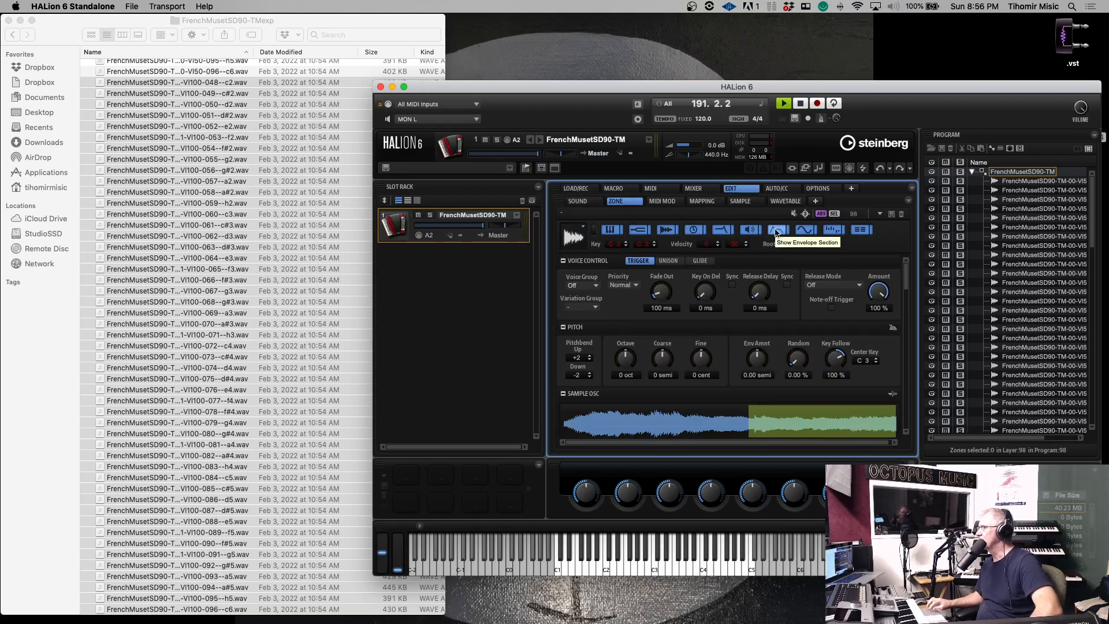
mouse_move(576, 231)
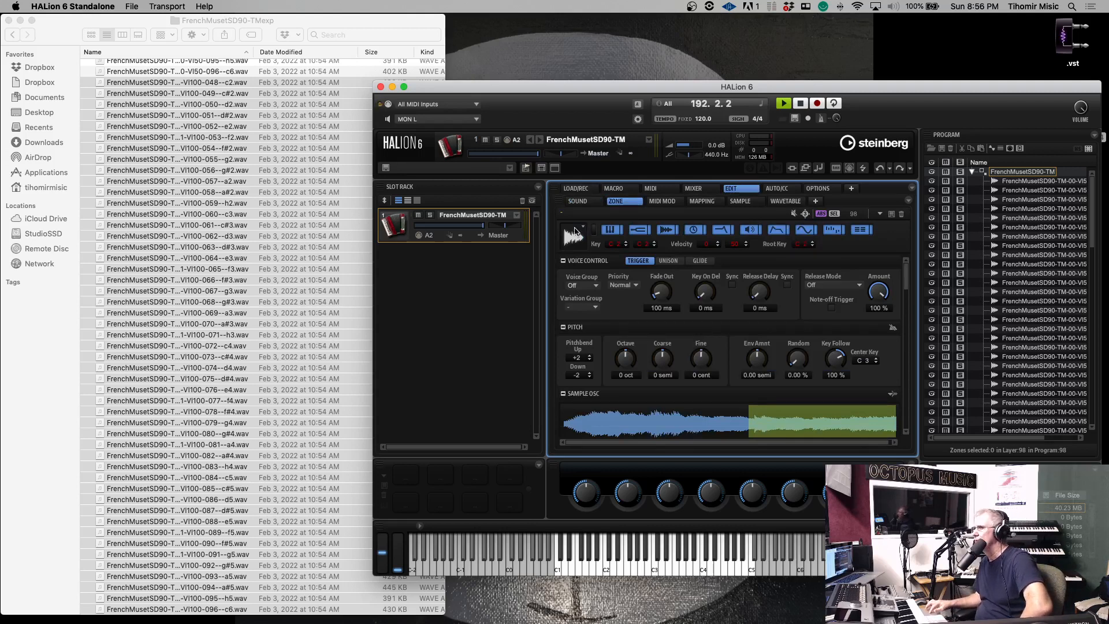
mouse_move(573, 230)
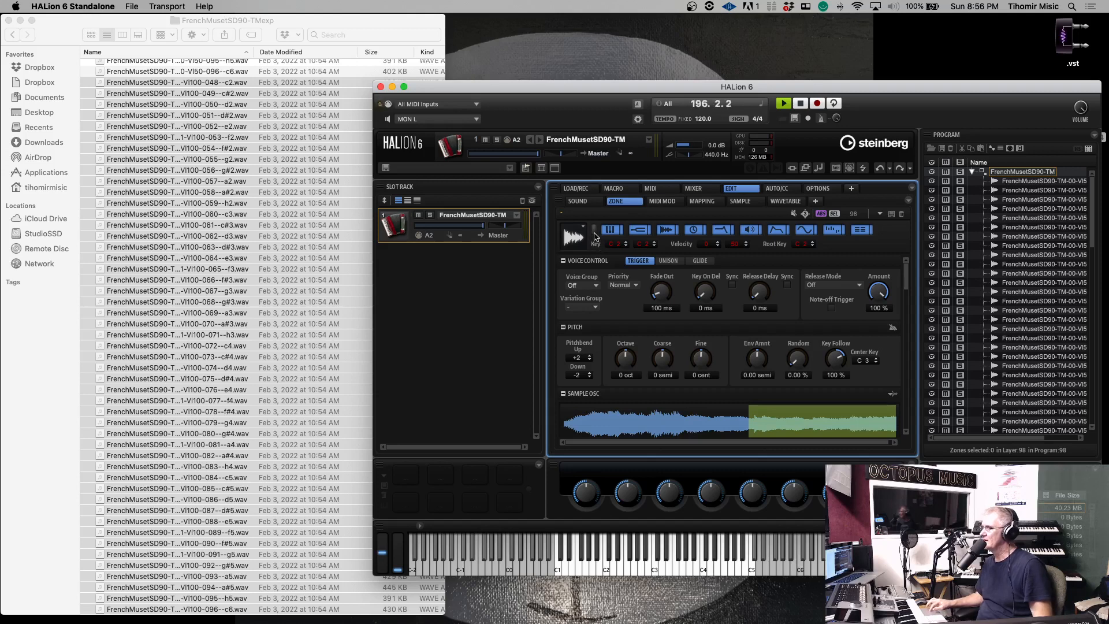
mouse_move(573, 235)
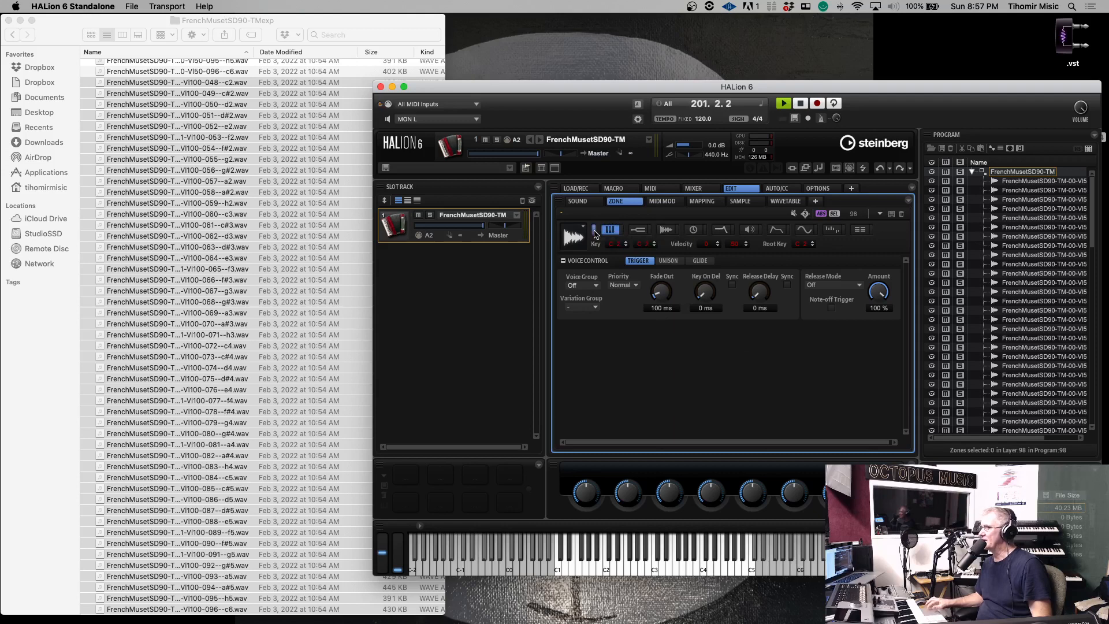
left_click(805, 229)
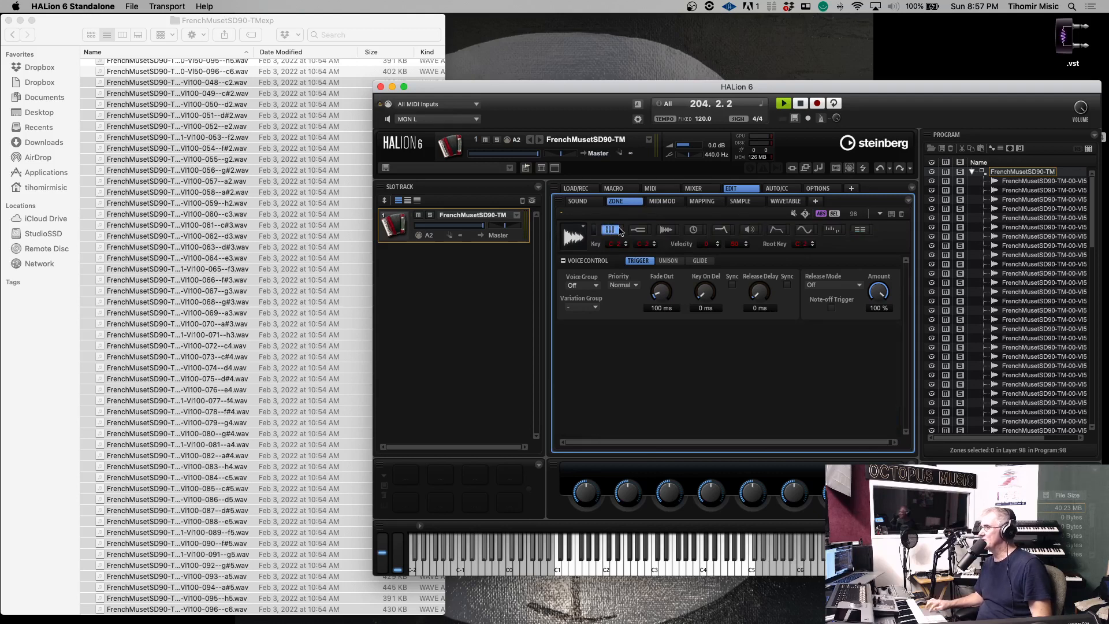
mouse_move(776, 229)
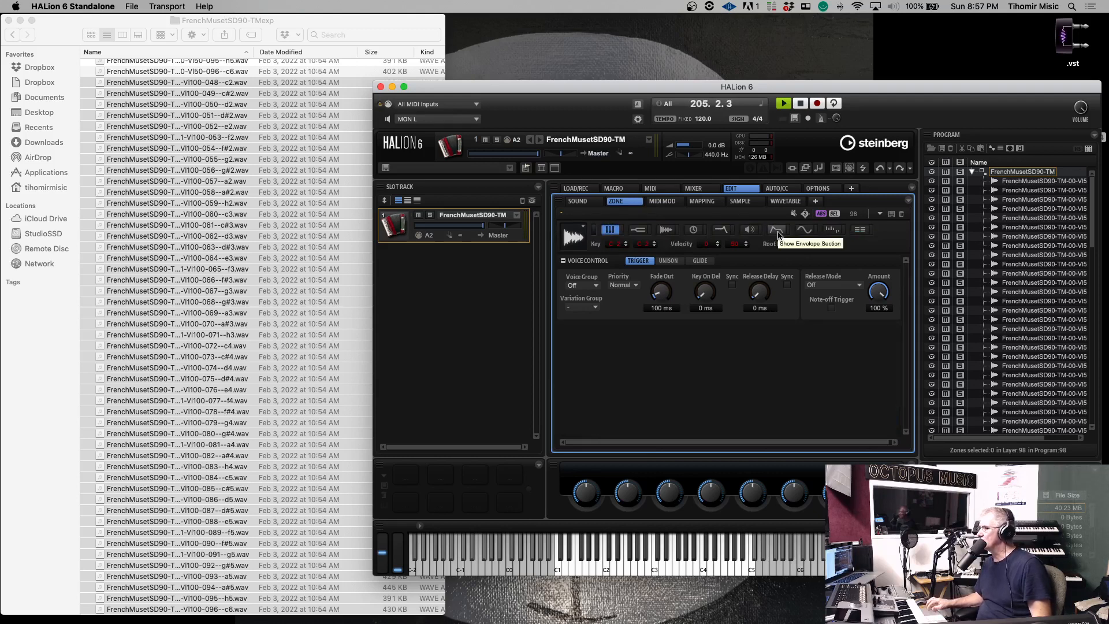
- Show the zone's amplitude envelope and apply the AccordionTM envelope preset
left_click(776, 230)
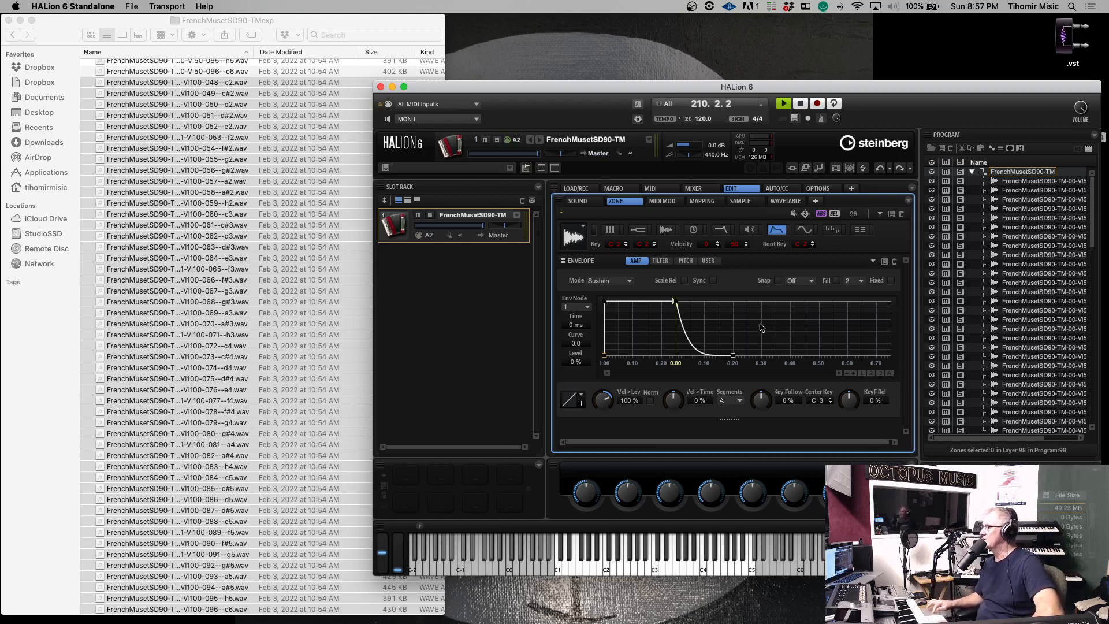
mouse_move(858, 275)
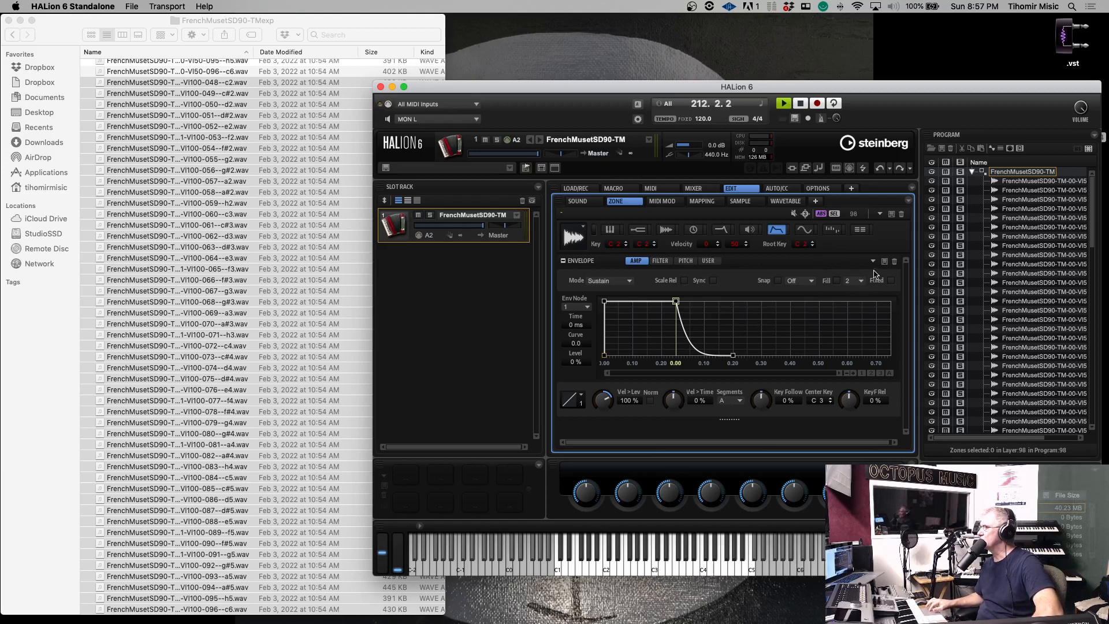
left_click(873, 262)
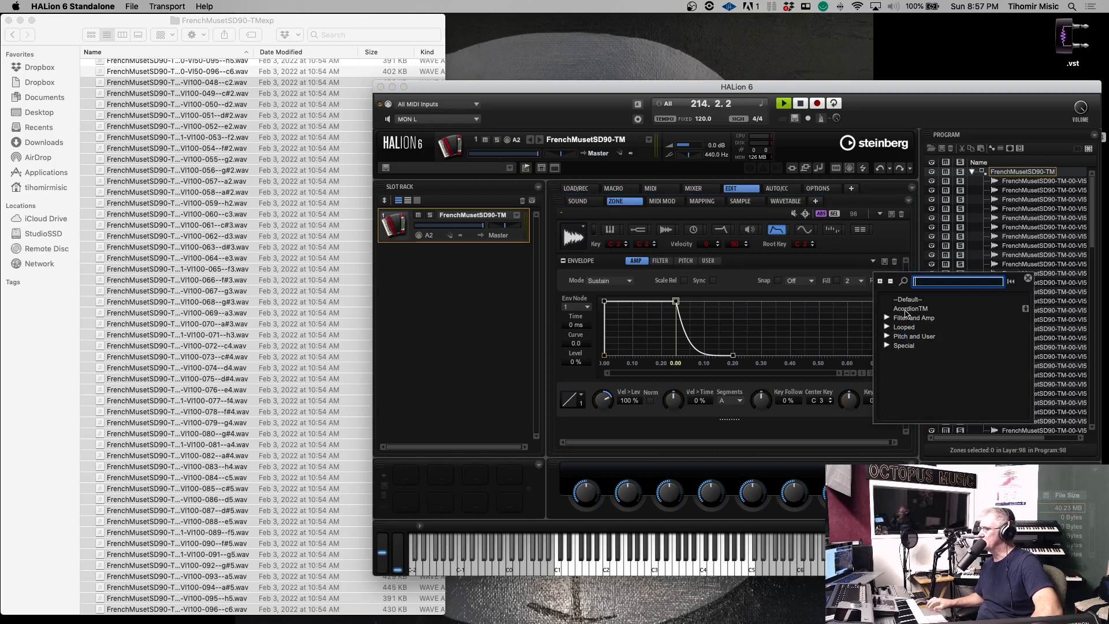
left_click(910, 308)
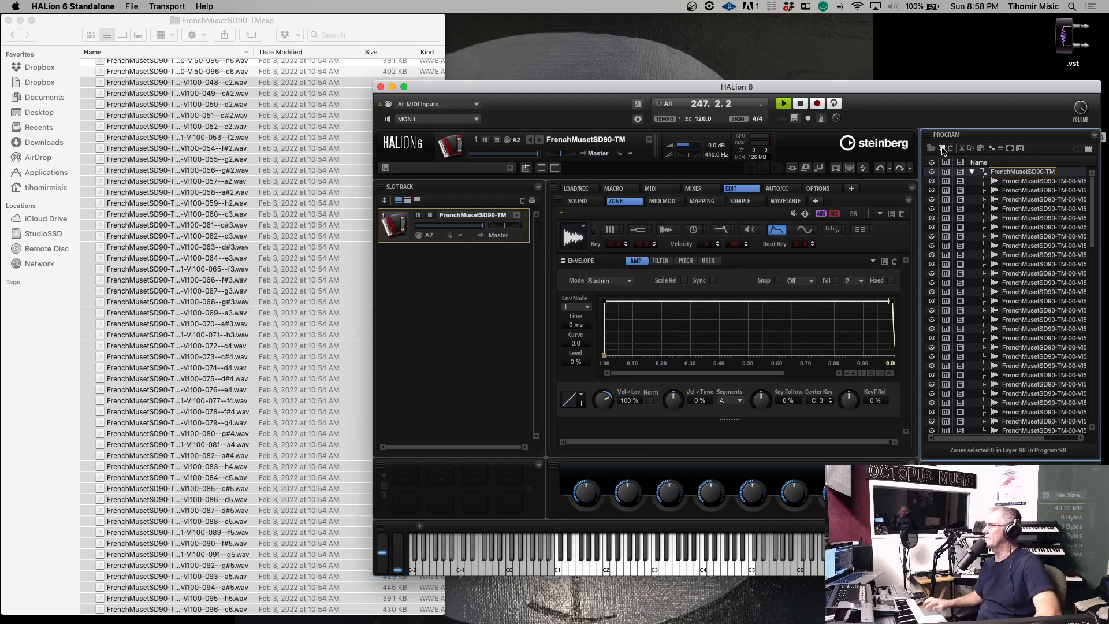
- Open the Mixer and show the accordion's Program-Bus child channel with its insert slots
left_click(693, 189)
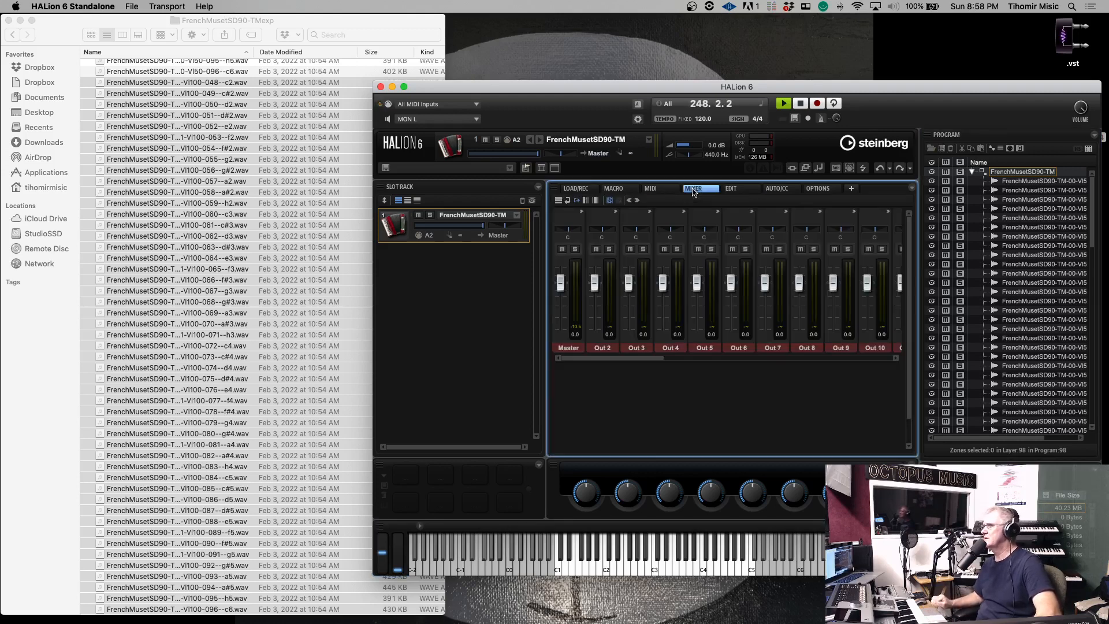
mouse_move(636, 186)
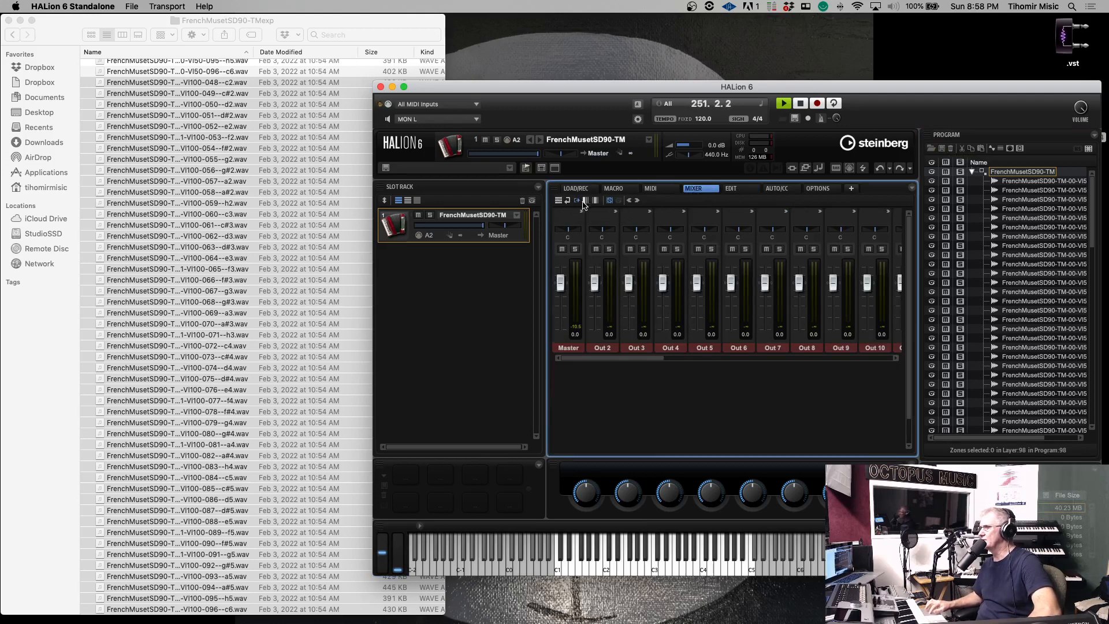
mouse_move(586, 201)
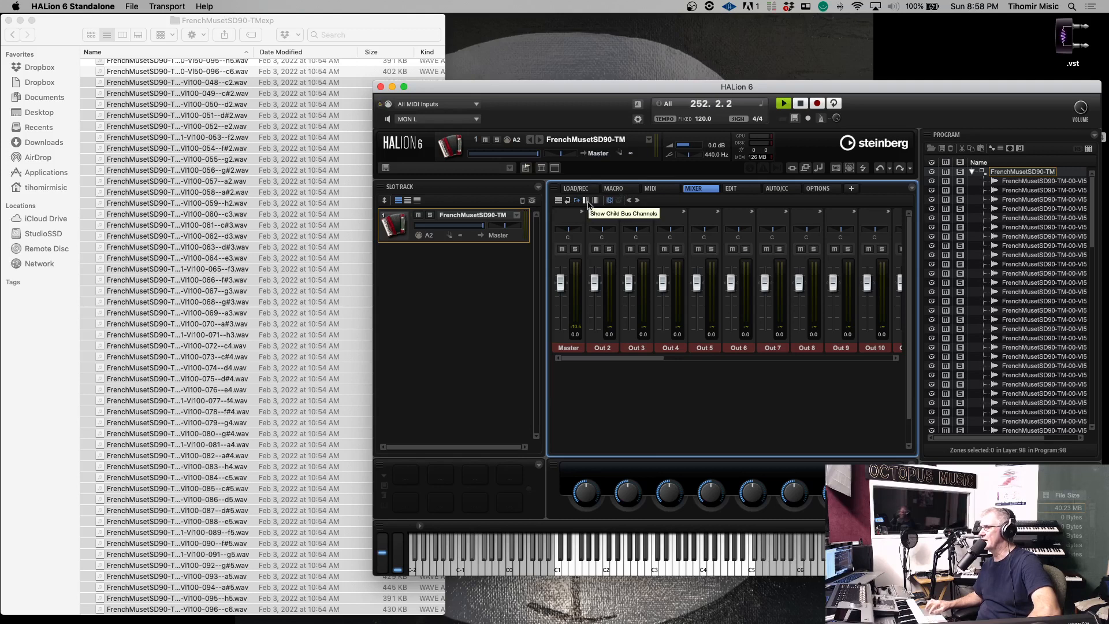
left_click(577, 200)
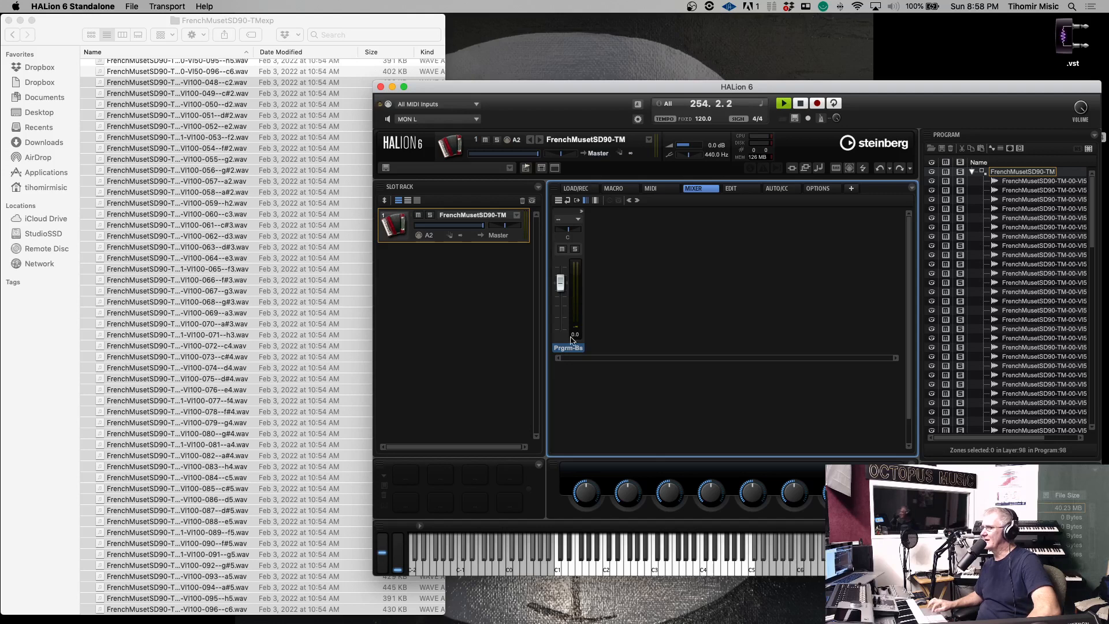
mouse_move(733, 384)
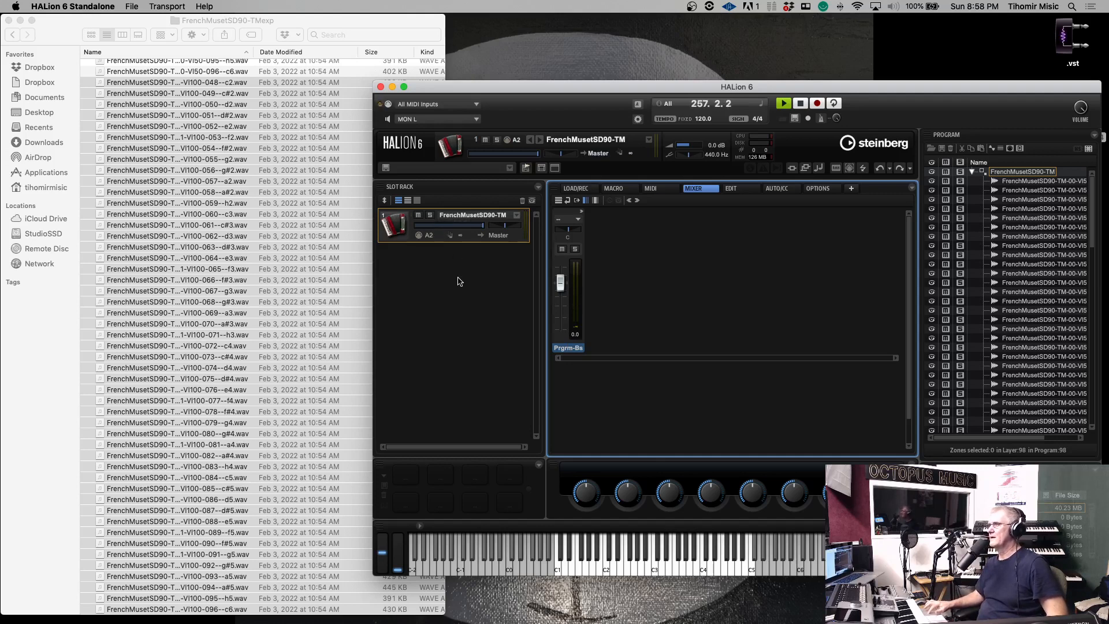
mouse_move(620, 227)
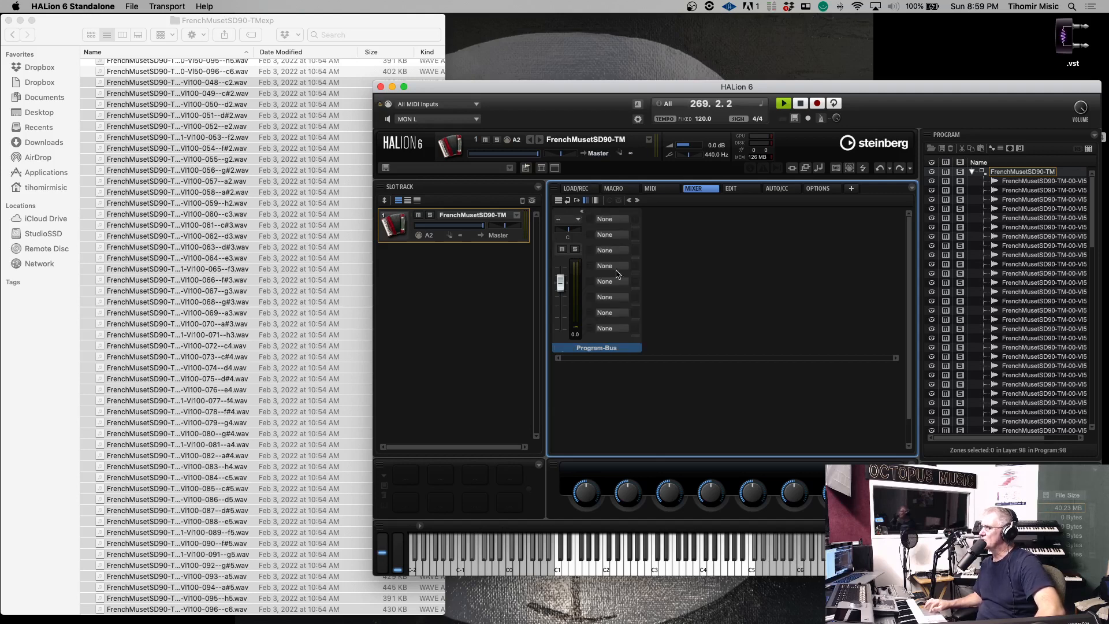
mouse_move(610, 225)
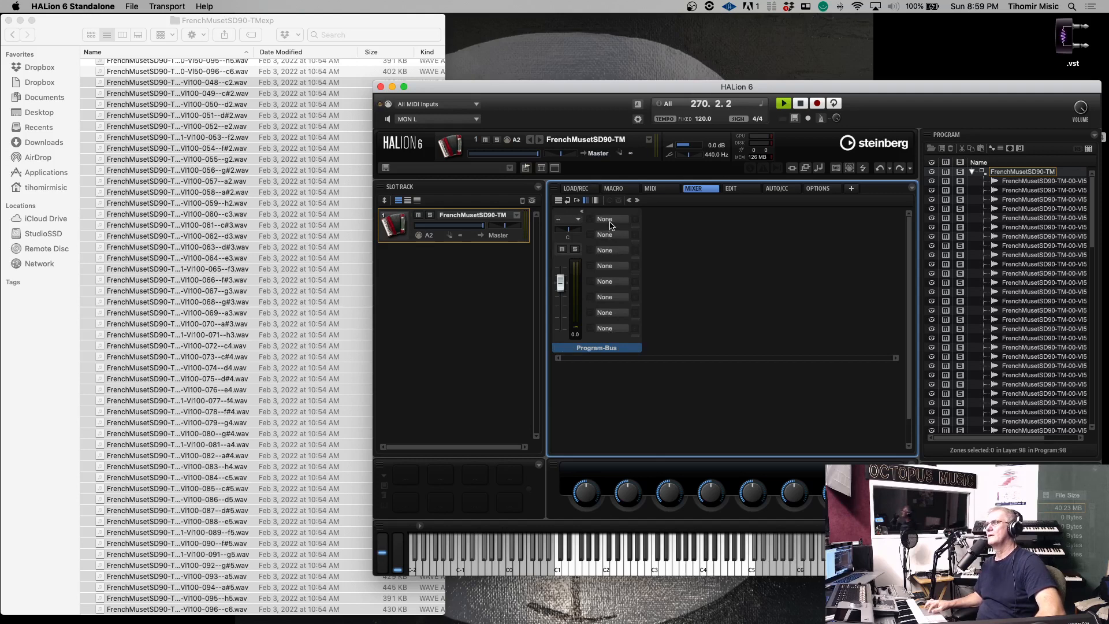
mouse_move(608, 224)
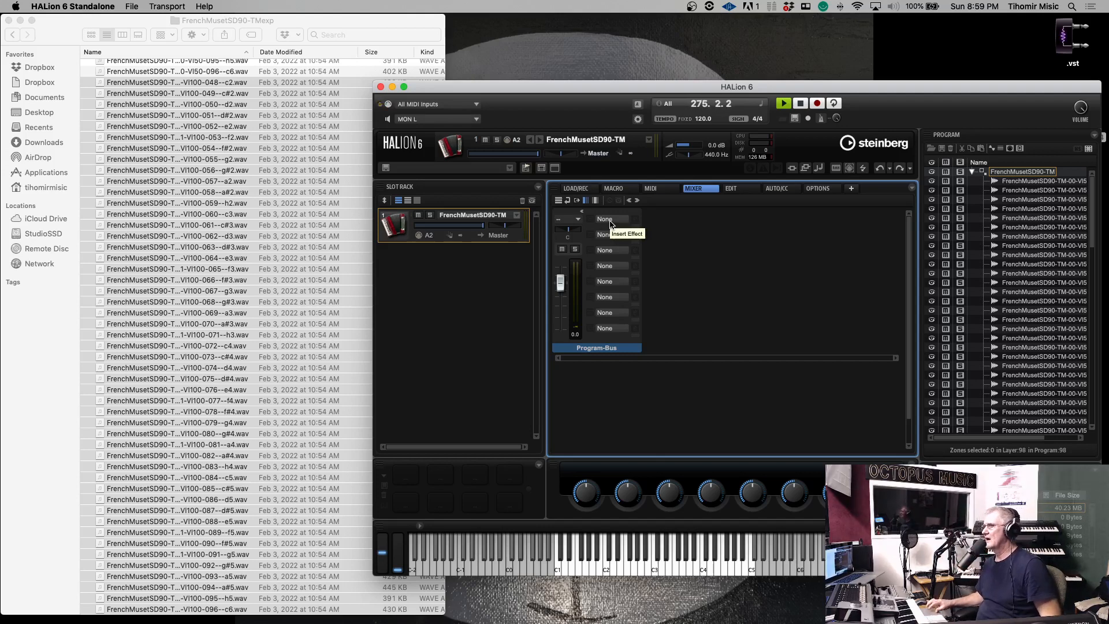
- Insert a Dynamics Limiter in the first program-bus slot with 10 dB input
left_click(605, 218)
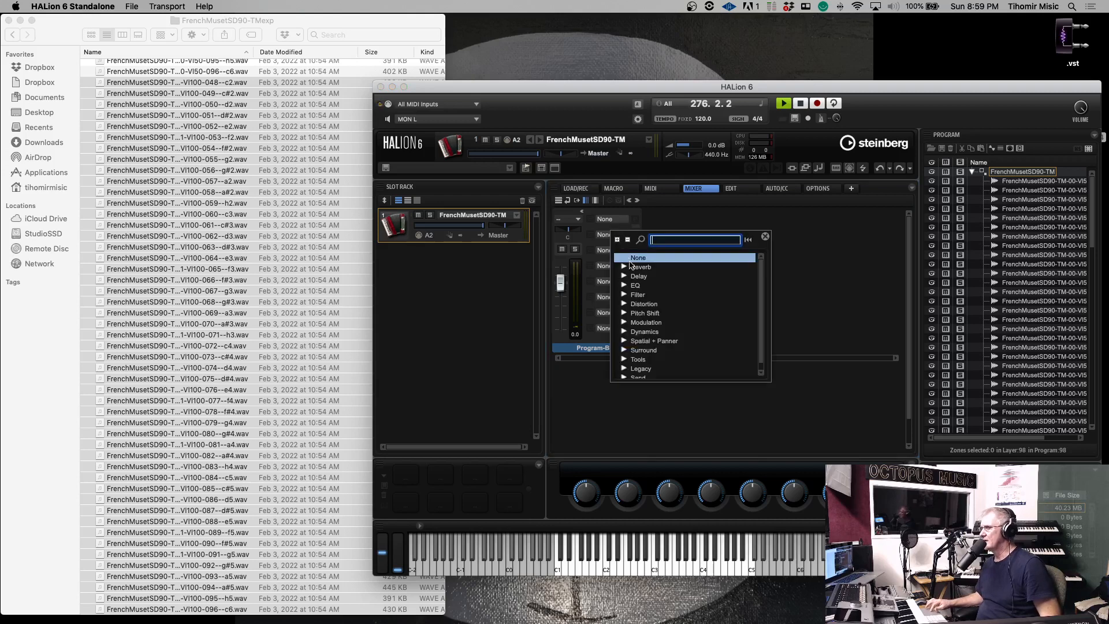
mouse_move(621, 336)
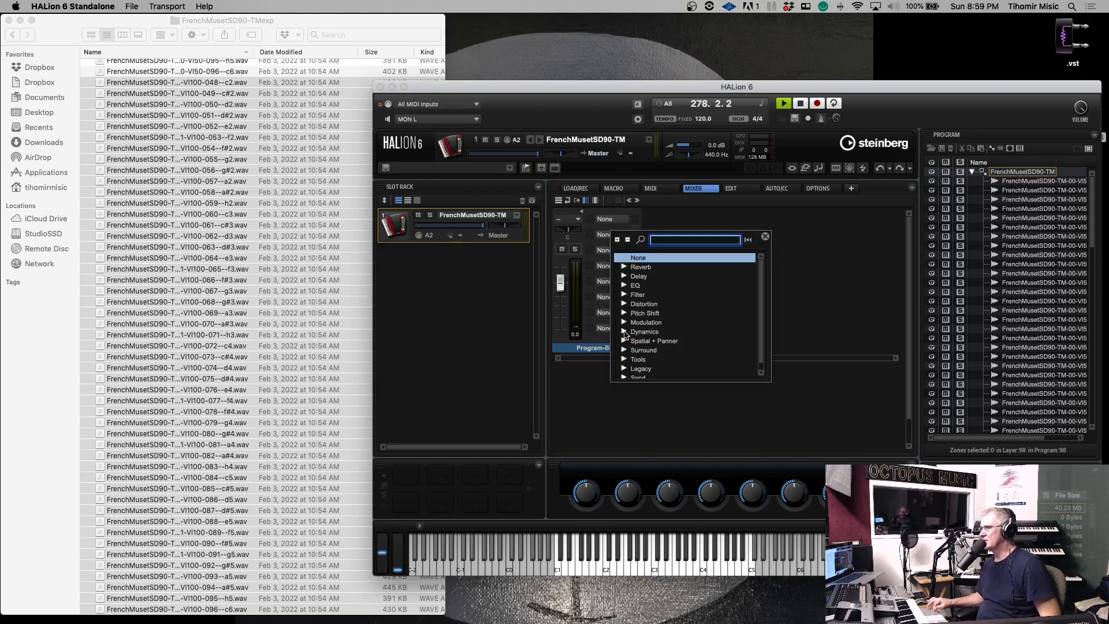
left_click(644, 331)
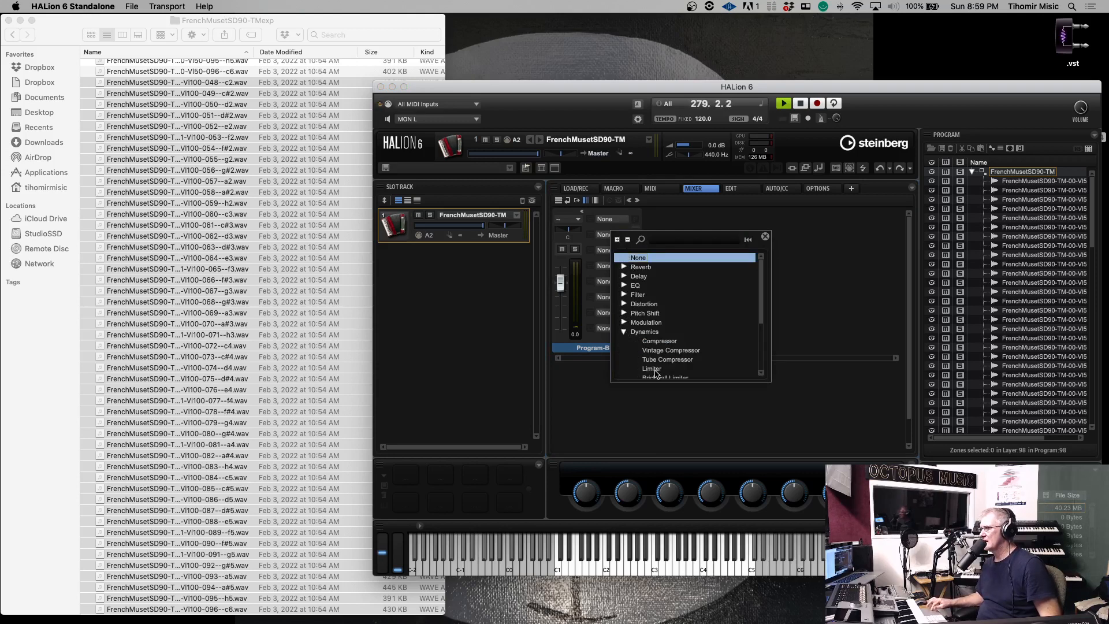
left_click(651, 368)
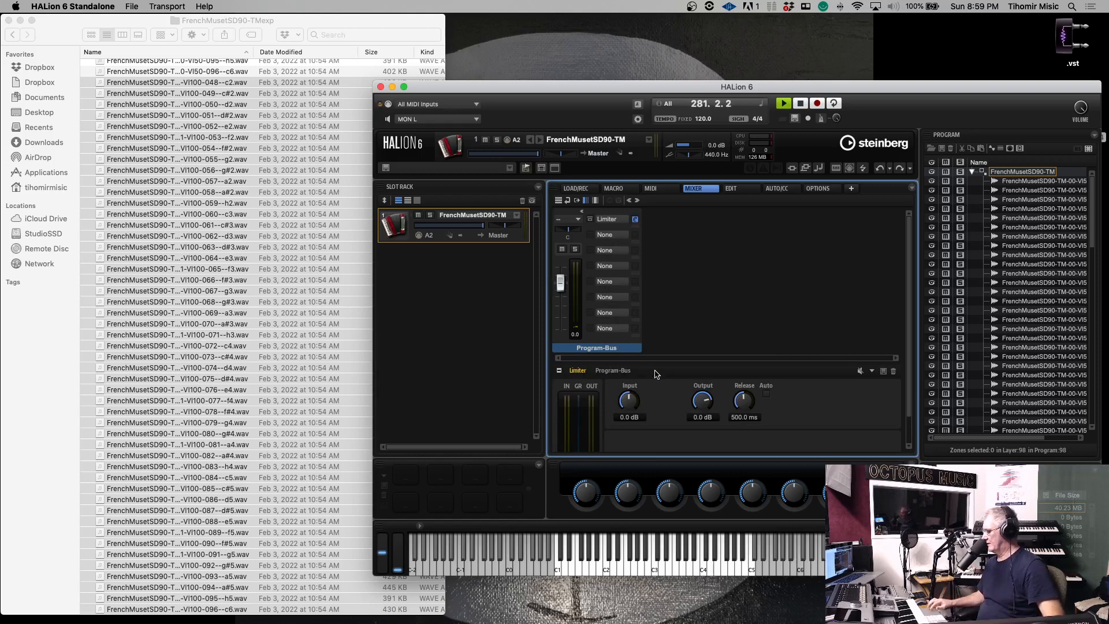
mouse_move(628, 417)
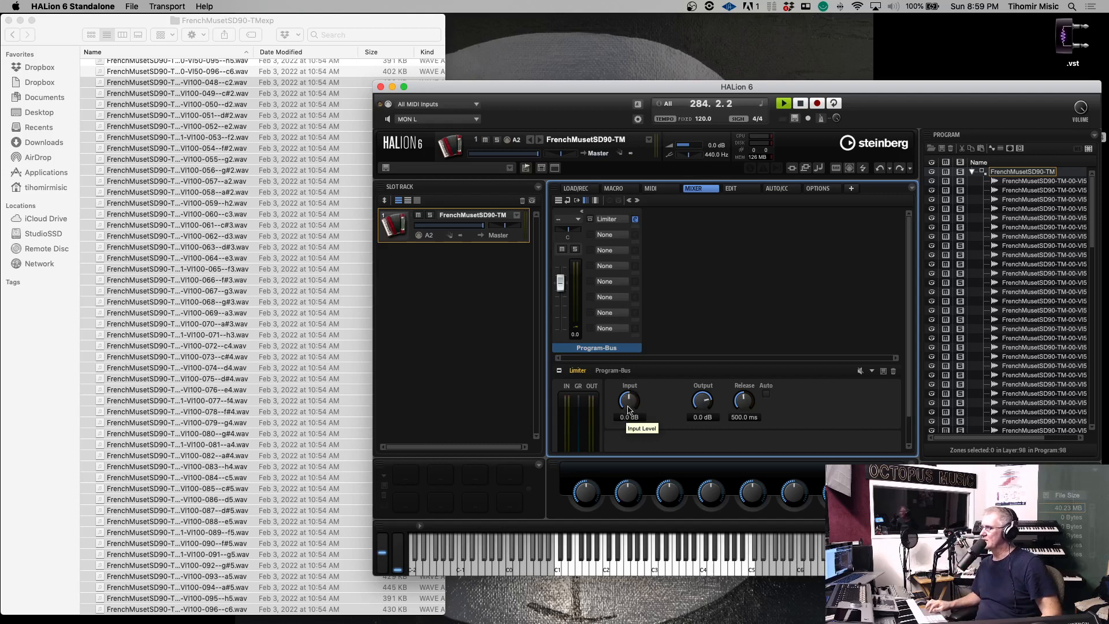
double_click(629, 417)
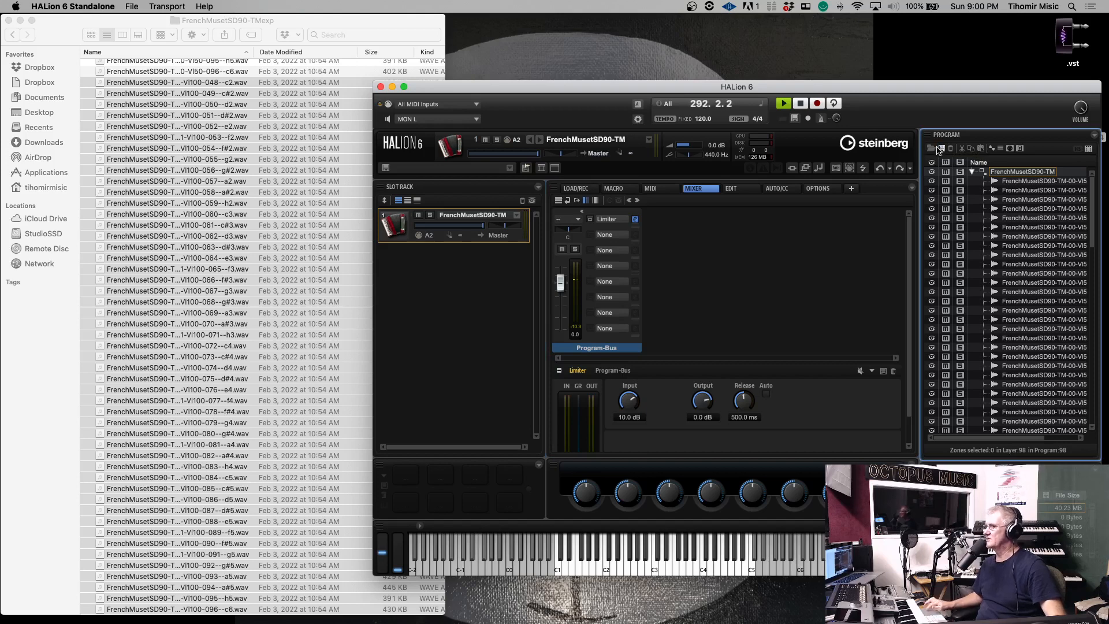
mouse_move(605, 234)
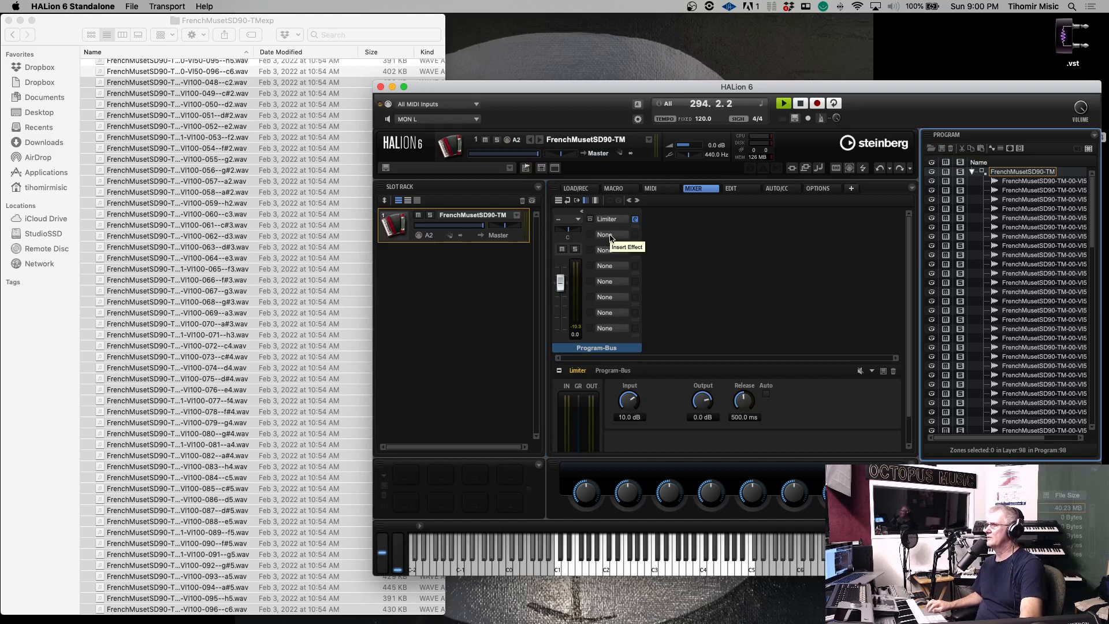
mouse_move(604, 250)
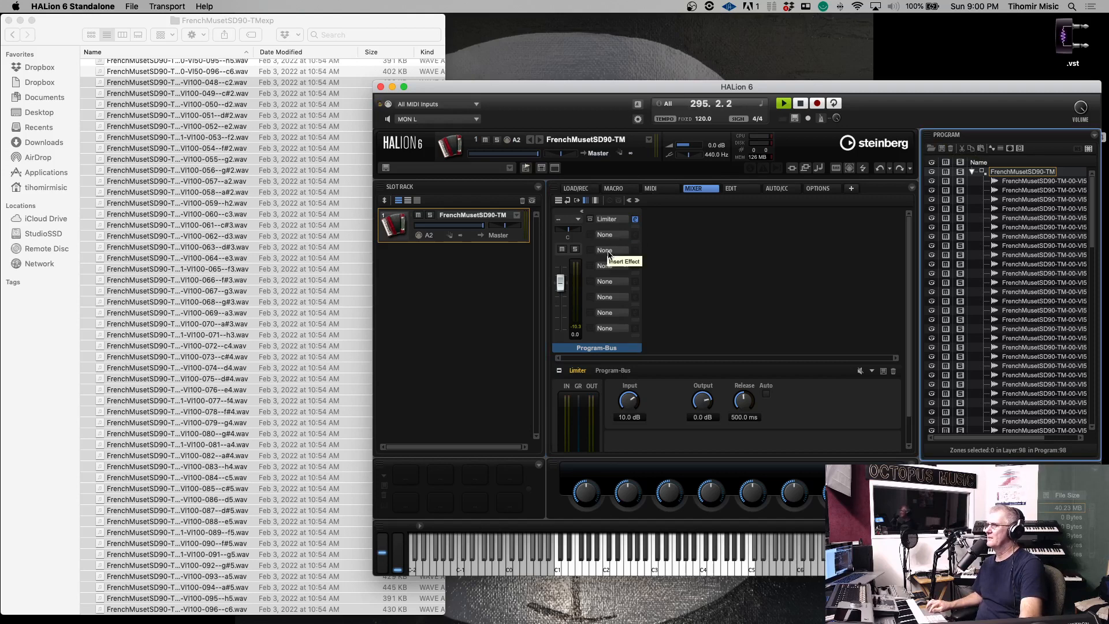
mouse_move(605, 234)
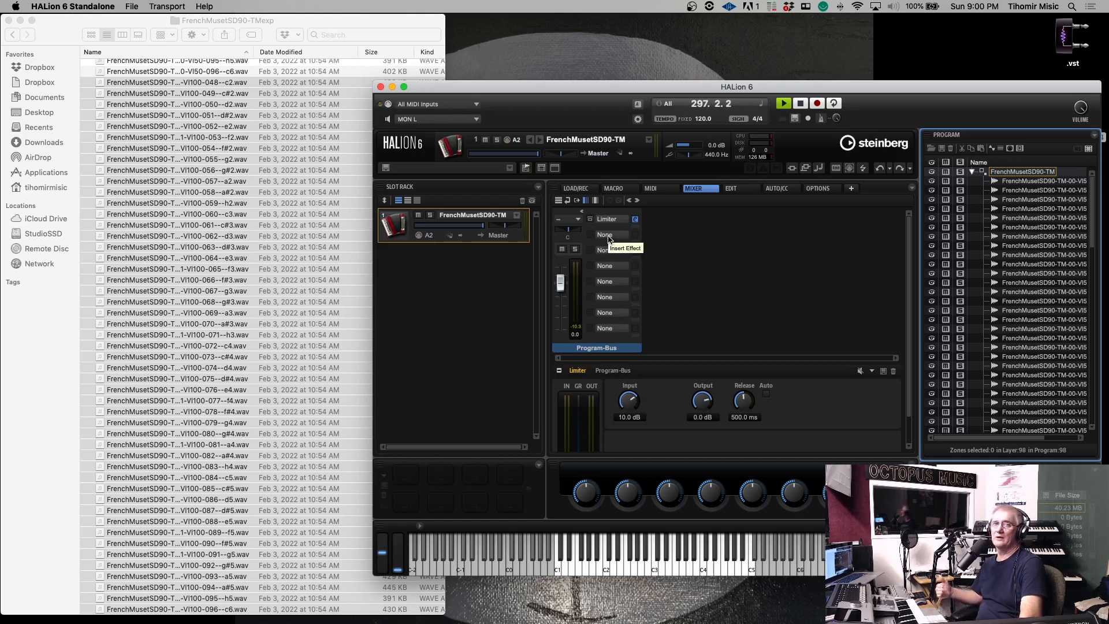
mouse_move(613, 249)
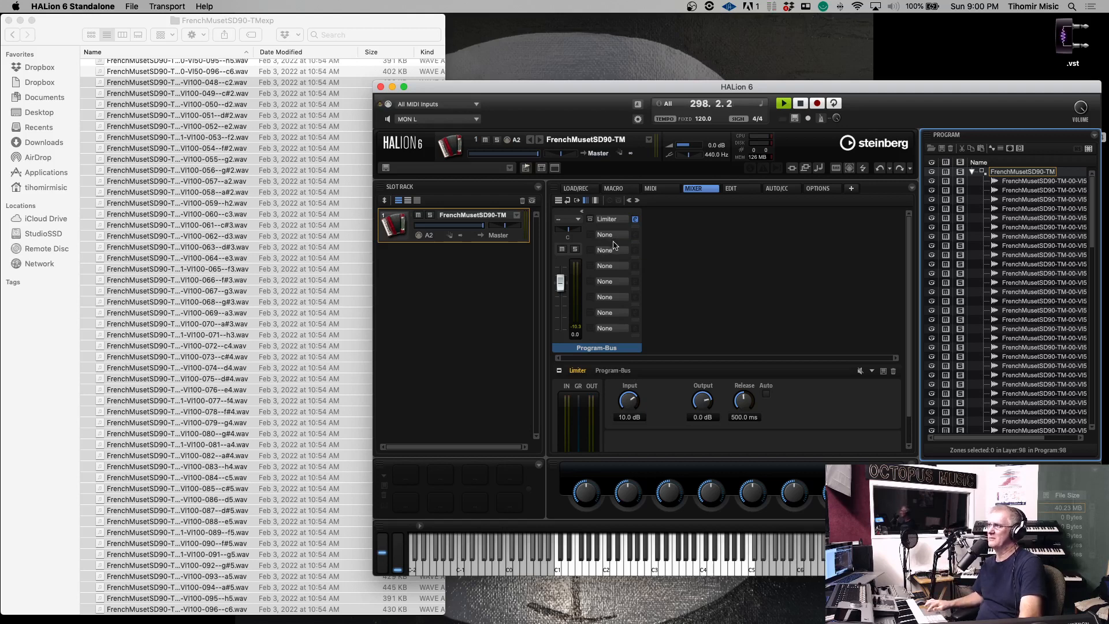
mouse_move(605, 250)
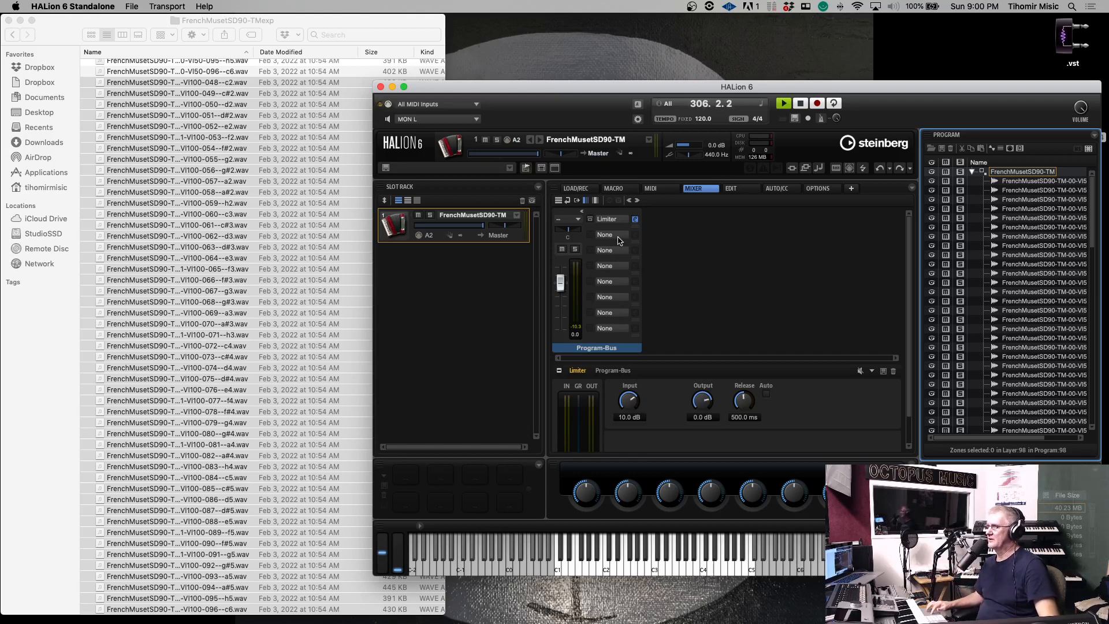
mouse_move(615, 249)
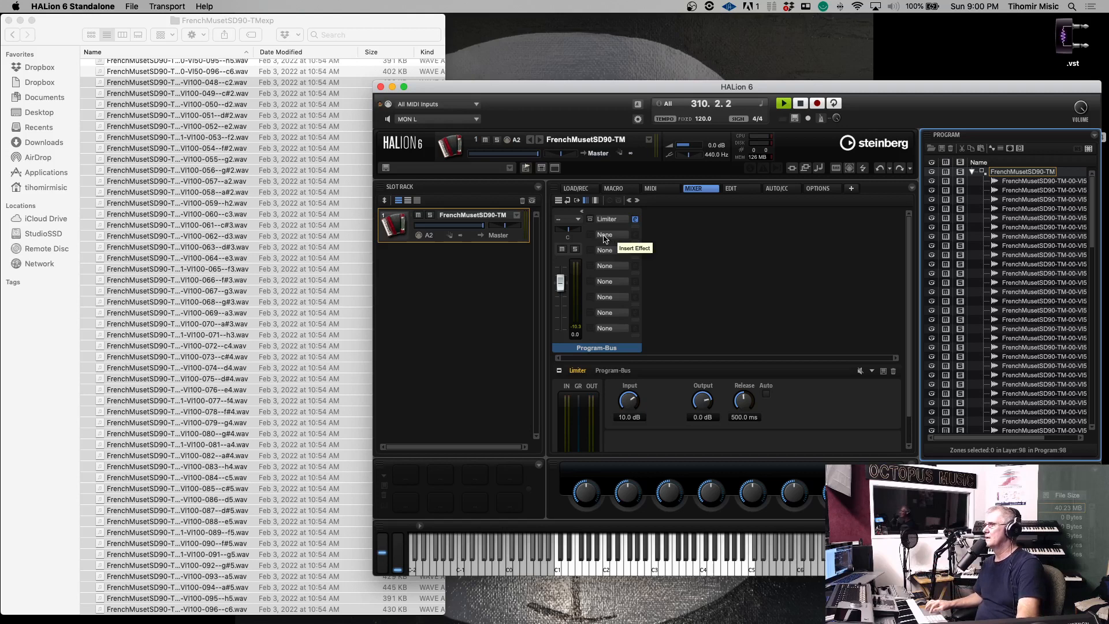
- Insert a Multi Delay into the second program-bus insert slot below the Limiter
left_click(605, 250)
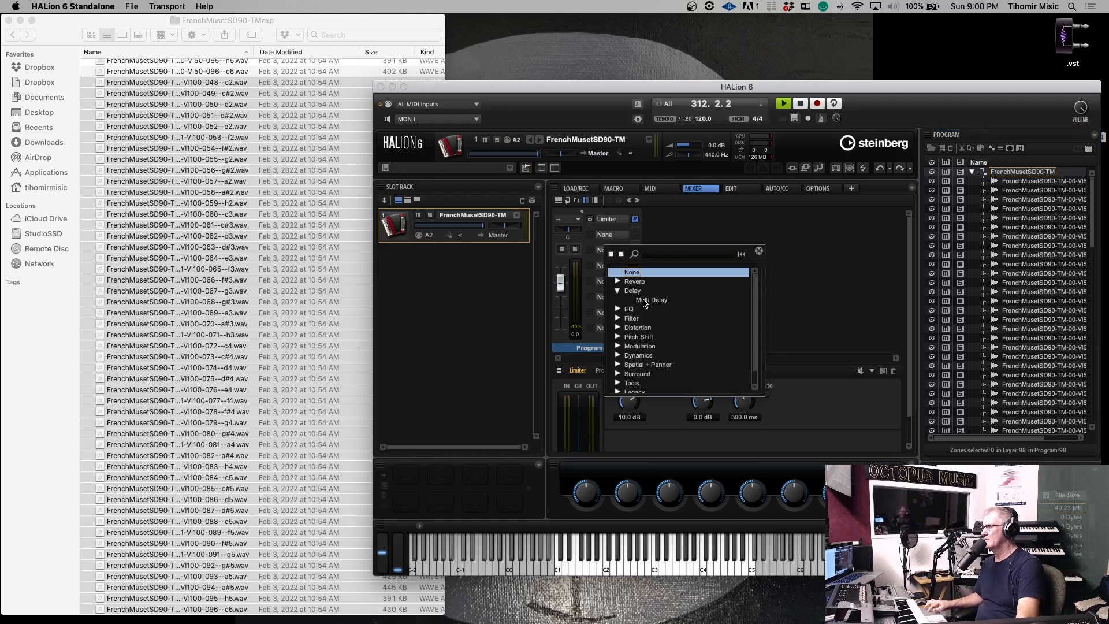
left_click(650, 299)
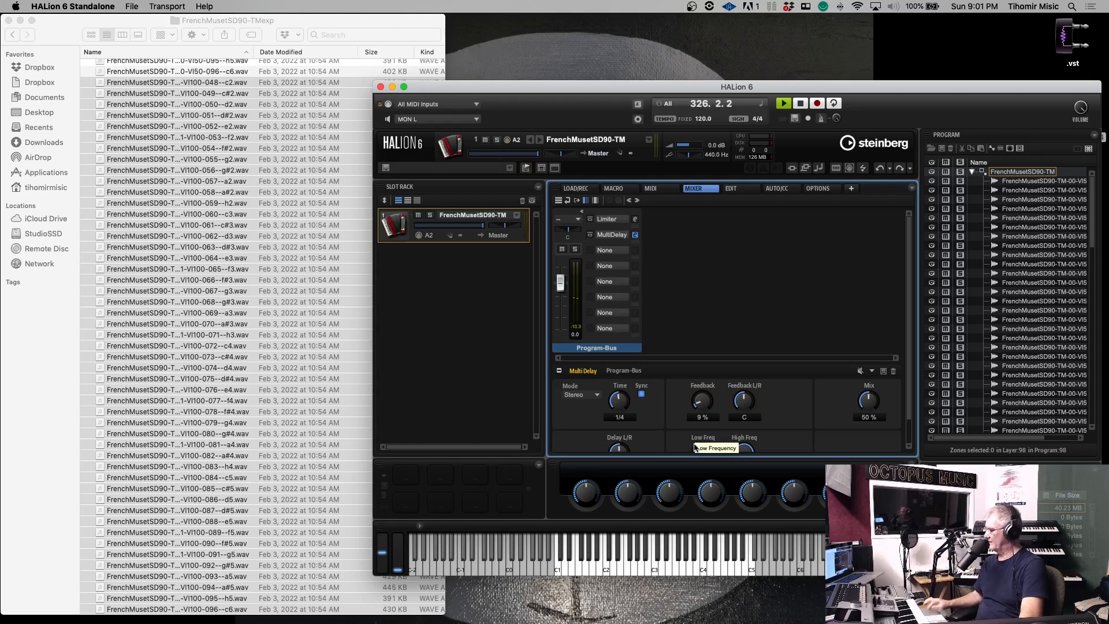
mouse_move(869, 409)
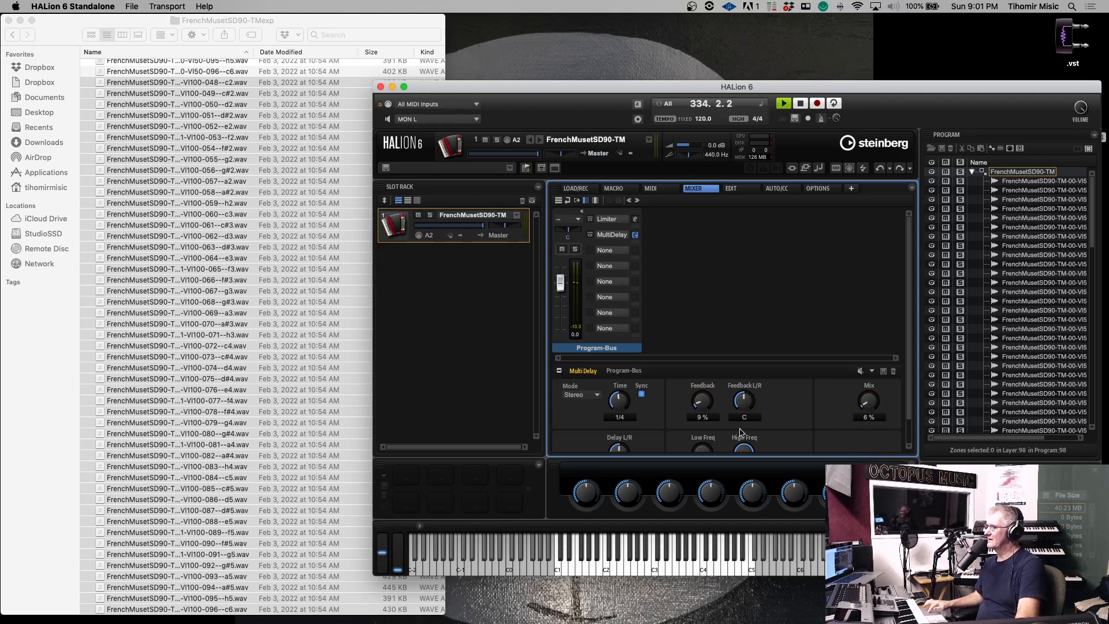
mouse_move(612, 248)
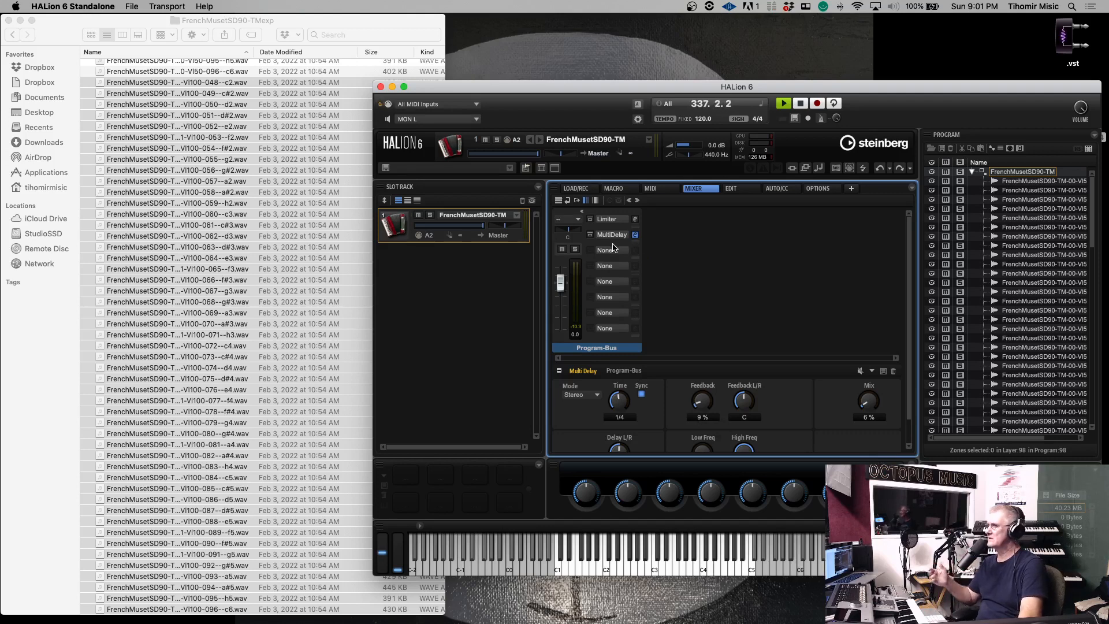
mouse_move(606, 249)
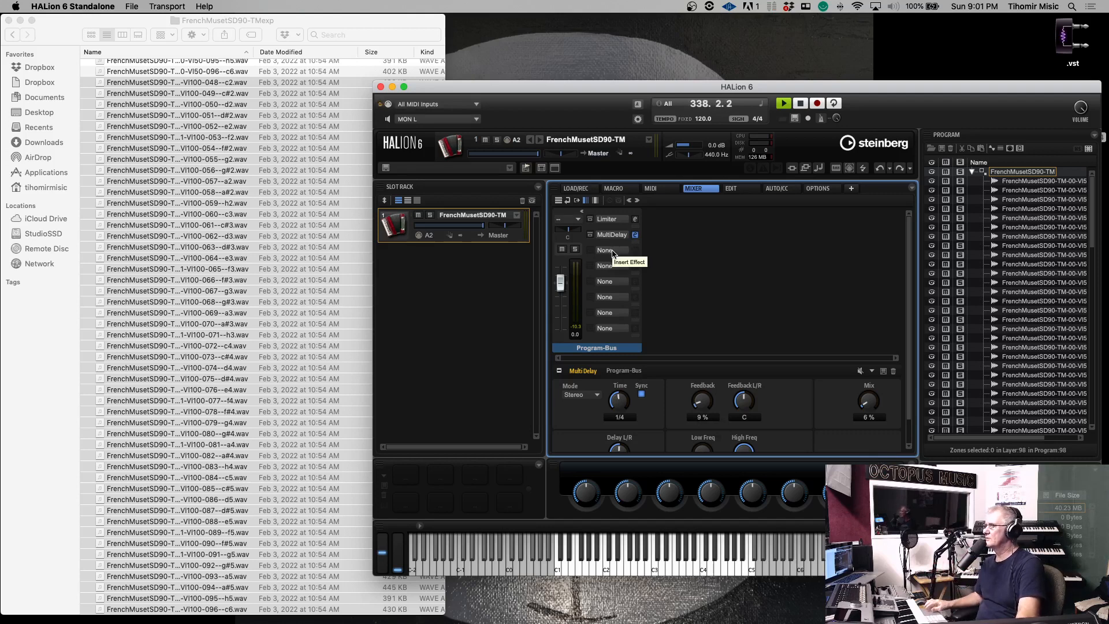
- Insert a standard Reverb into the third program-bus slot after the Multi Delay
left_click(605, 249)
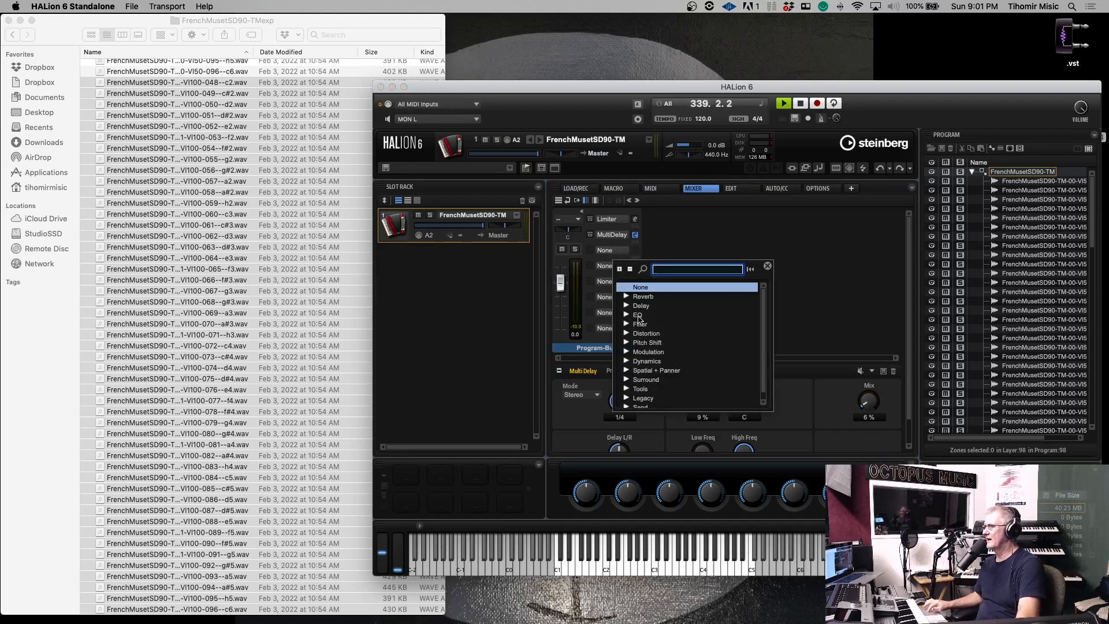
mouse_move(632, 343)
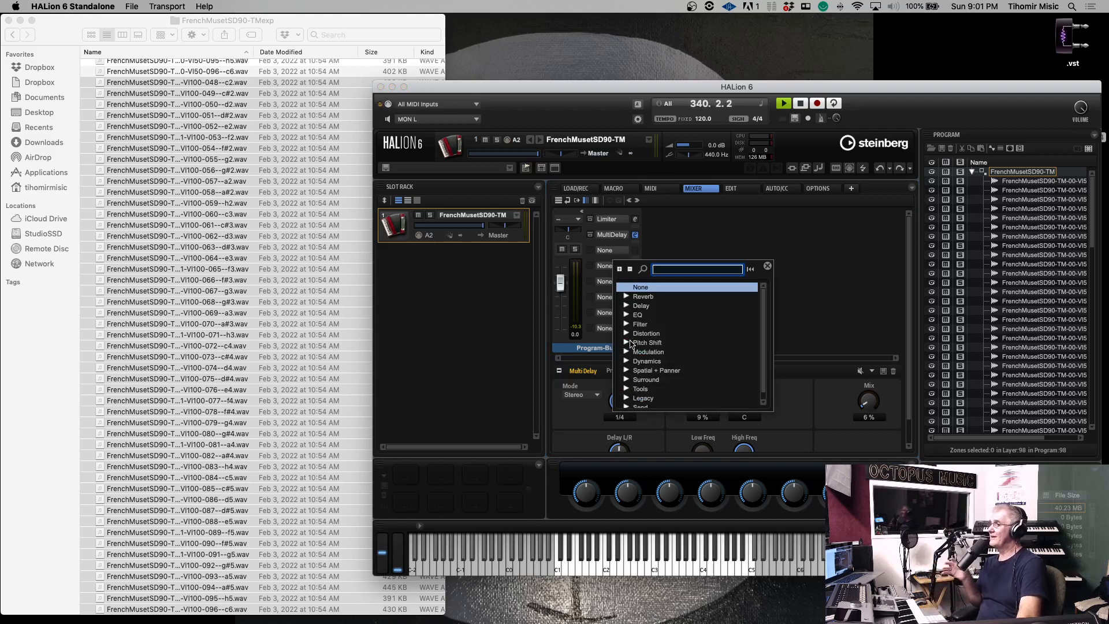
mouse_move(624, 297)
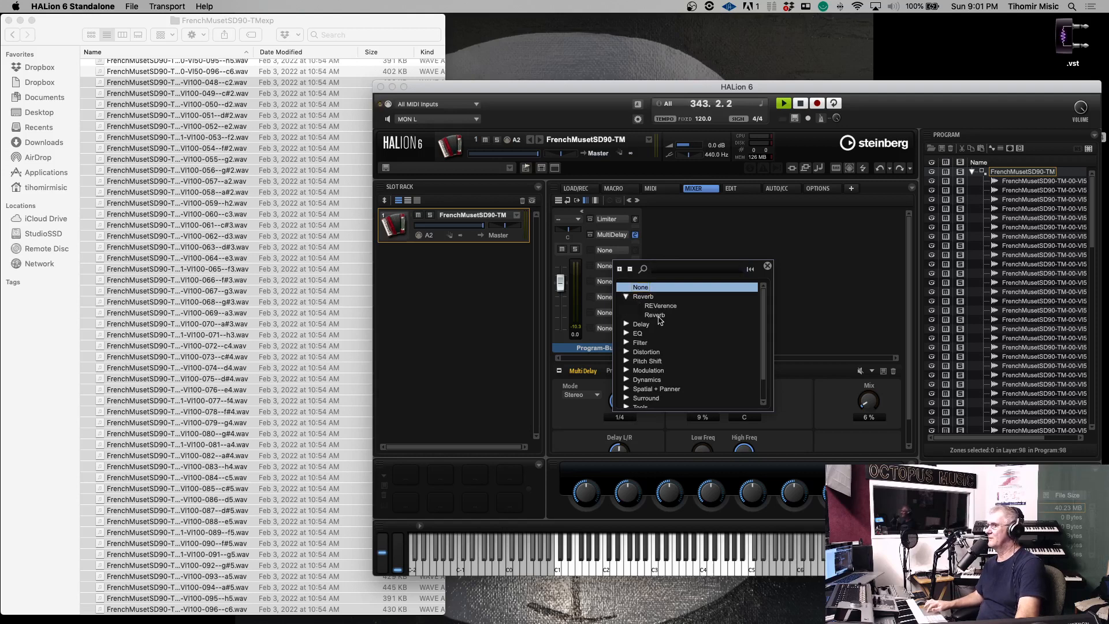
left_click(653, 315)
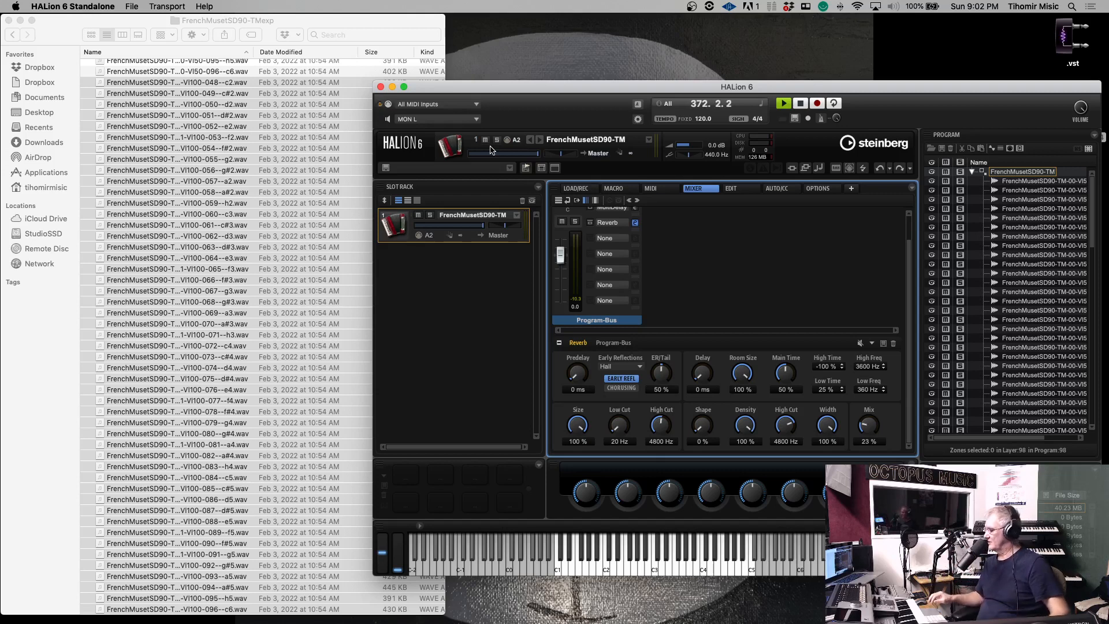
mouse_move(592, 253)
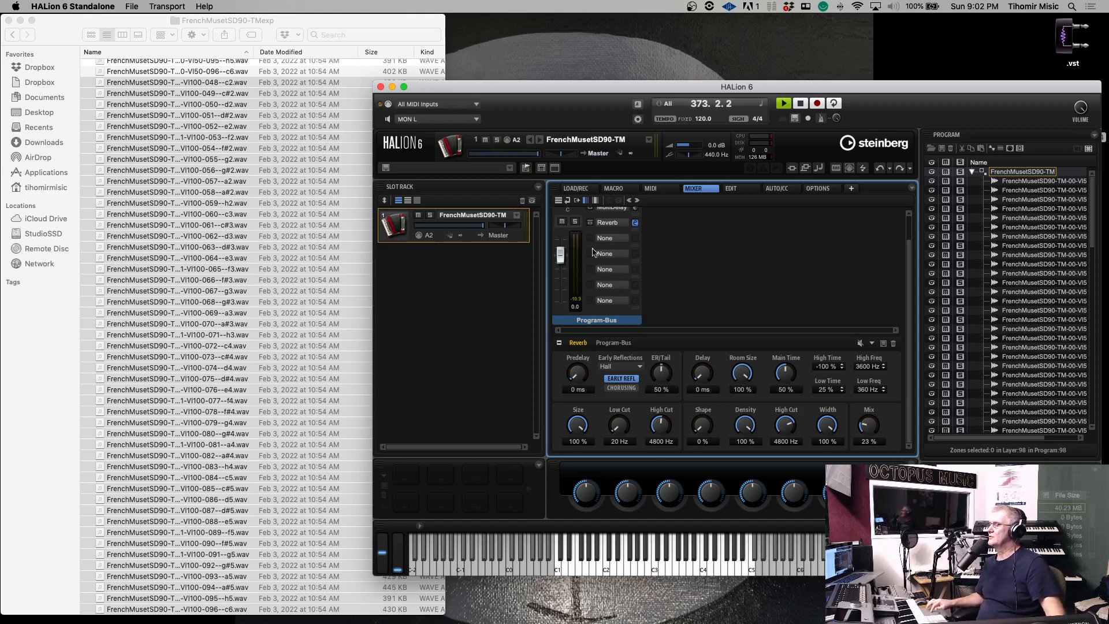
mouse_move(605, 269)
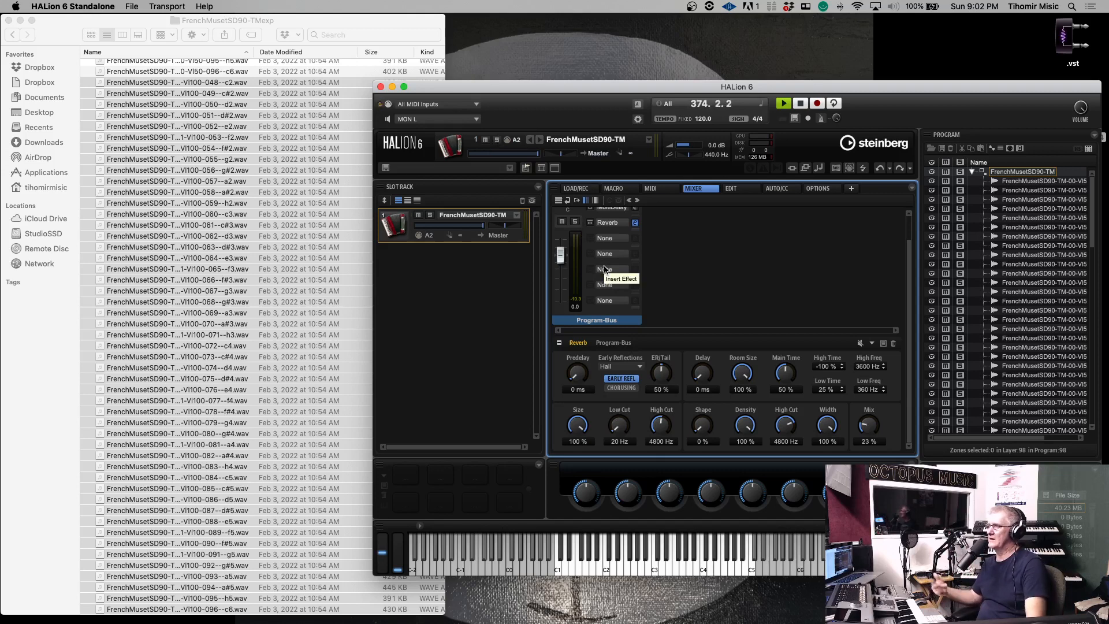
mouse_move(704, 347)
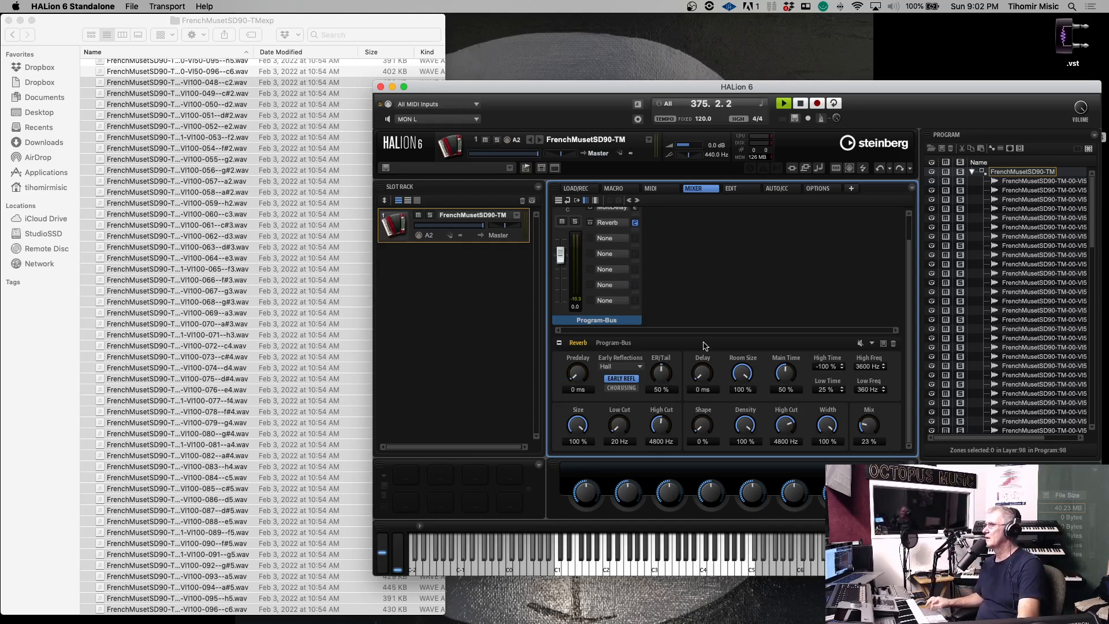
mouse_move(942, 148)
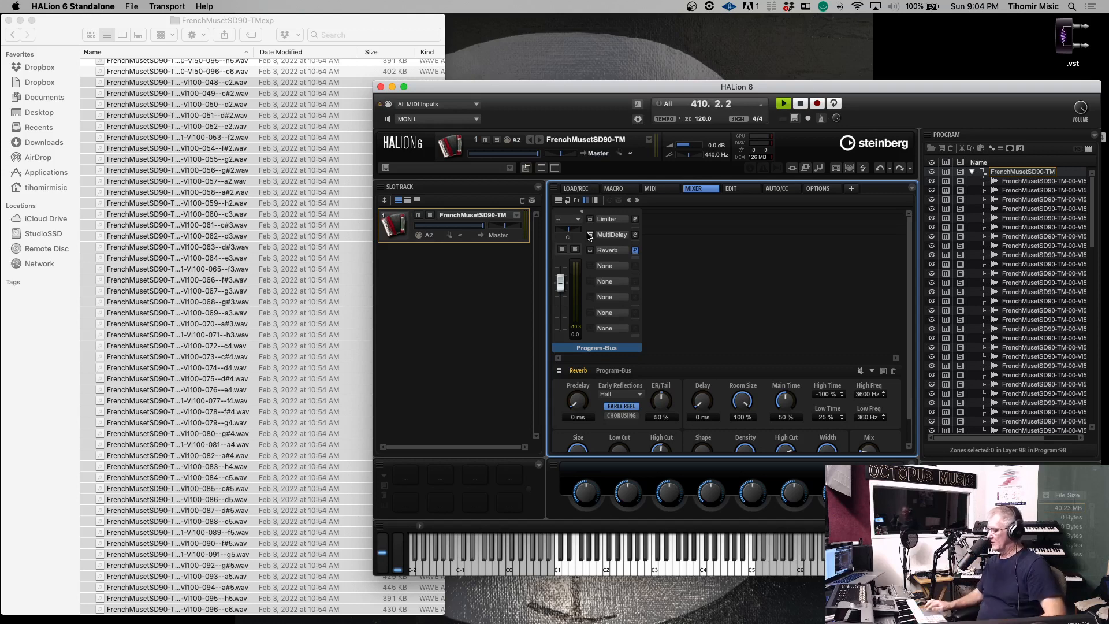
right_click(580, 487)
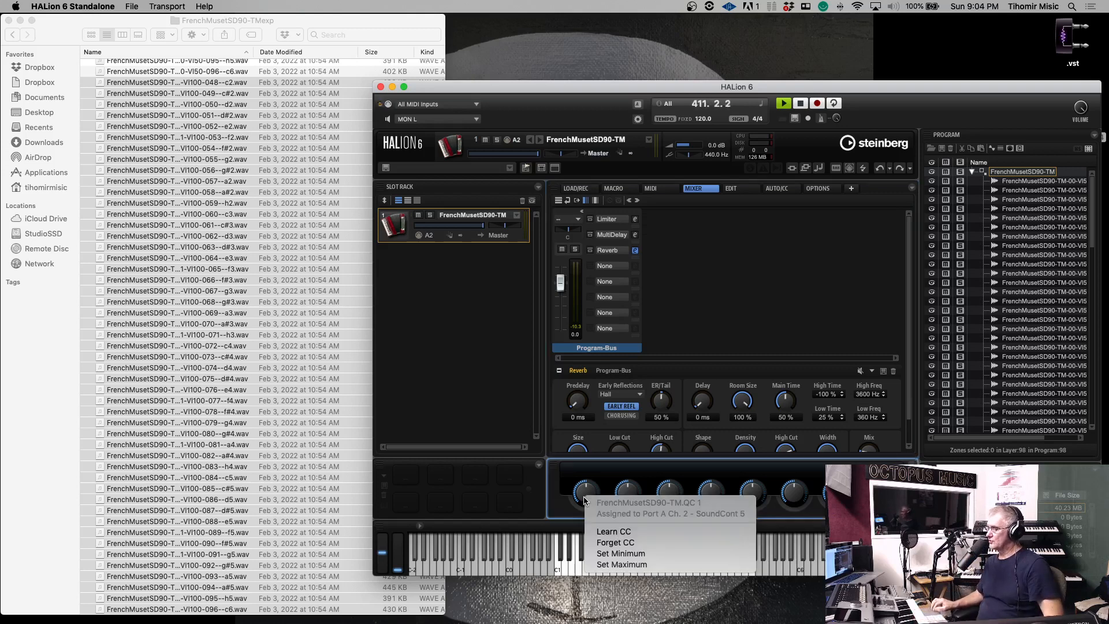
mouse_move(612, 518)
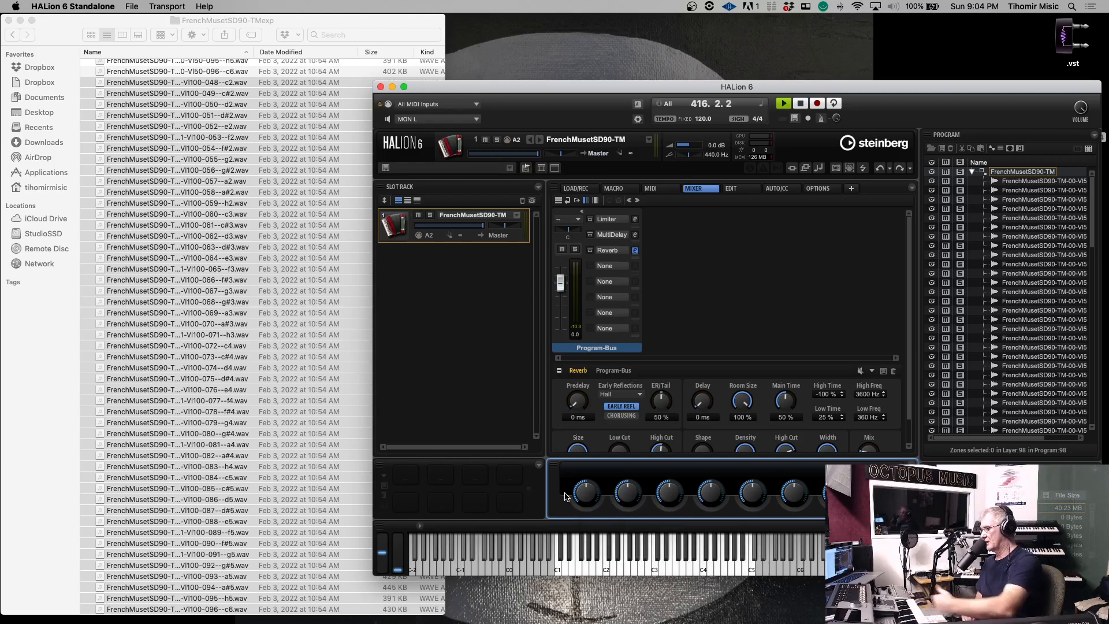
mouse_move(697, 348)
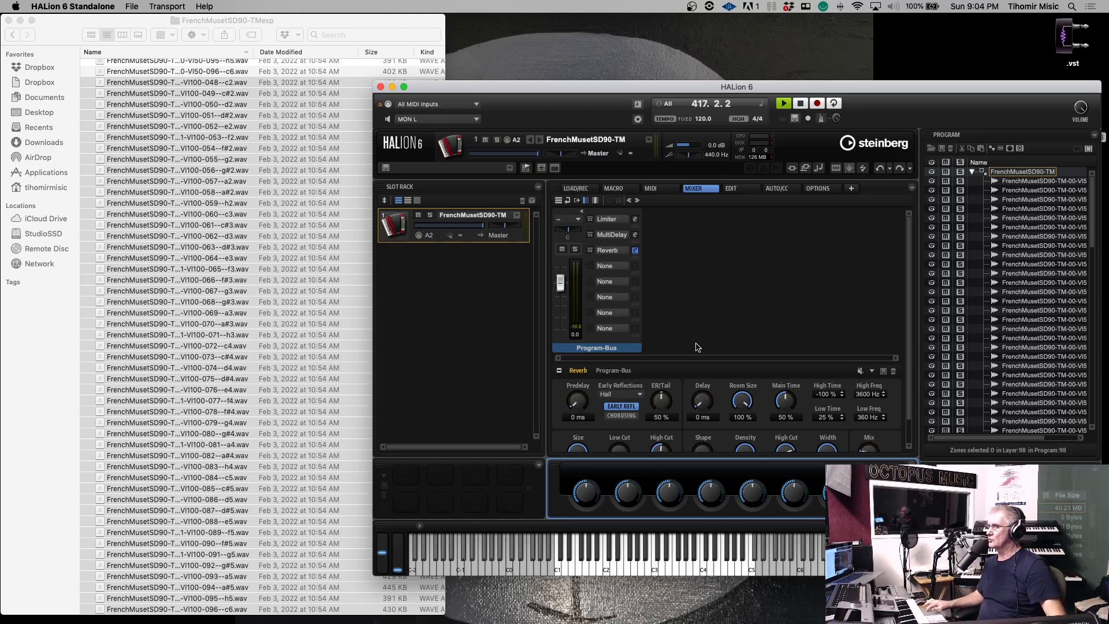
mouse_move(588, 113)
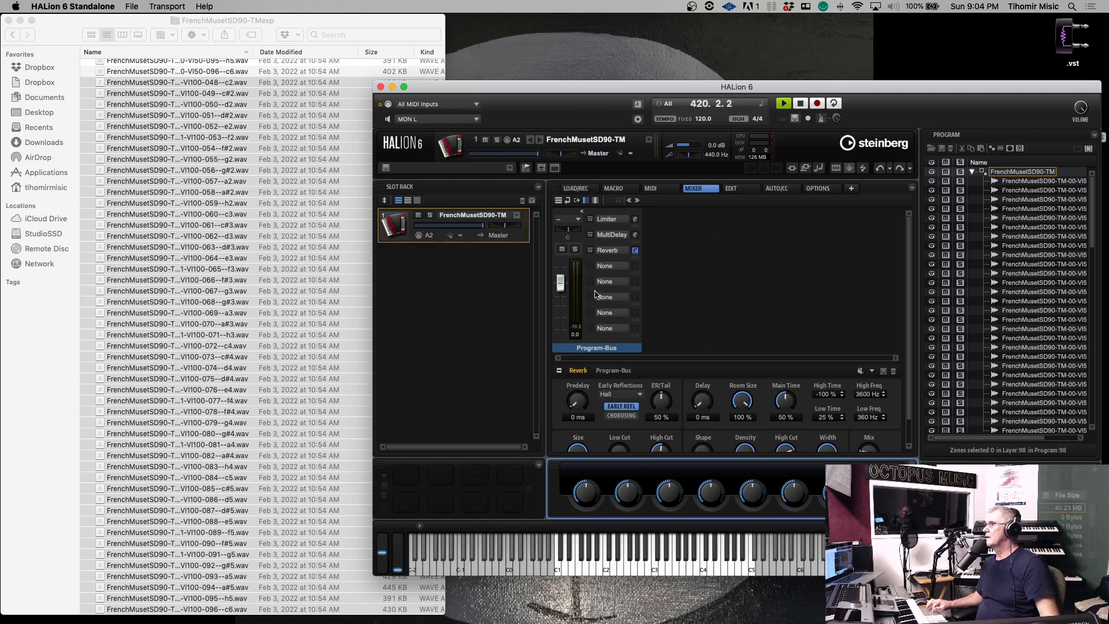
- Load the factory French Accordion from MediaBay into slot A2, replacing FrenchMusetSD90-TM
left_click(576, 188)
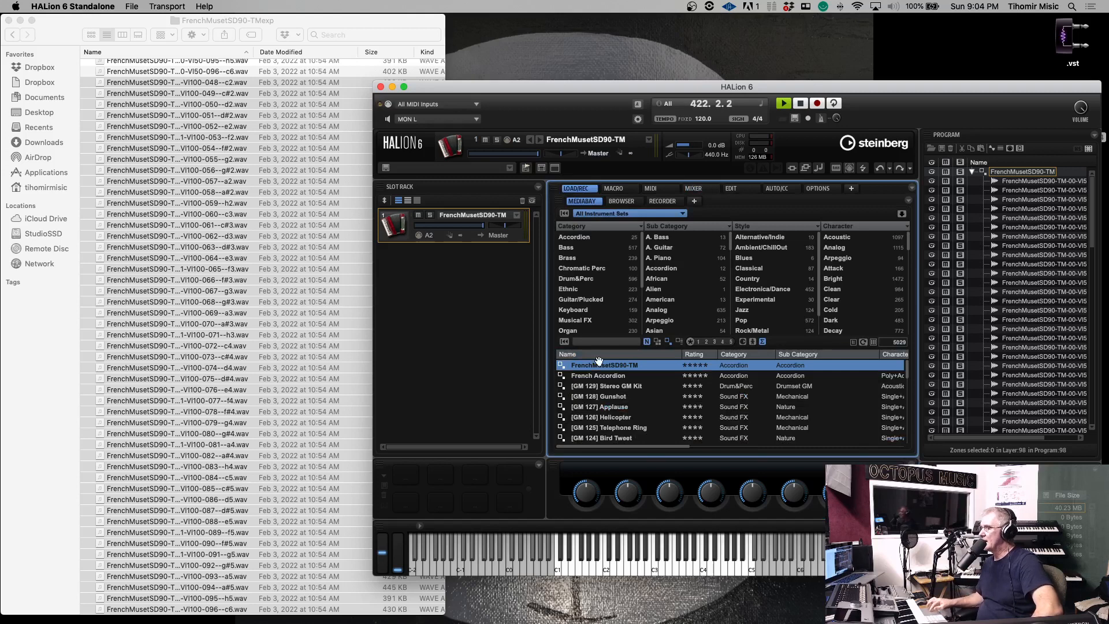
mouse_move(598, 375)
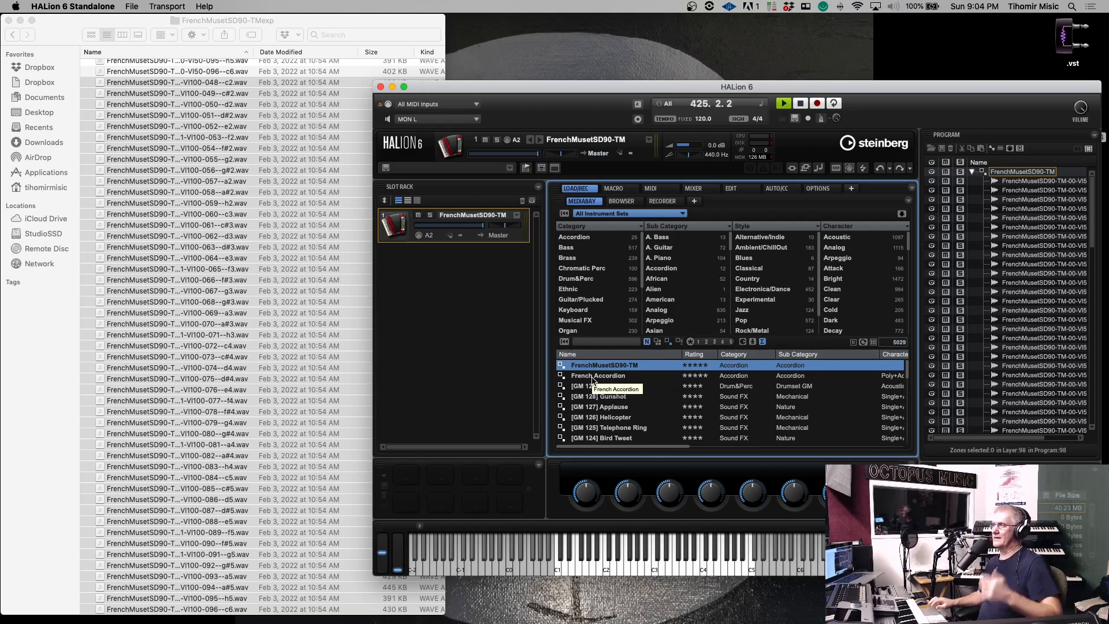
double_click(598, 375)
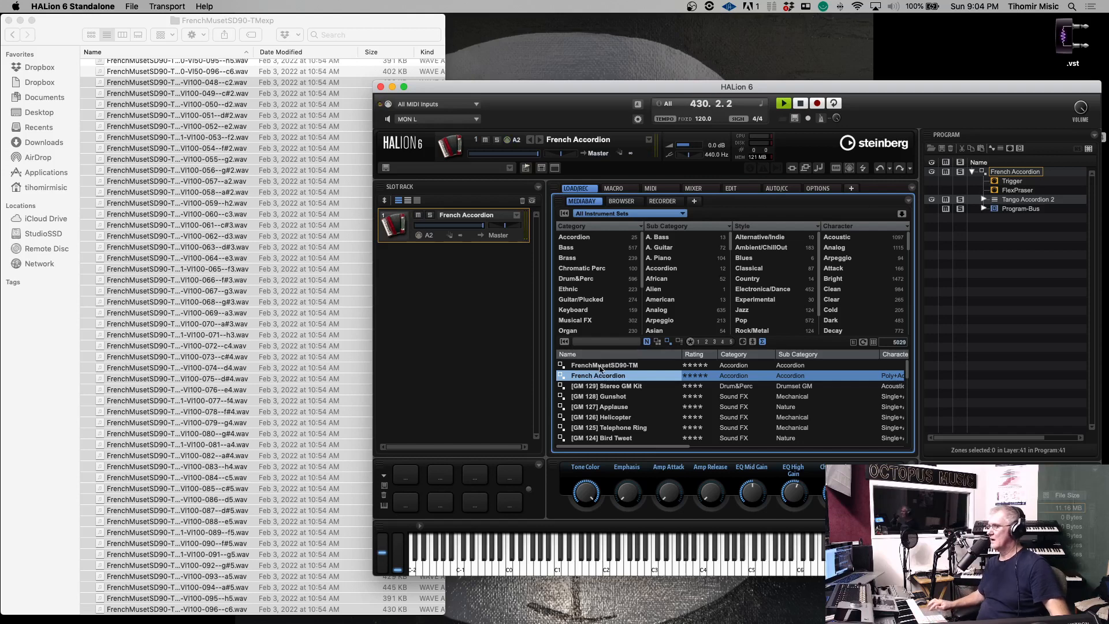
- Reload FrenchMusetSD90-TM from the MediaBay results into slot A2, replacing French Accordion
double_click(603, 364)
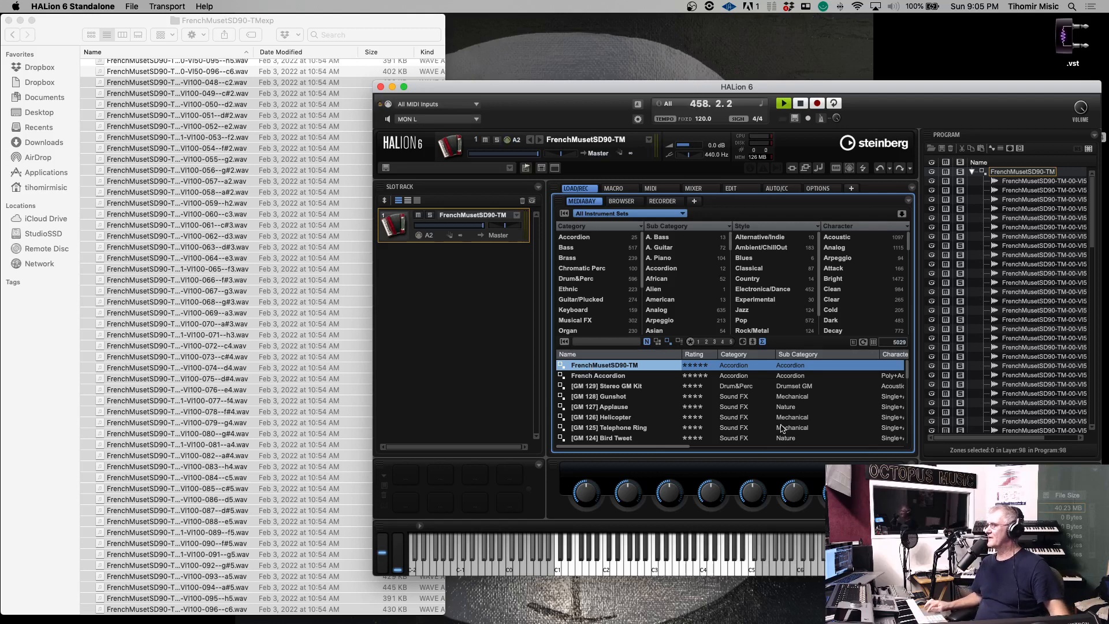
double_click(599, 375)
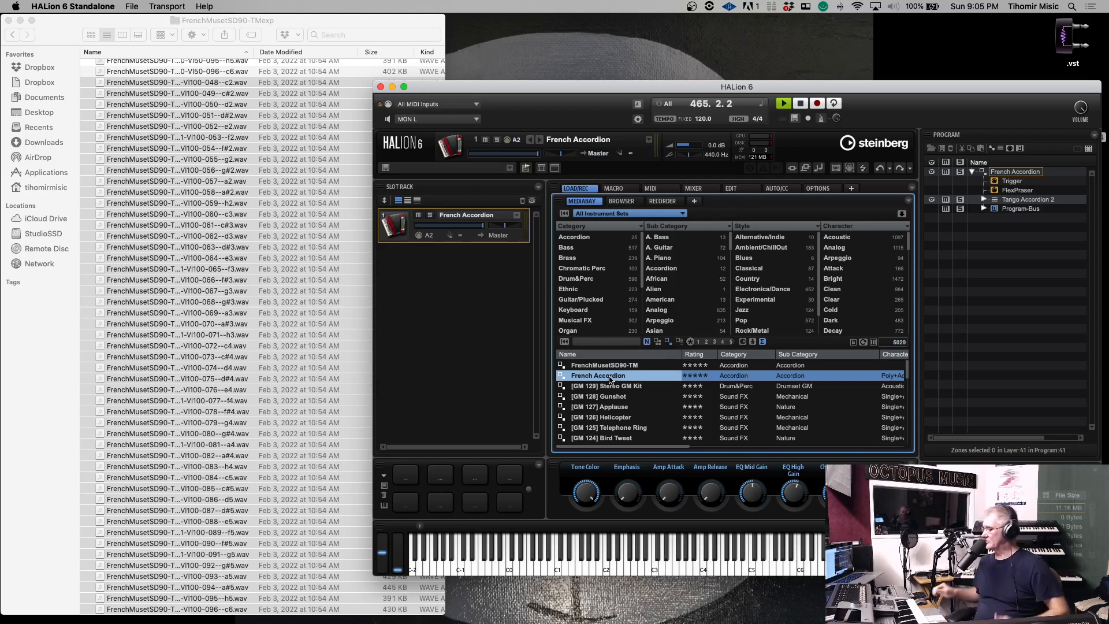
double_click(605, 364)
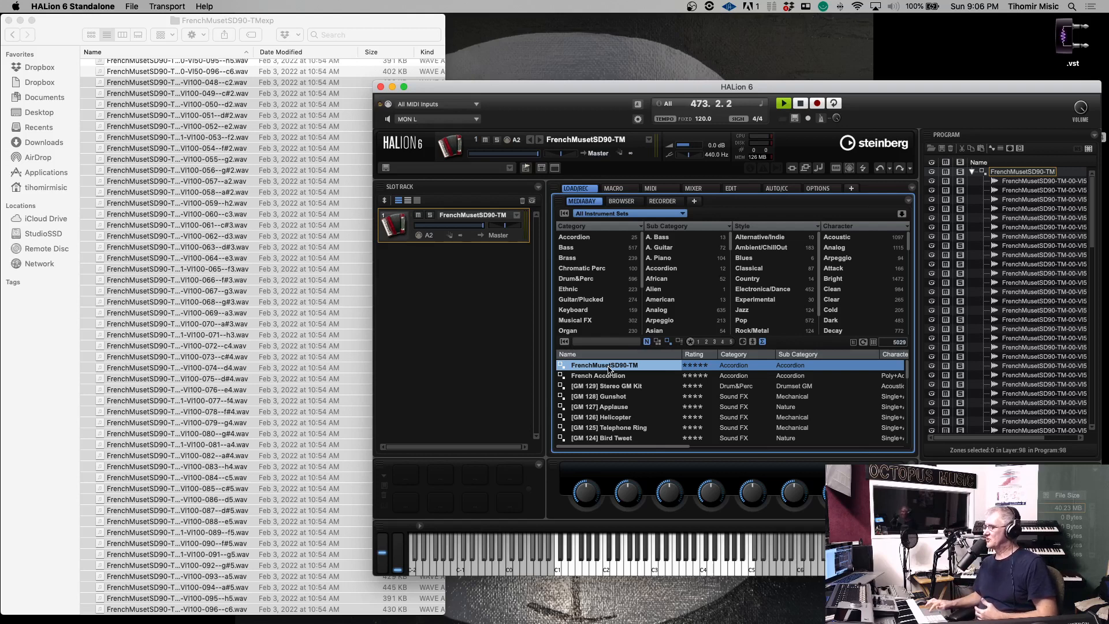
double_click(598, 375)
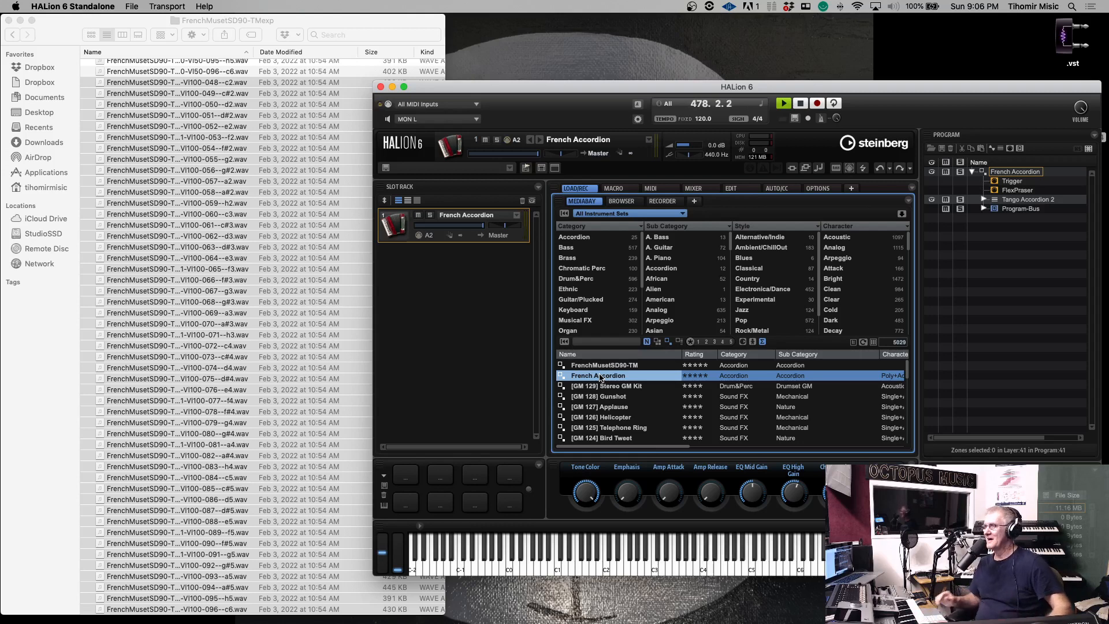
left_click(605, 364)
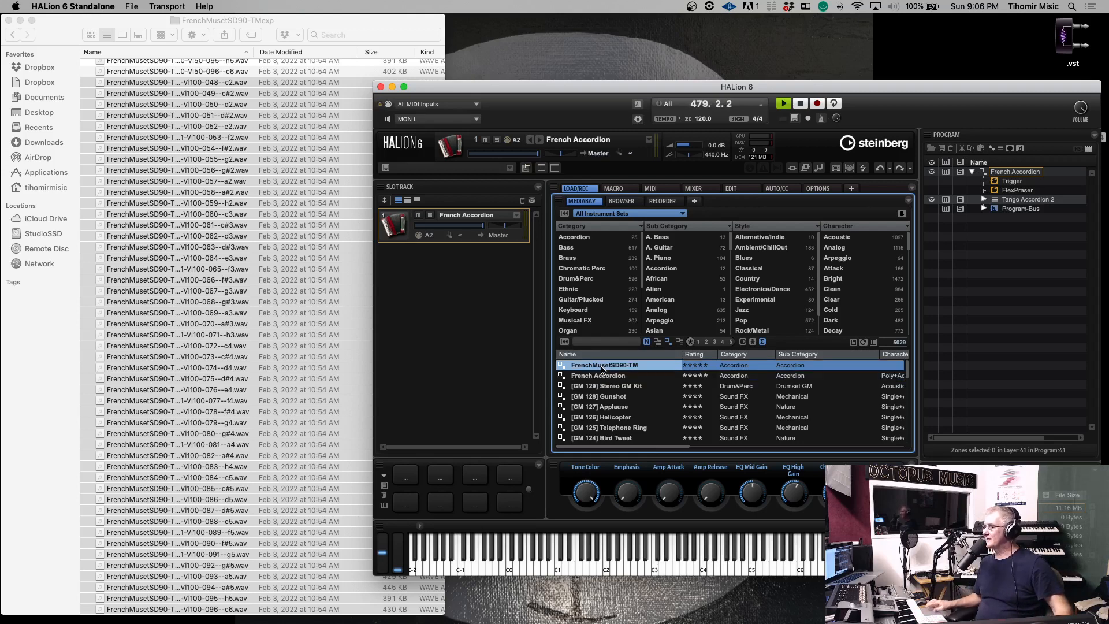
double_click(605, 364)
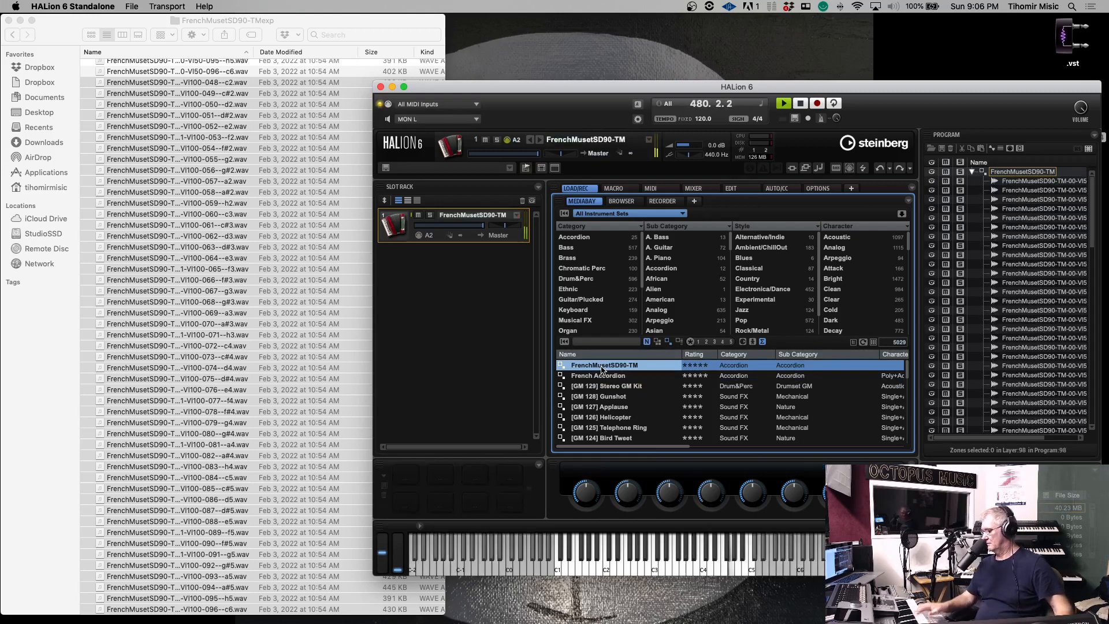